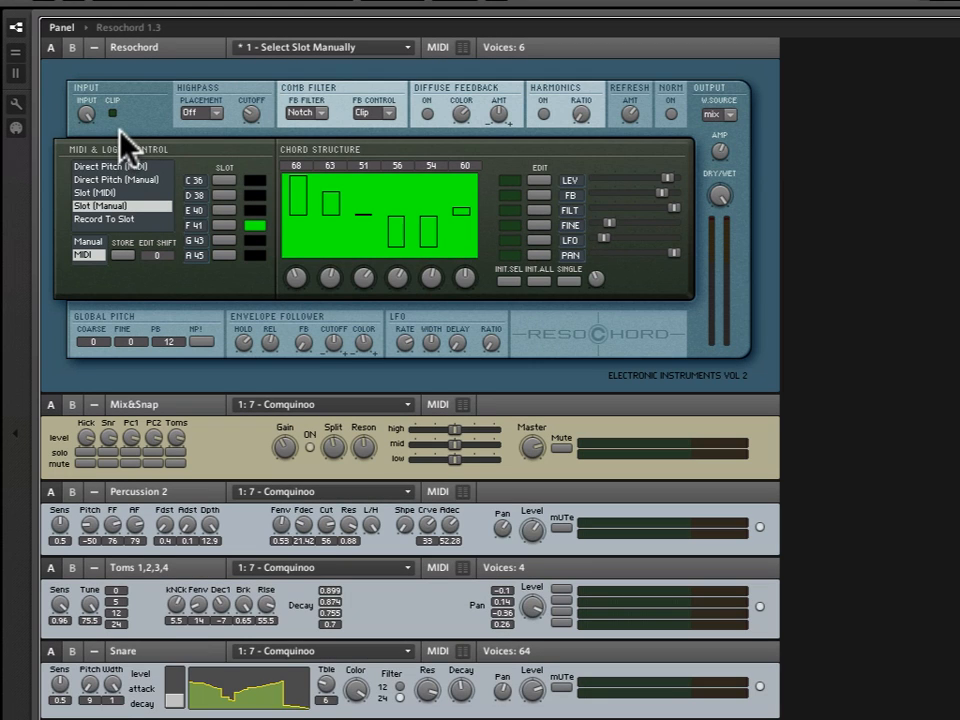
mouse_move(92, 130)
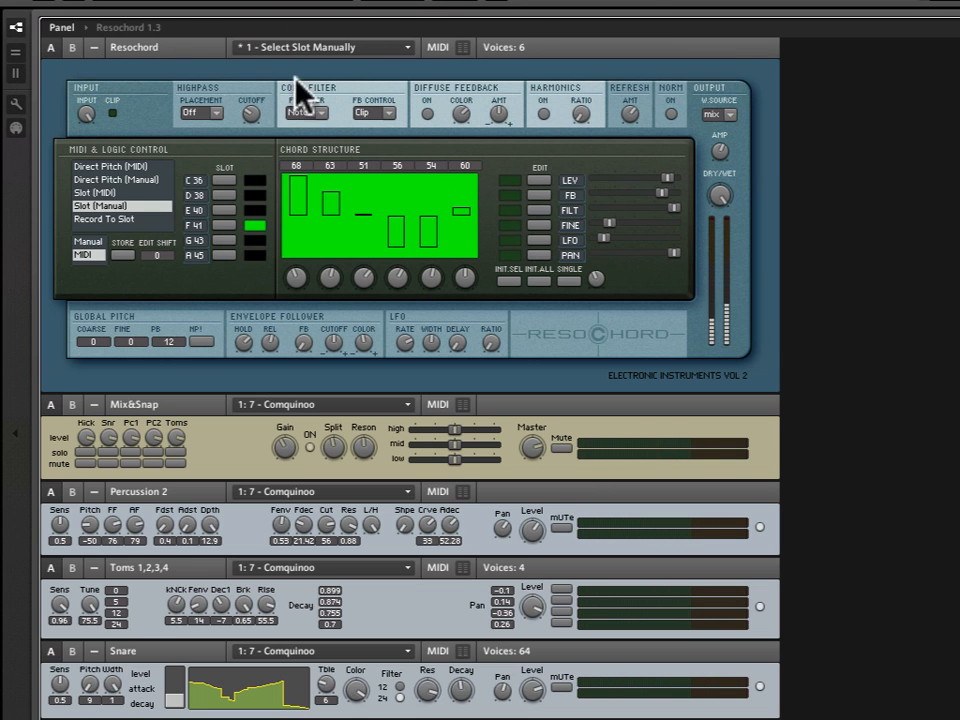
mouse_move(190, 100)
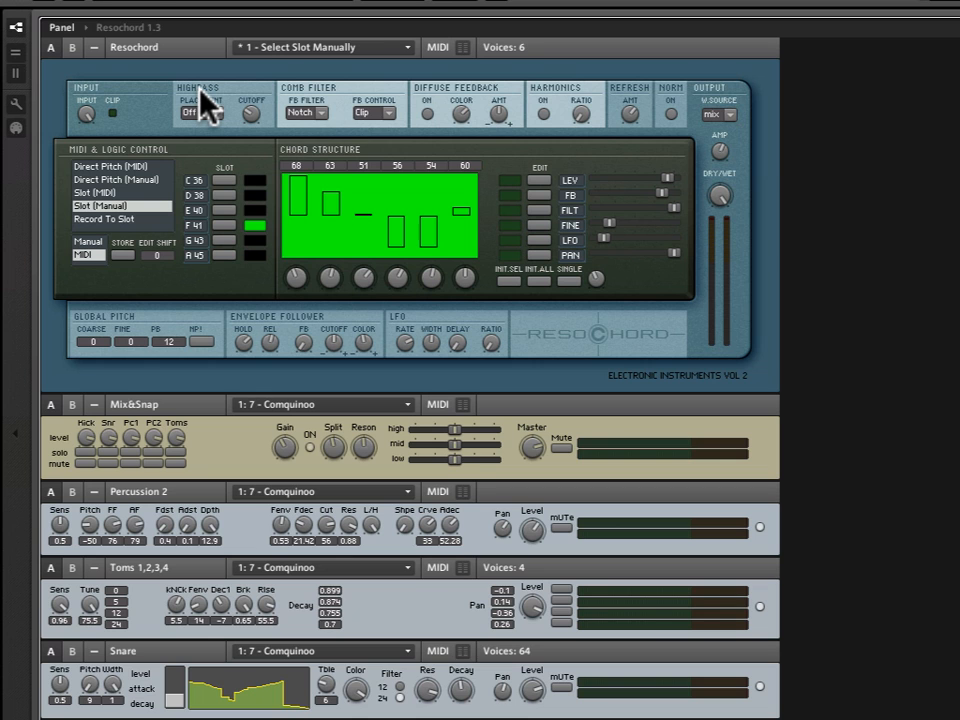
mouse_move(220, 136)
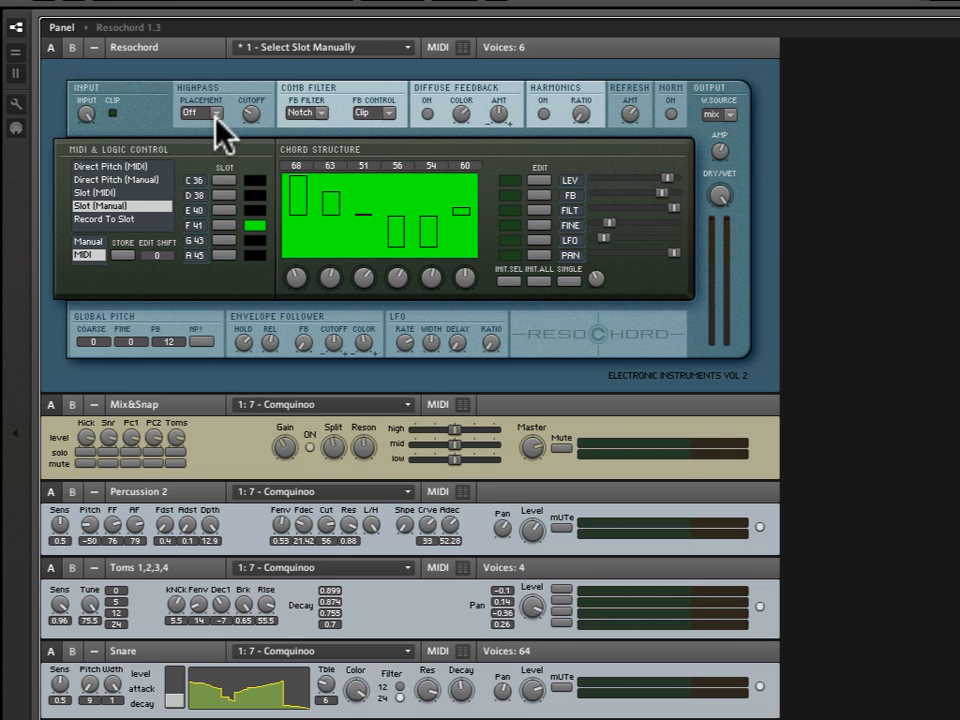
Cycle the Highpass Placement dropdown through Off, Pre and the other placement options
click(192, 112)
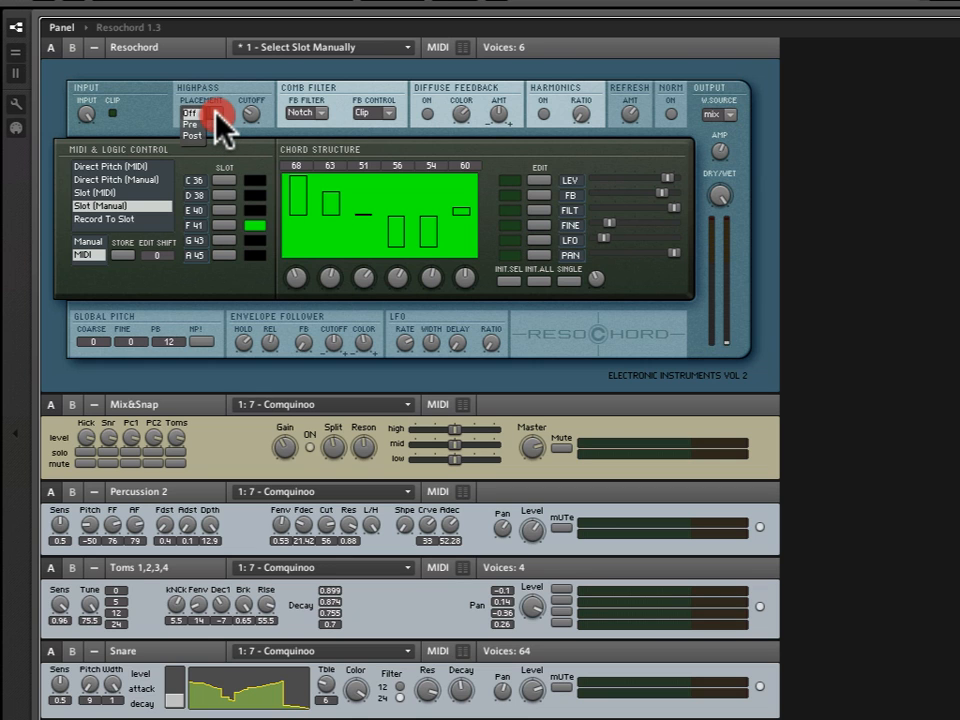
click(192, 112)
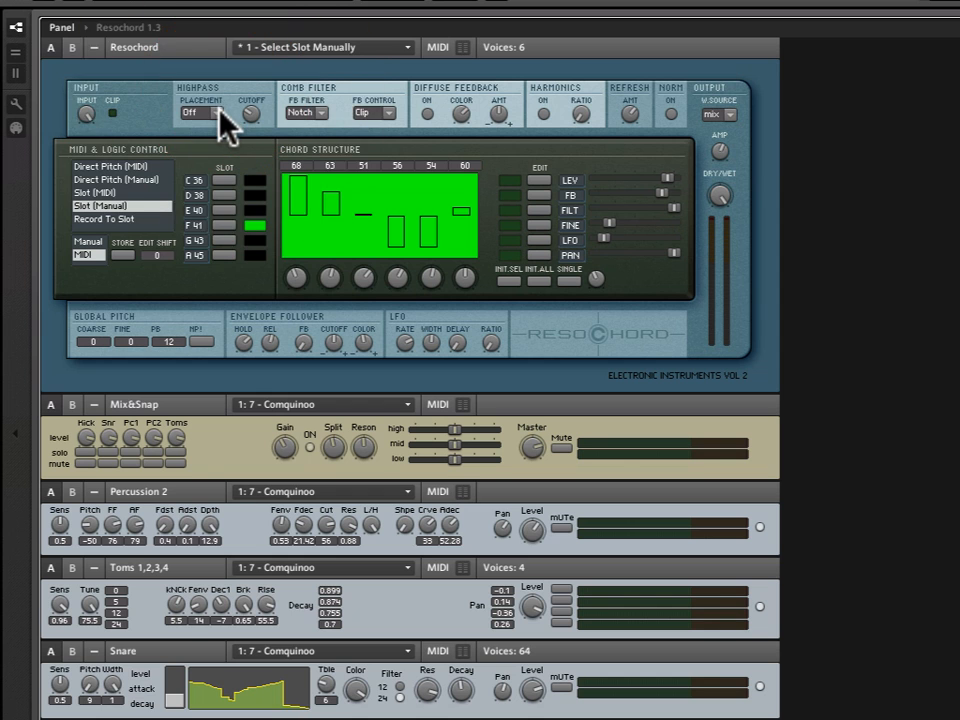
click(196, 112)
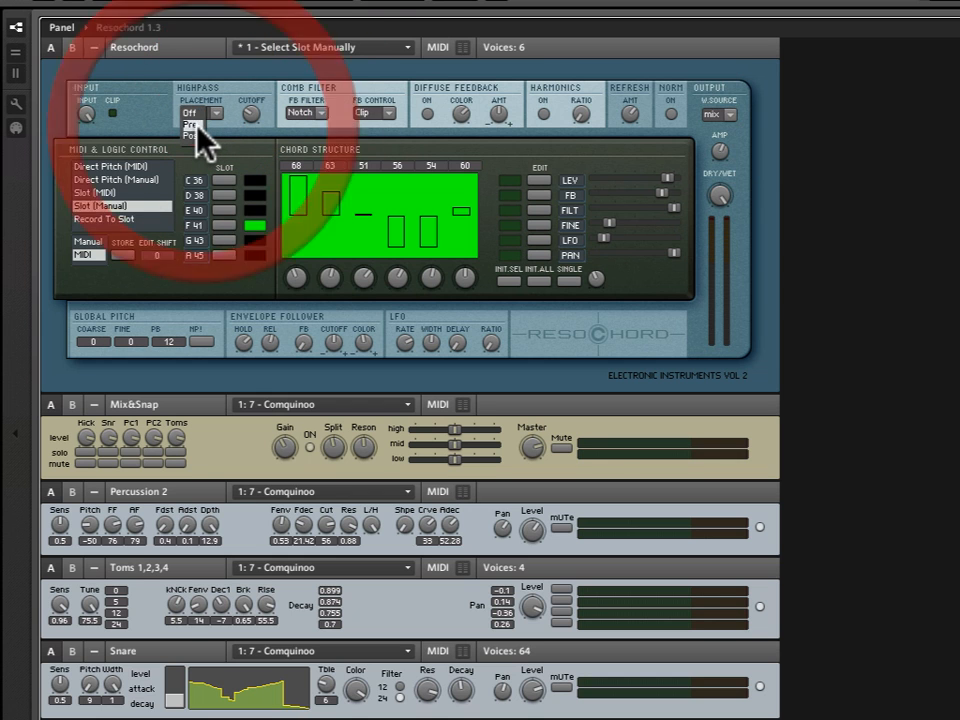
click(192, 124)
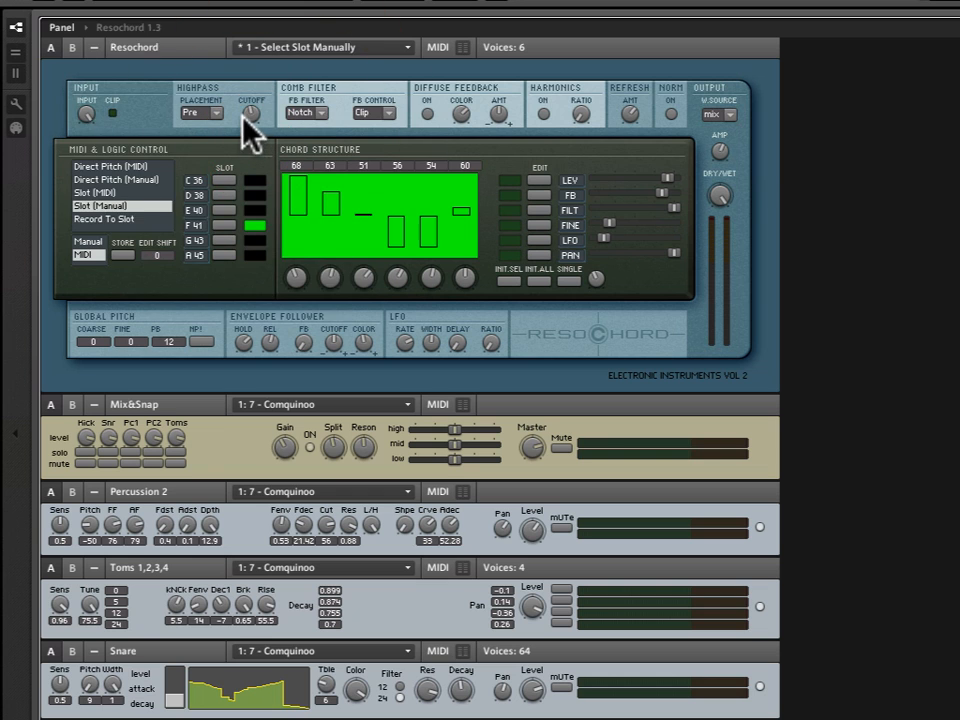
mouse_move(216, 124)
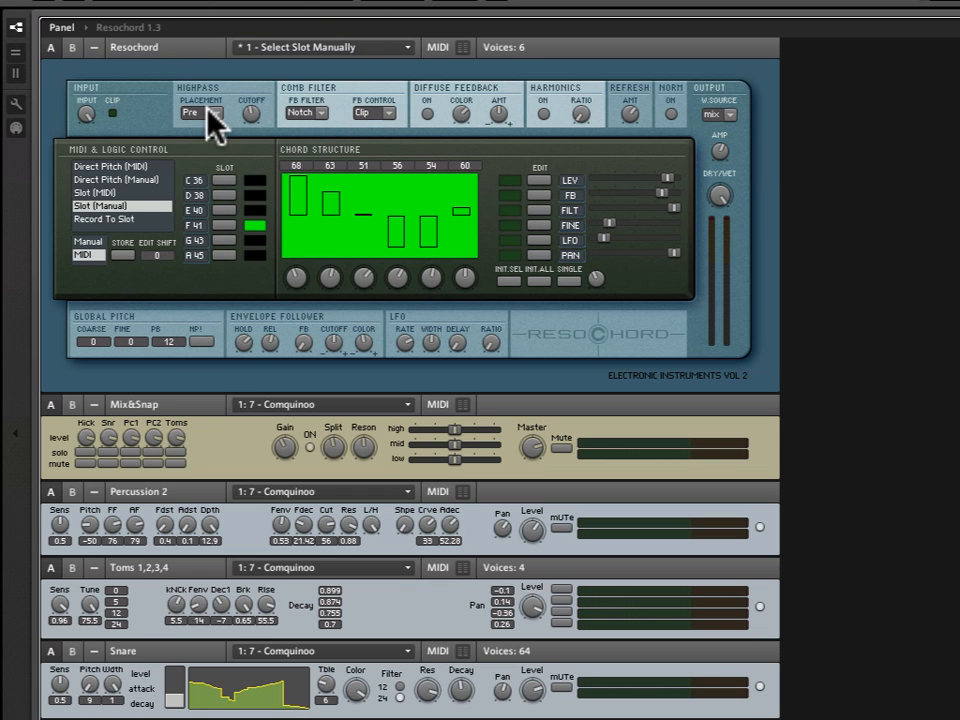
click(190, 112)
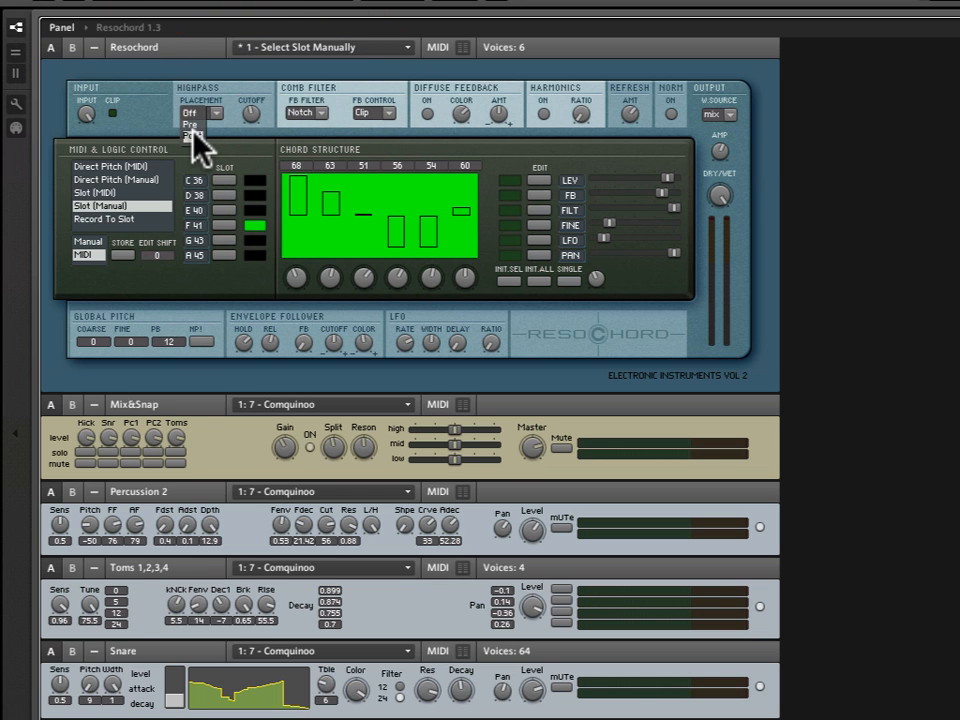
click(192, 124)
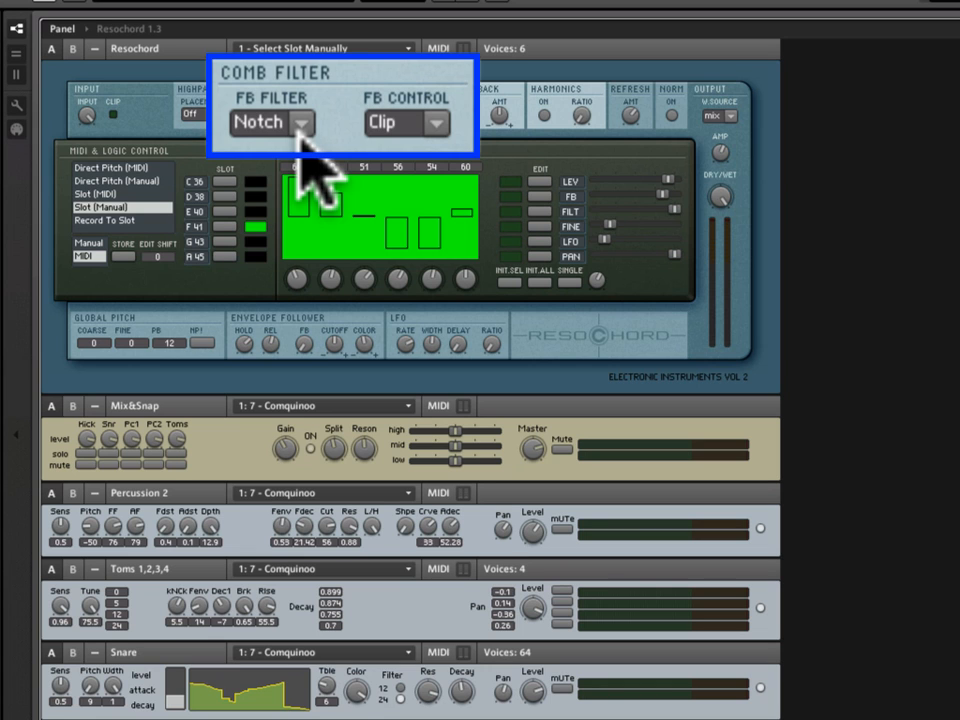
mouse_move(320, 184)
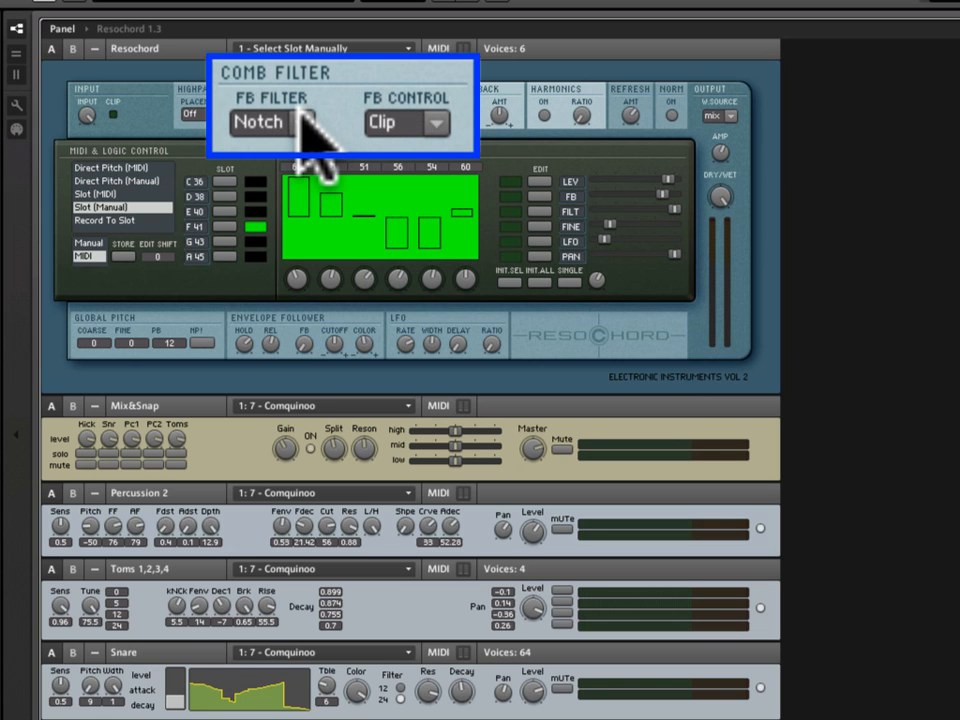
click(258, 122)
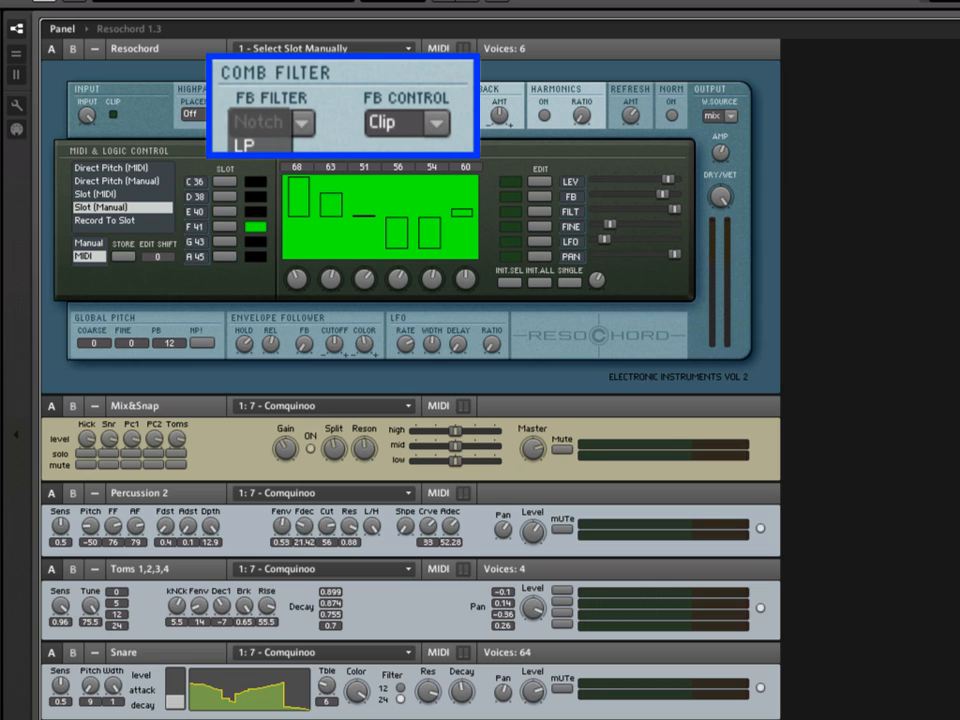
click(270, 122)
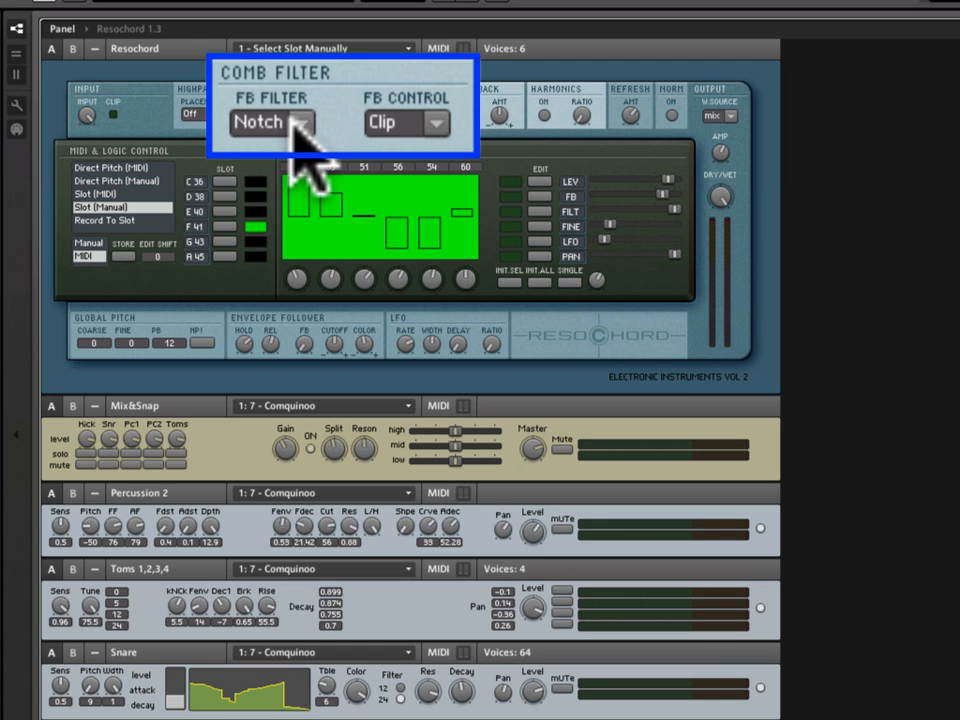
click(270, 122)
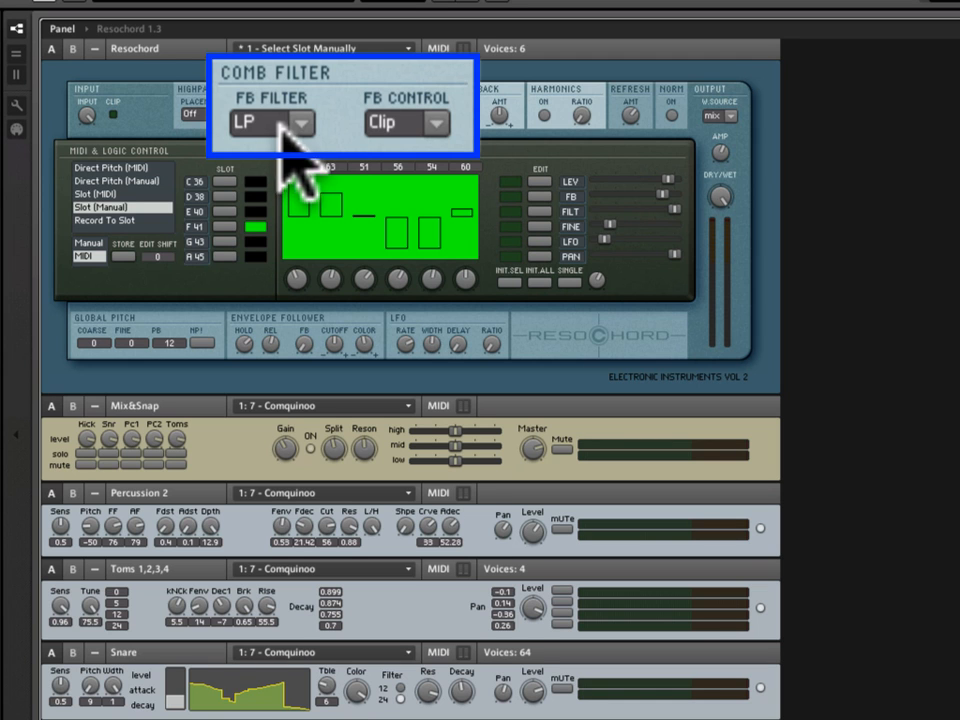
click(270, 122)
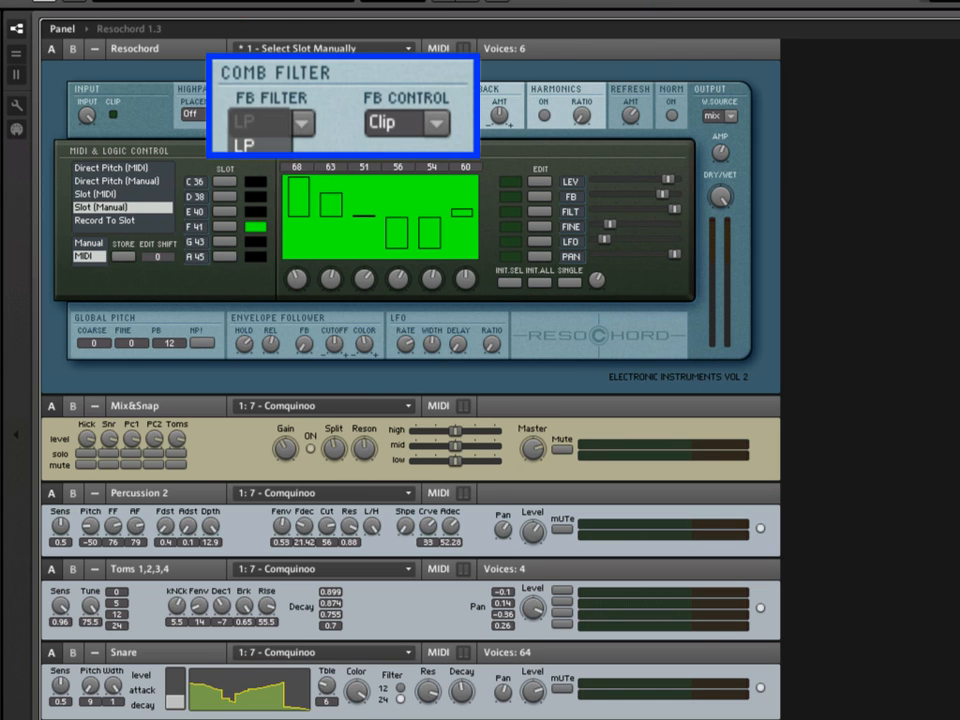
click(270, 122)
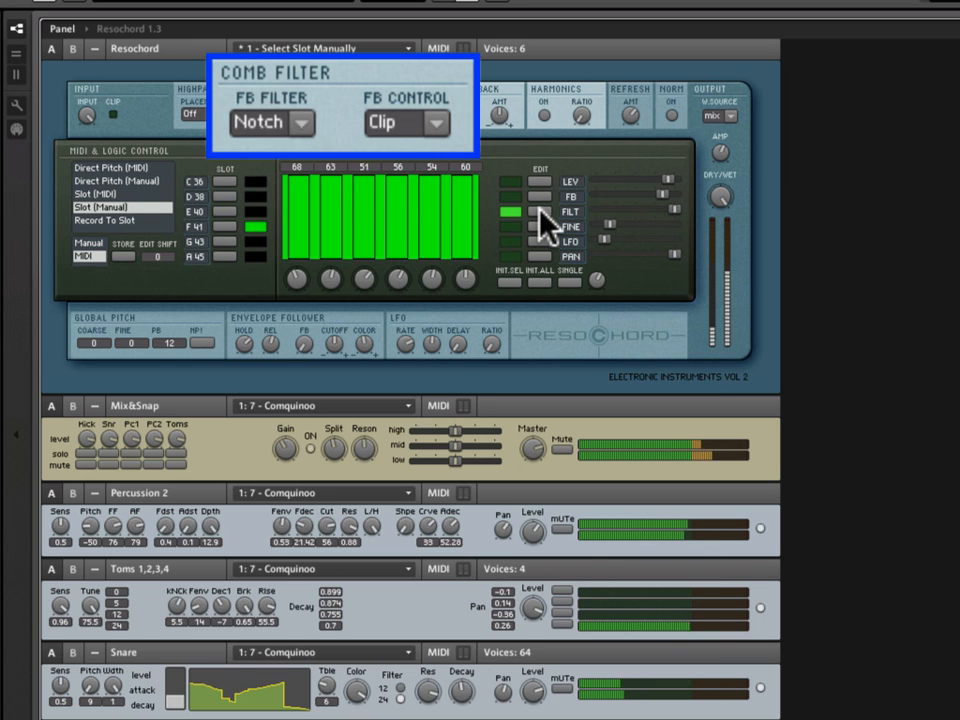
Select another Chord Structure edit row, flip FB Filter to LP, then return it to Notch
click(270, 122)
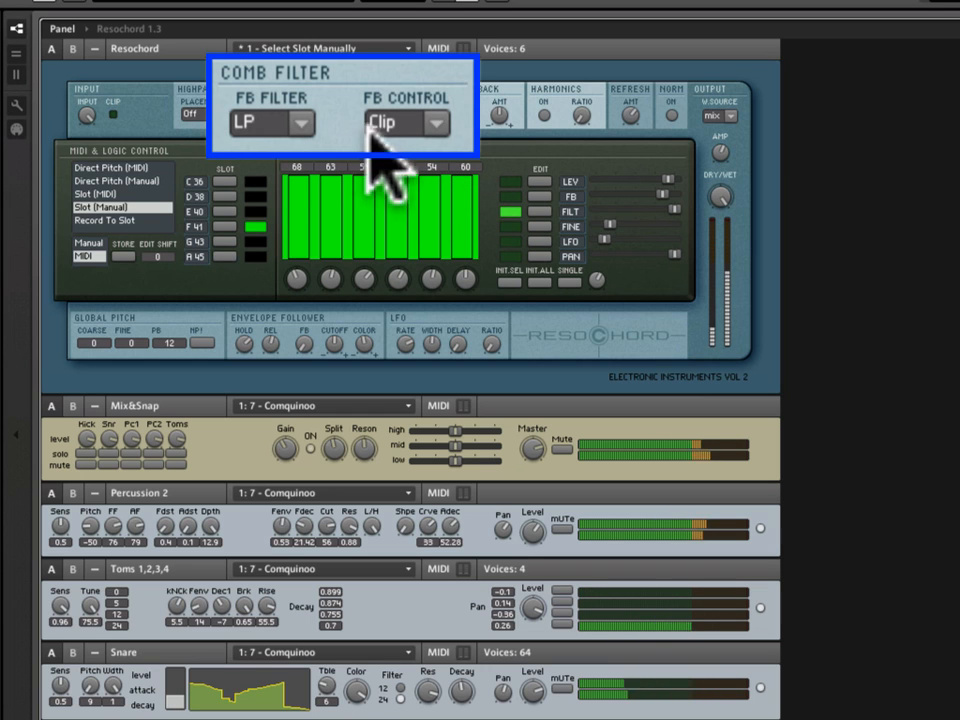
click(270, 122)
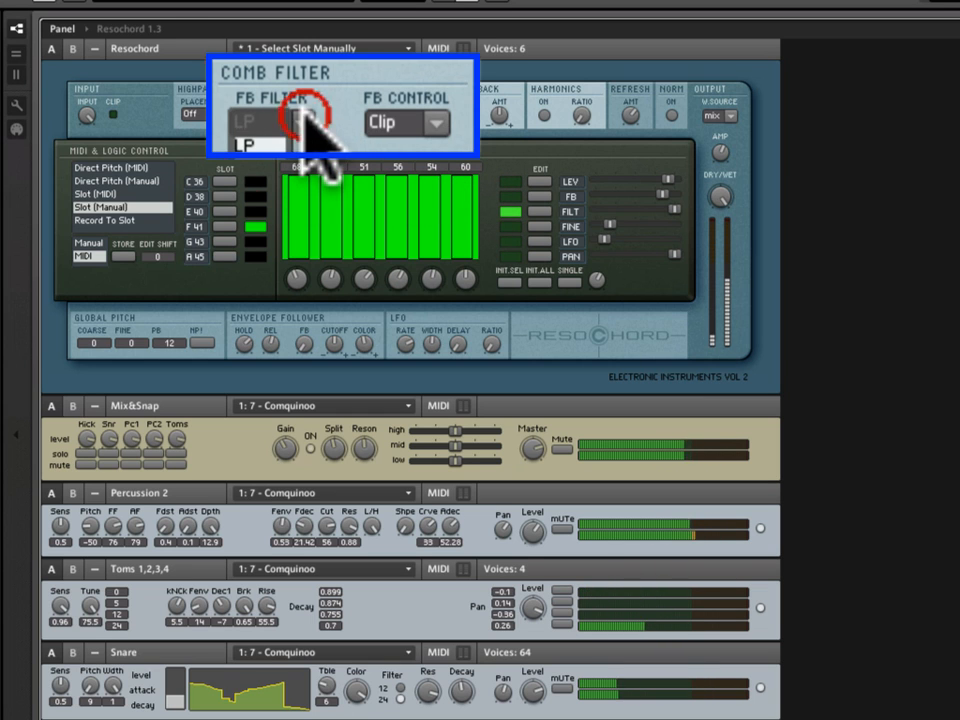
click(270, 122)
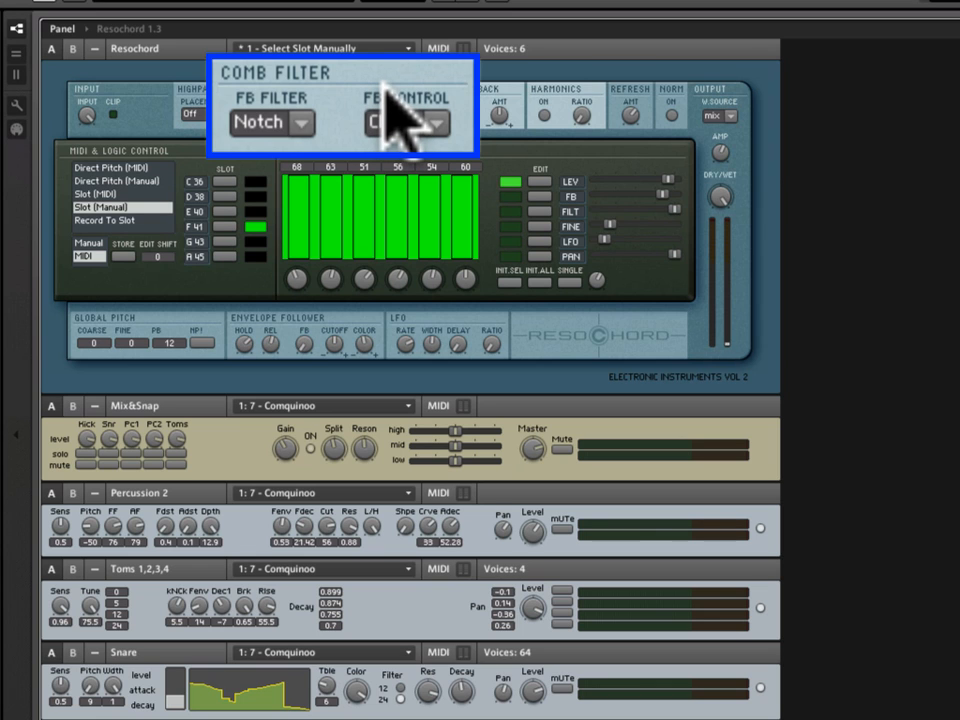
mouse_move(380, 120)
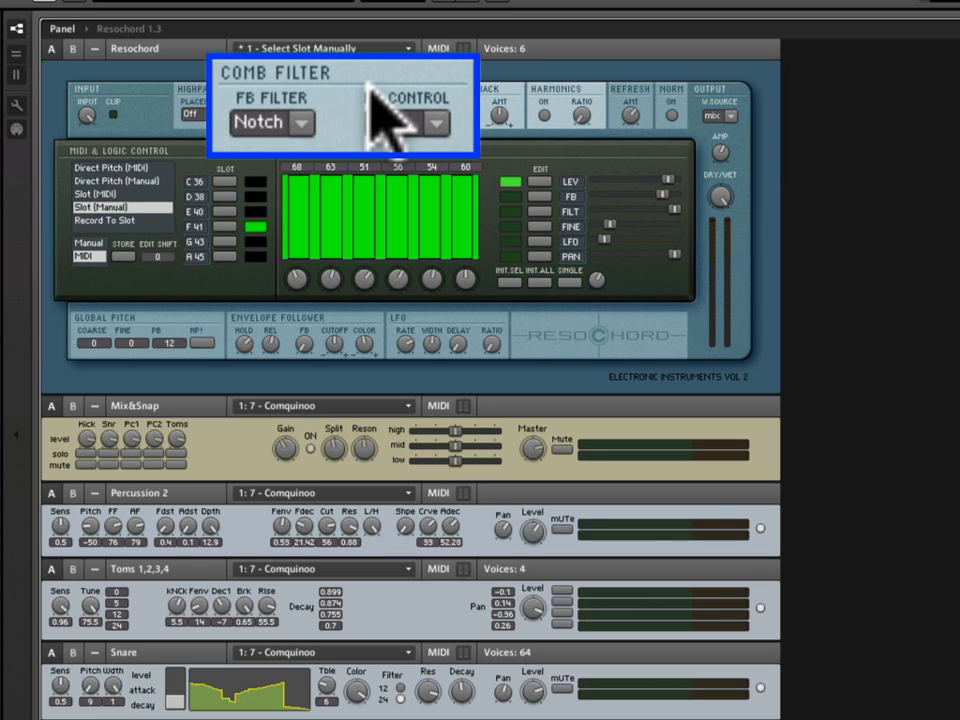
Move the comb filter FB Control from Clip through Saturate to Limit, keeping Notch filtering
click(430, 122)
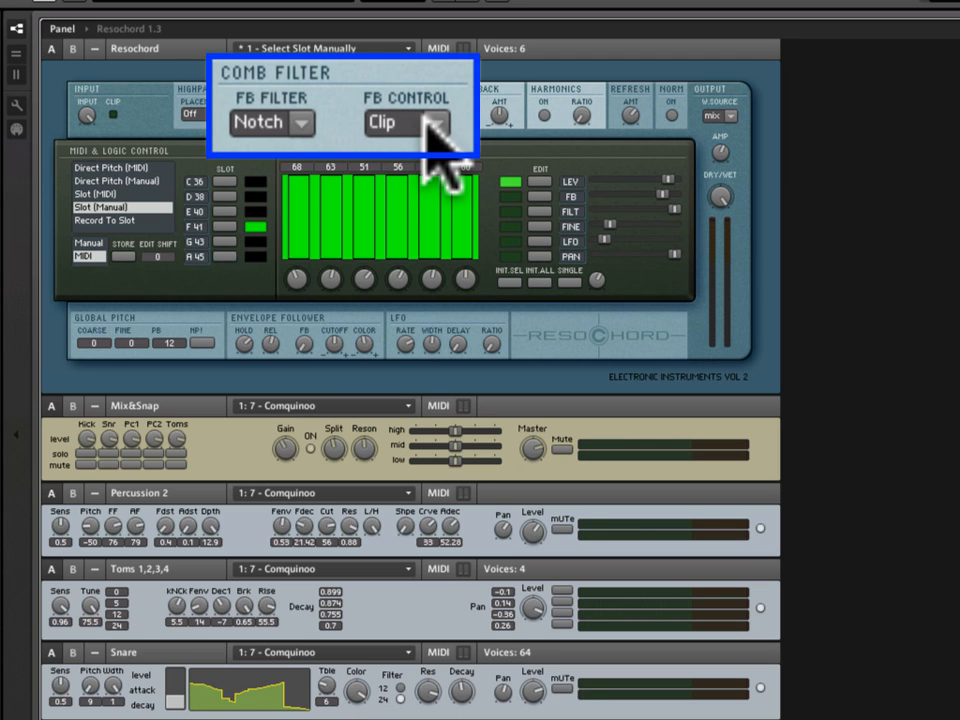
click(404, 122)
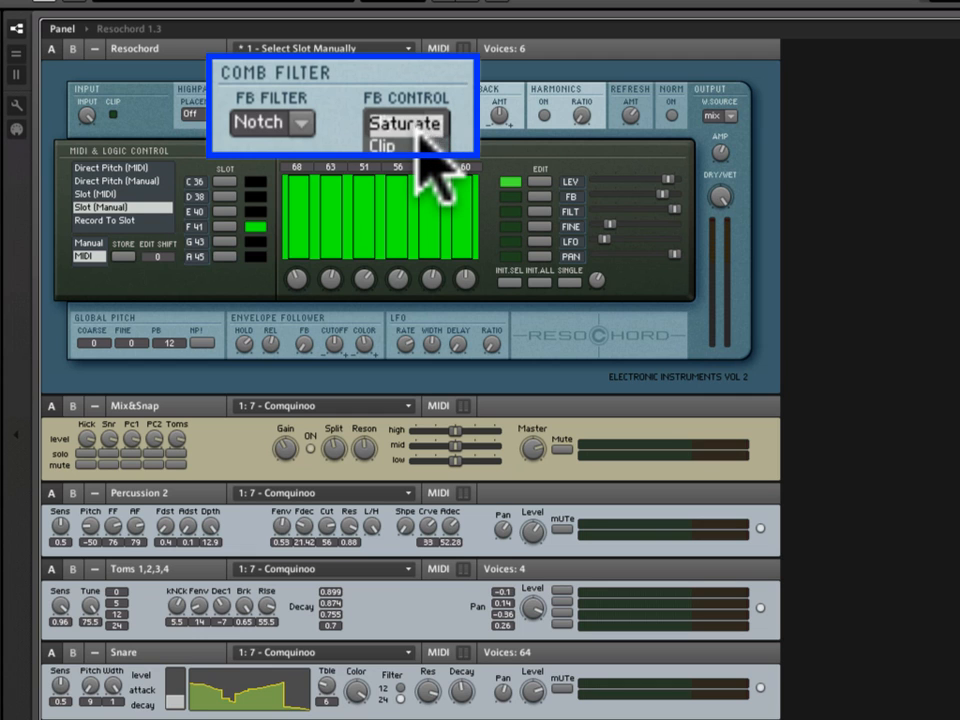
mouse_move(430, 184)
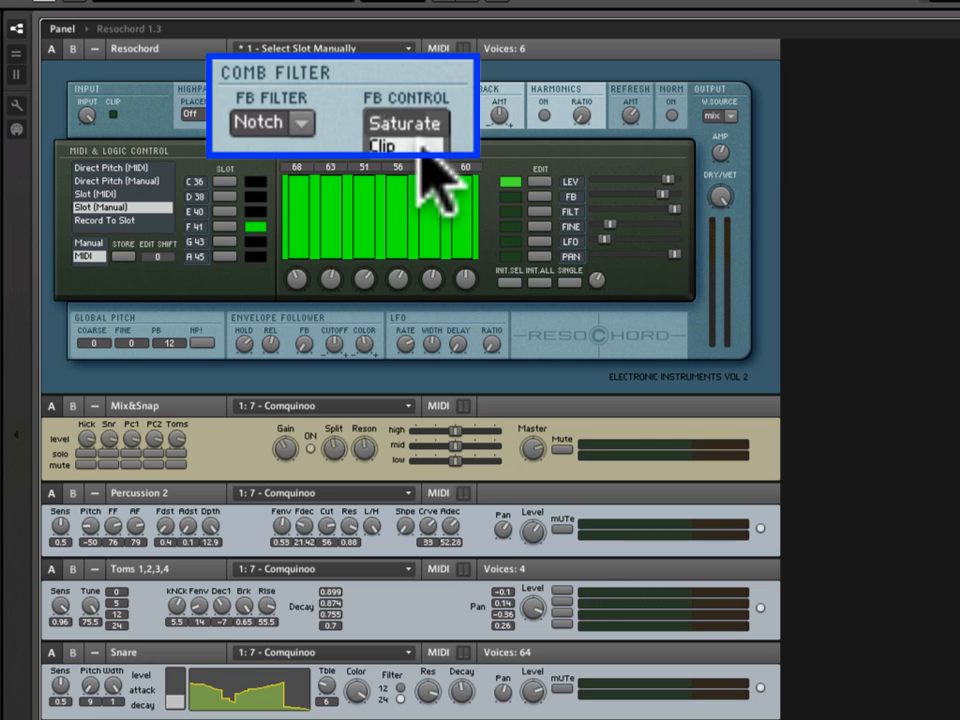
click(400, 148)
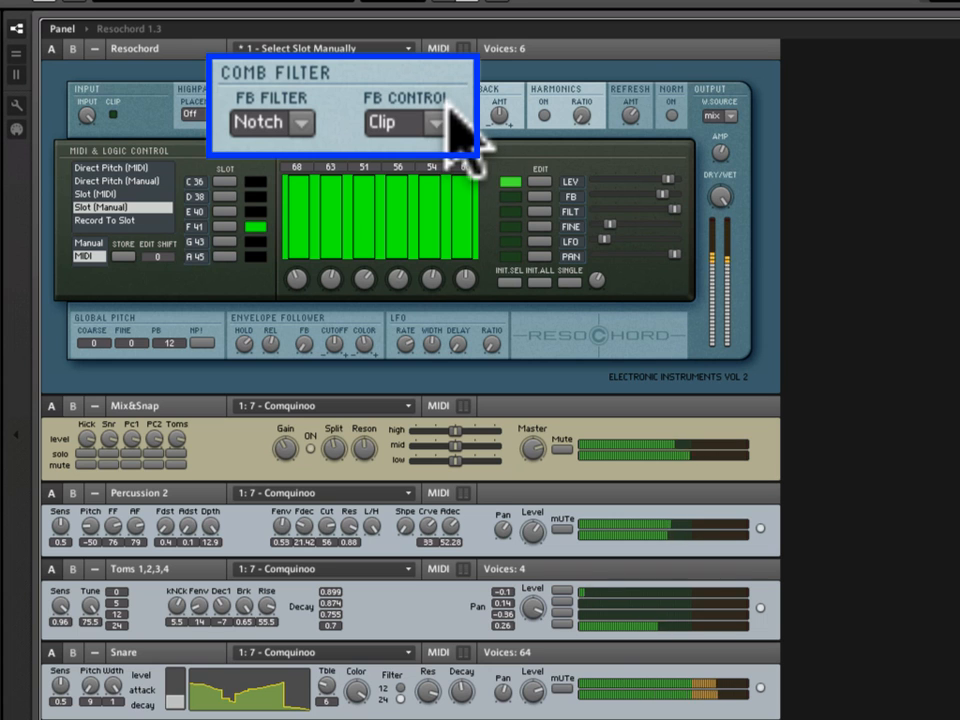
click(404, 122)
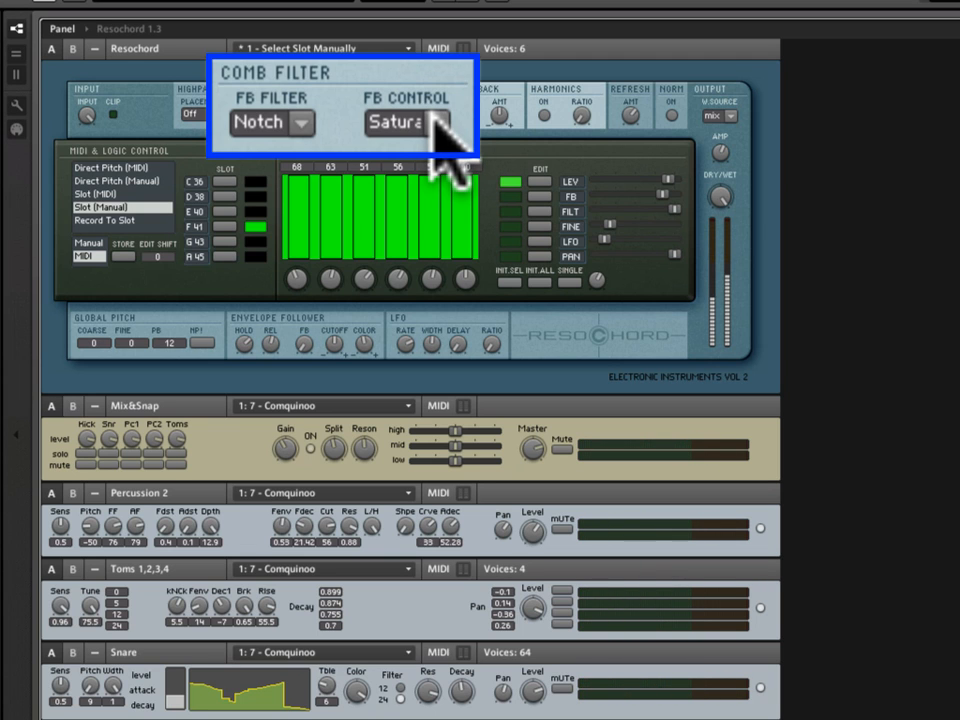
click(408, 122)
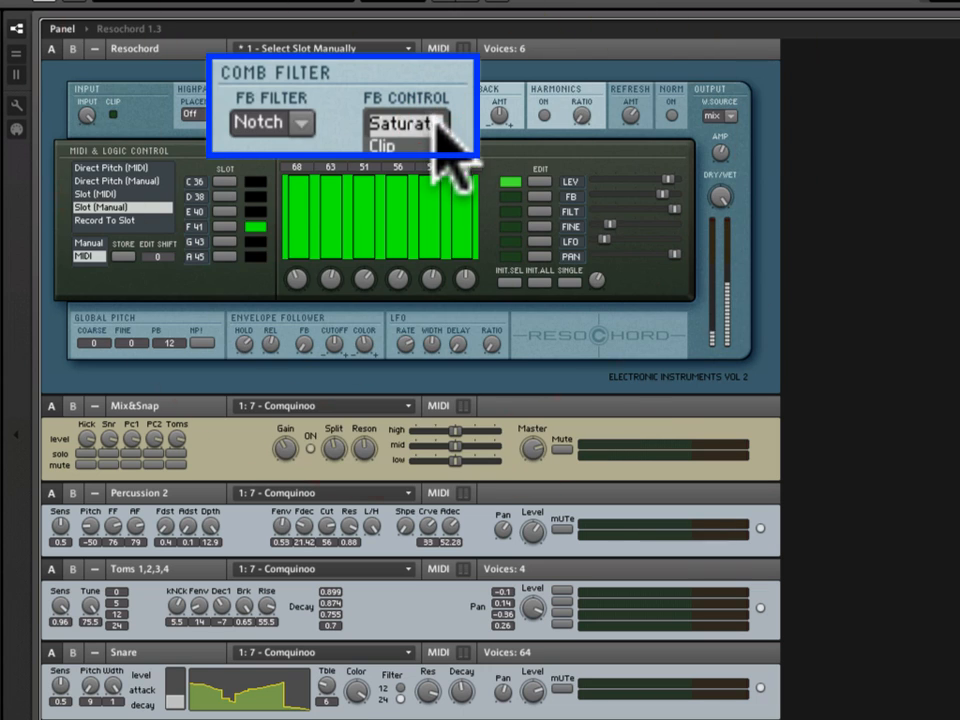
mouse_move(440, 160)
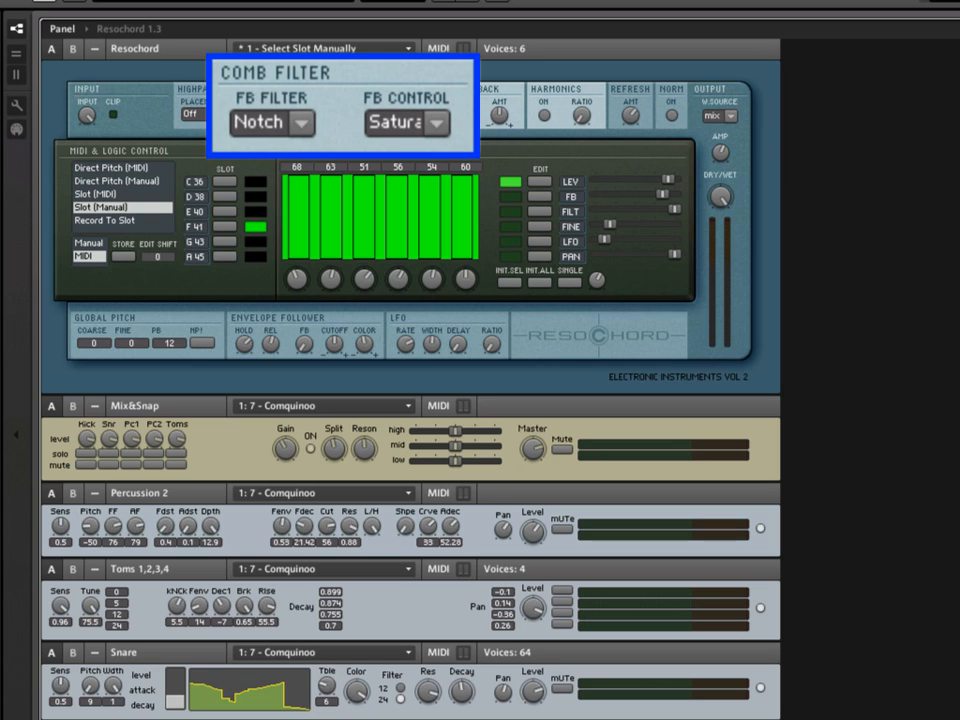
mouse_move(588, 90)
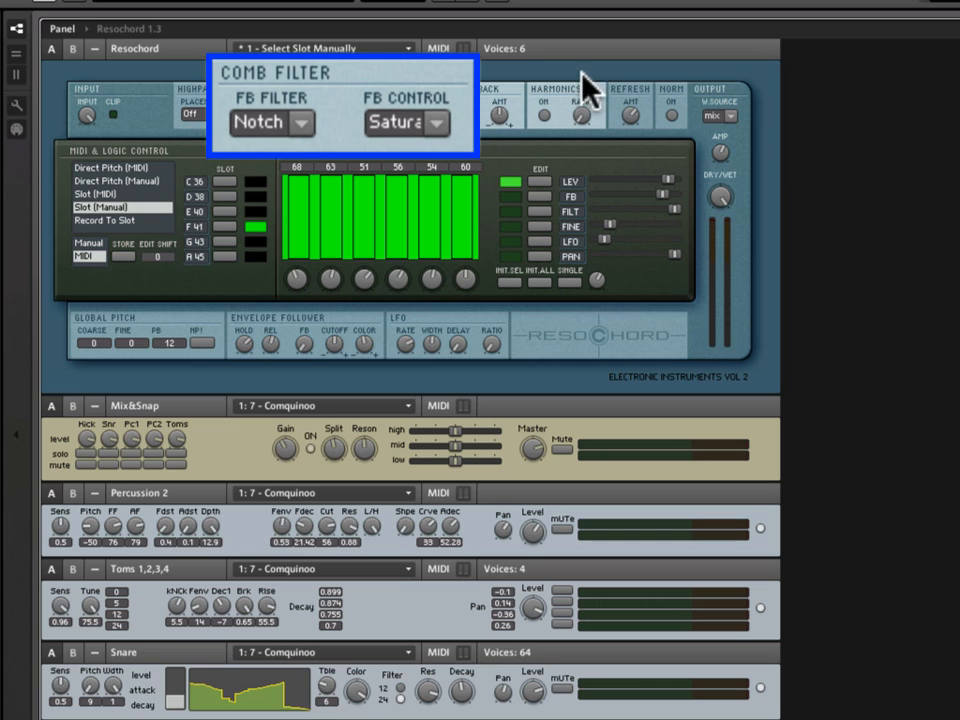
click(404, 122)
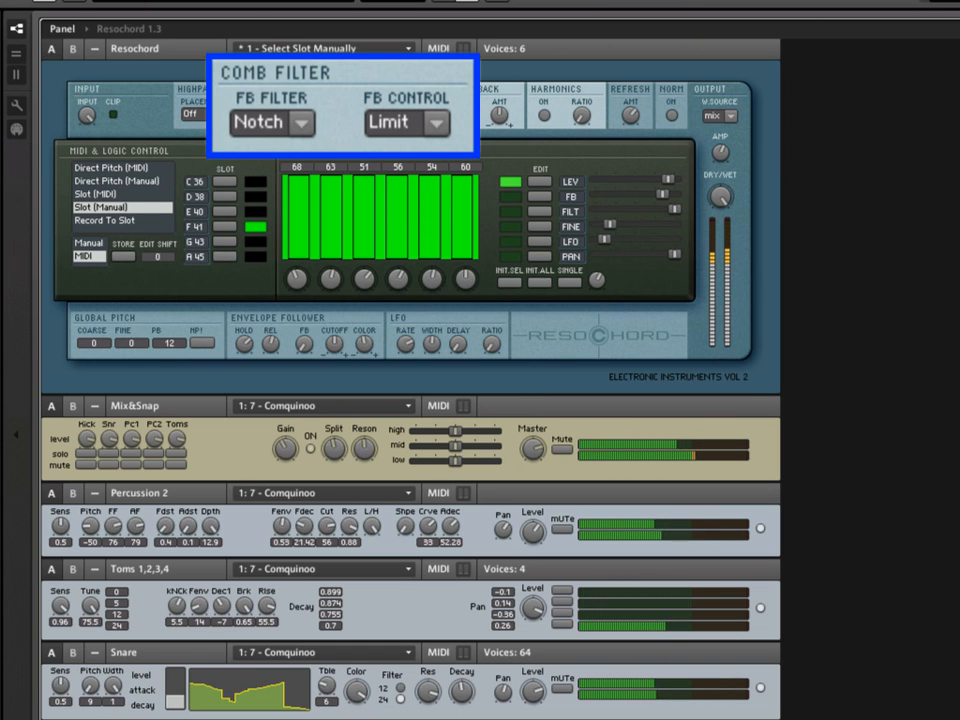
click(404, 122)
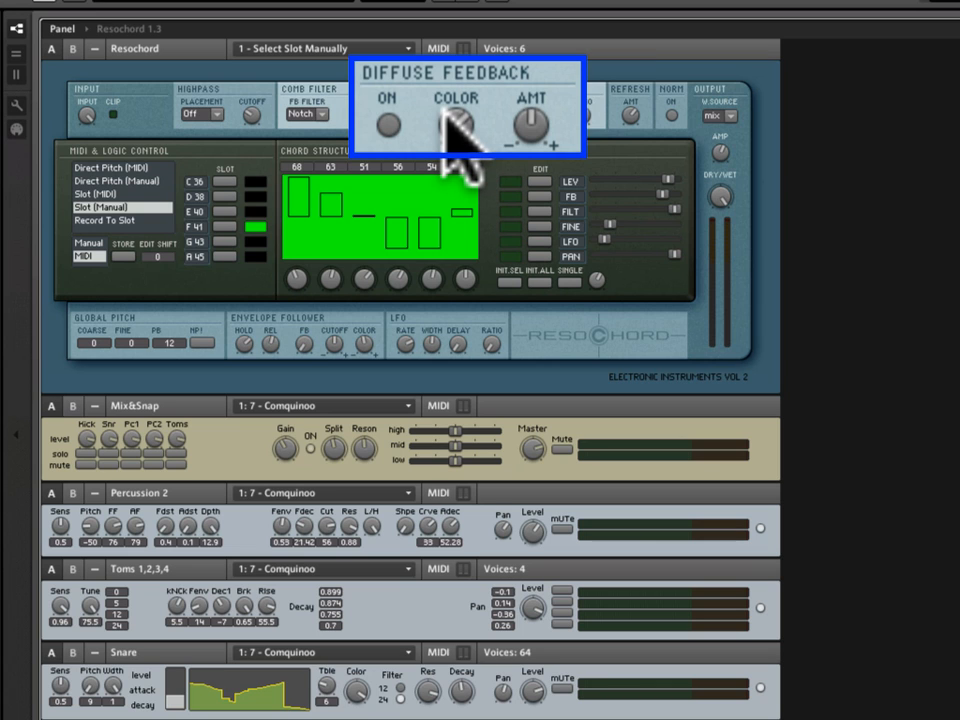
mouse_move(460, 150)
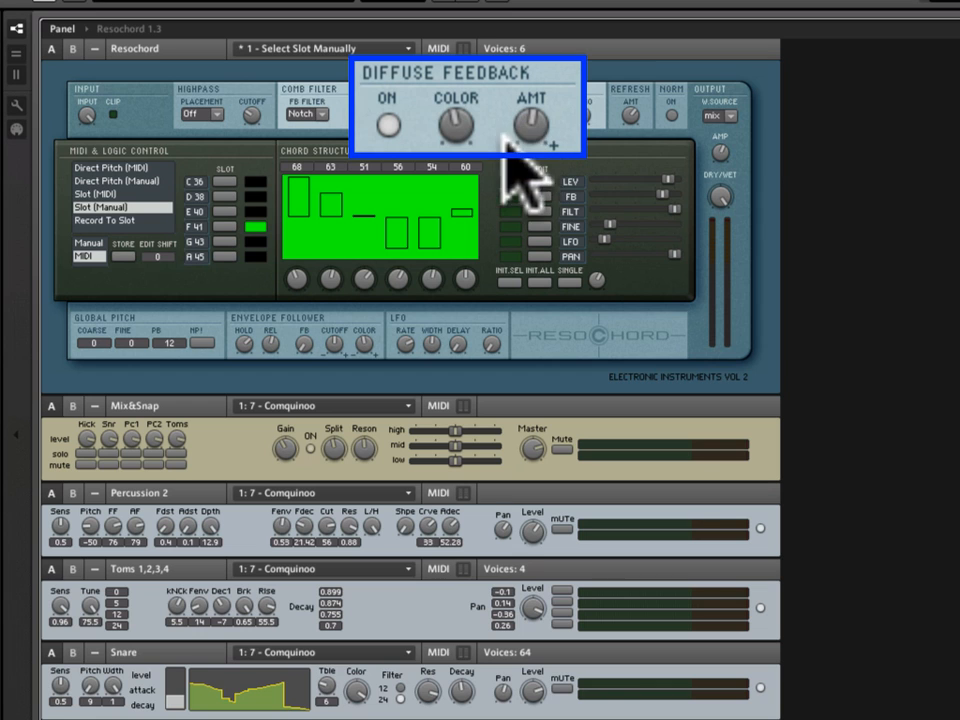
mouse_move(564, 180)
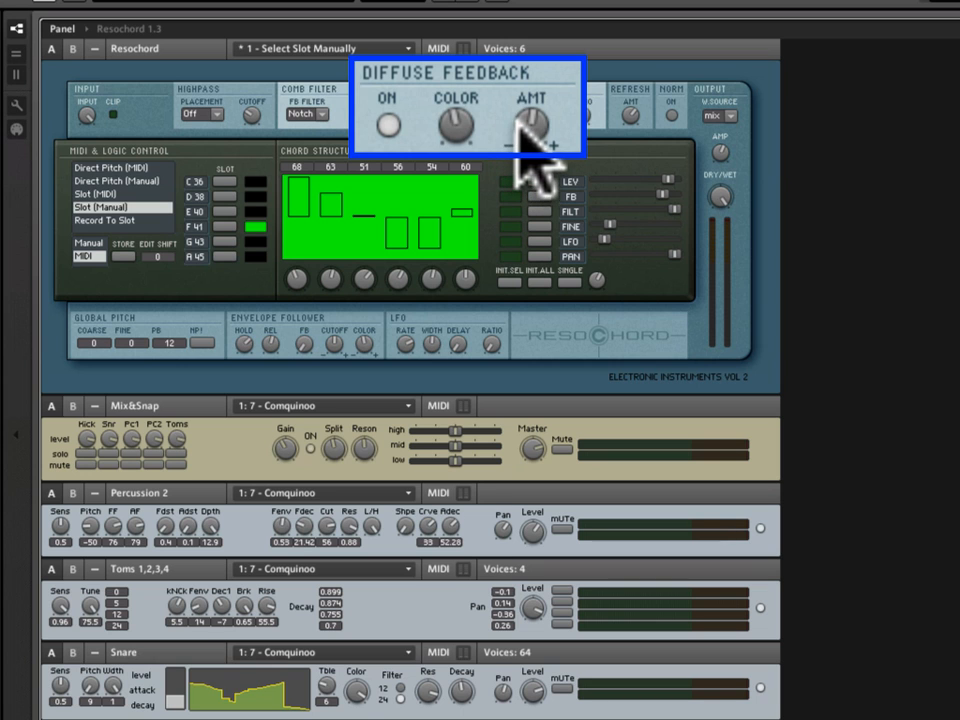
Turn the Diffuse Feedback AMT knob to change the feedback amount
click(532, 124)
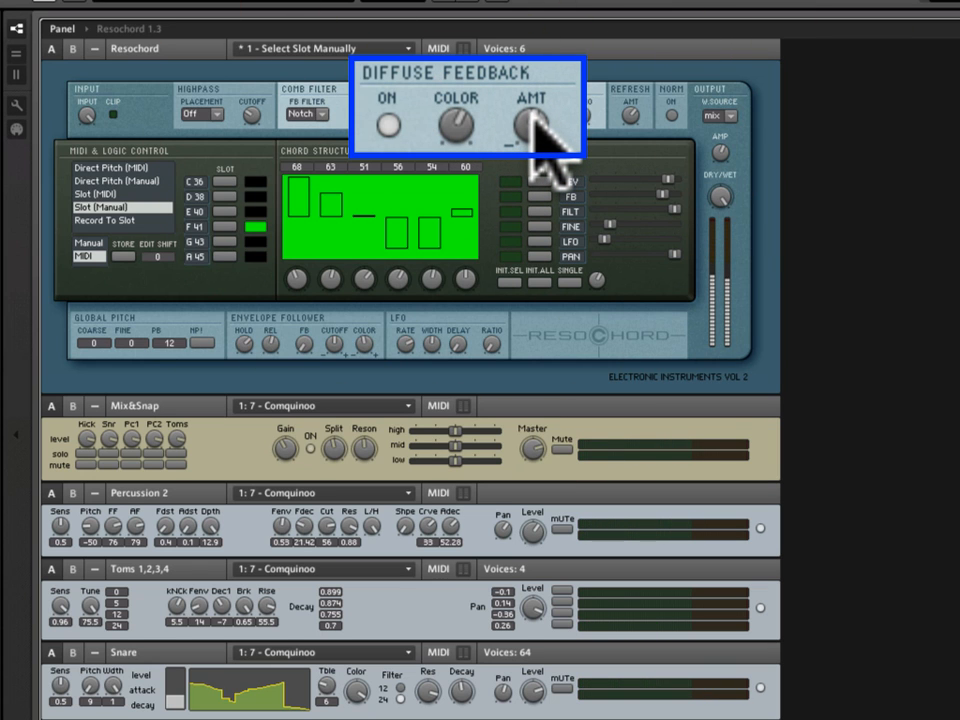
click(536, 124)
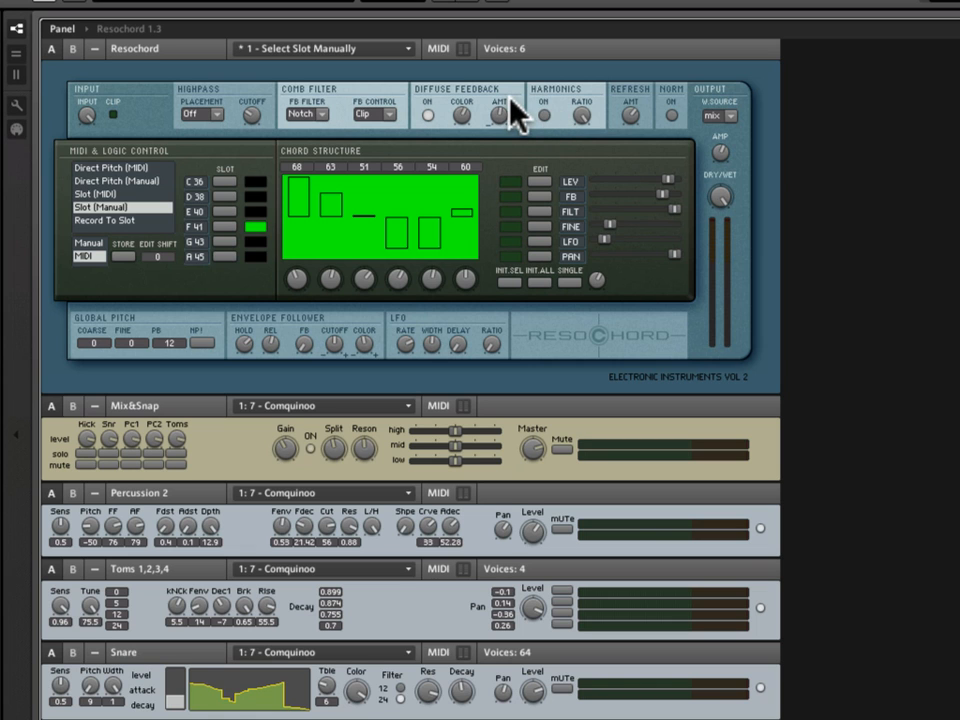
mouse_move(544, 114)
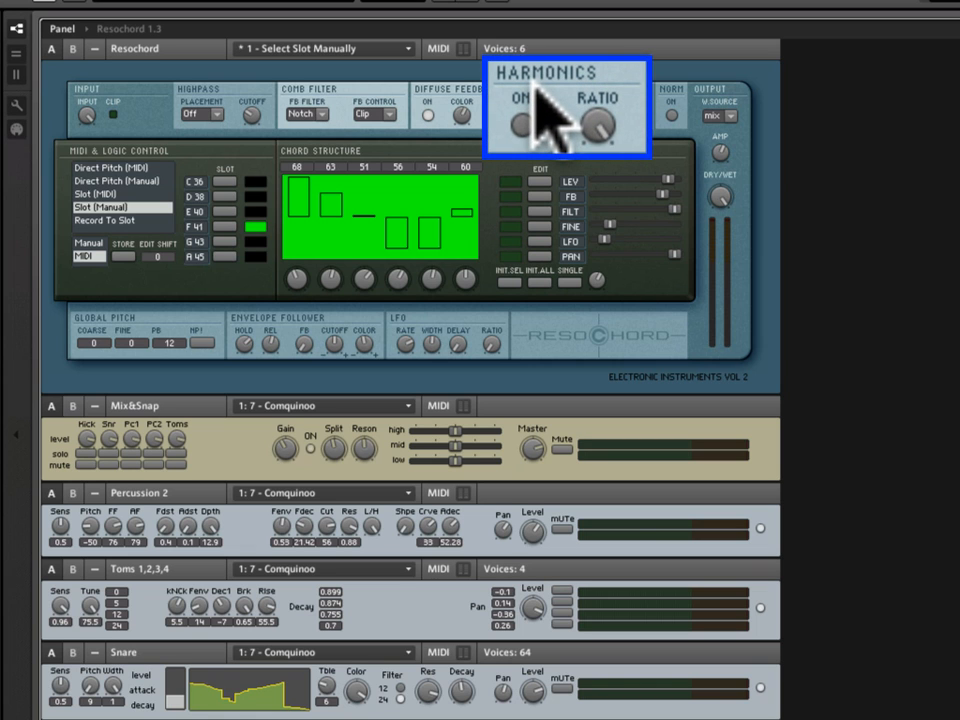
mouse_move(504, 184)
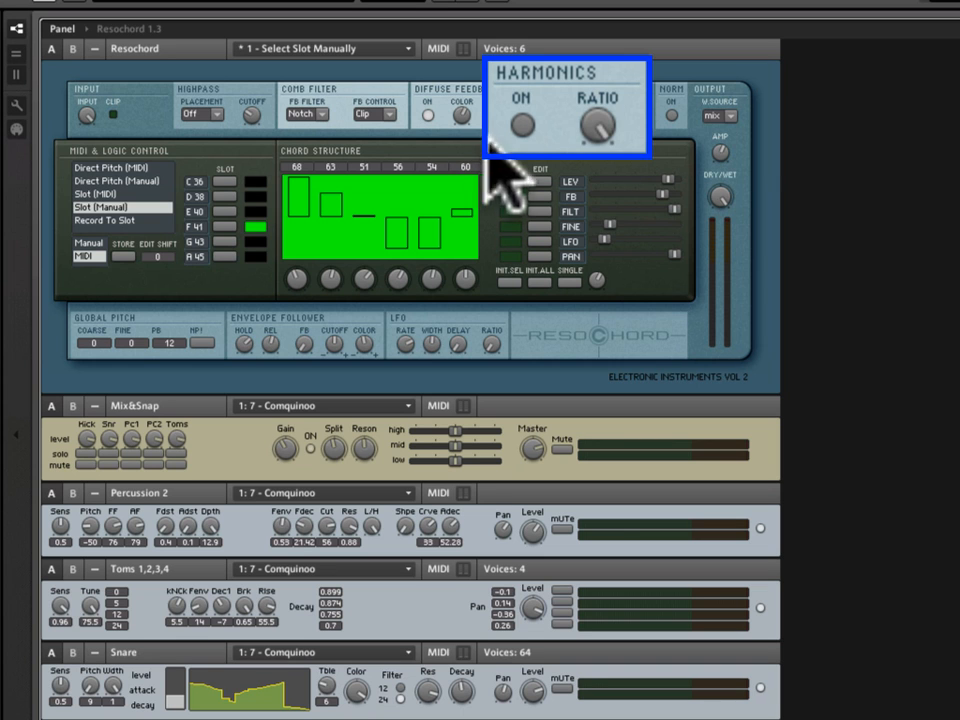
Turn the Harmonics Ratio knob and try its On switch
click(520, 124)
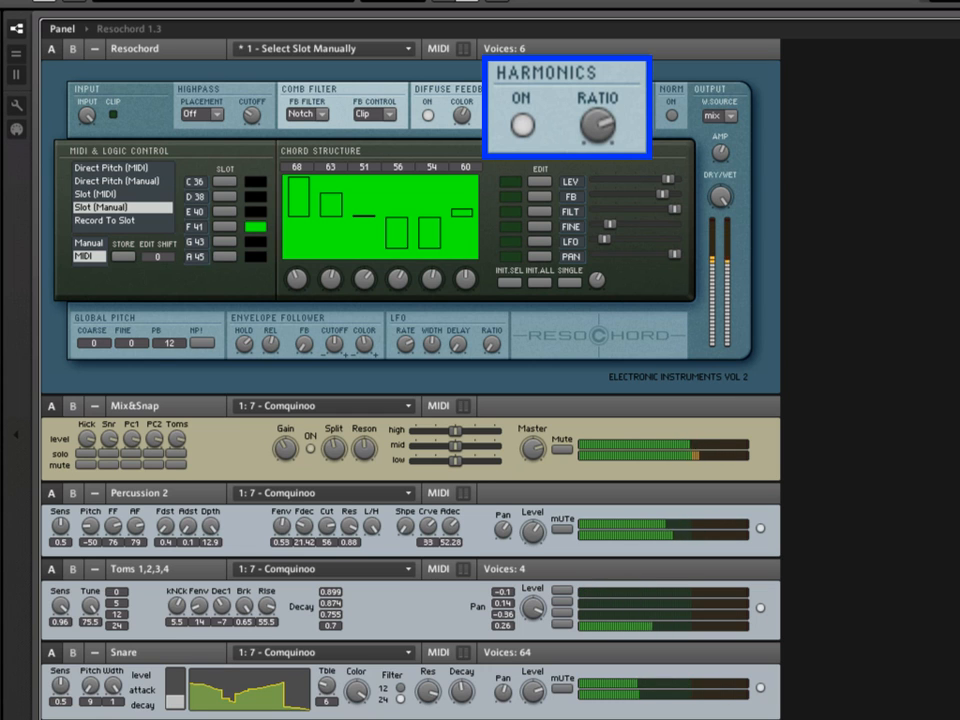
click(570, 180)
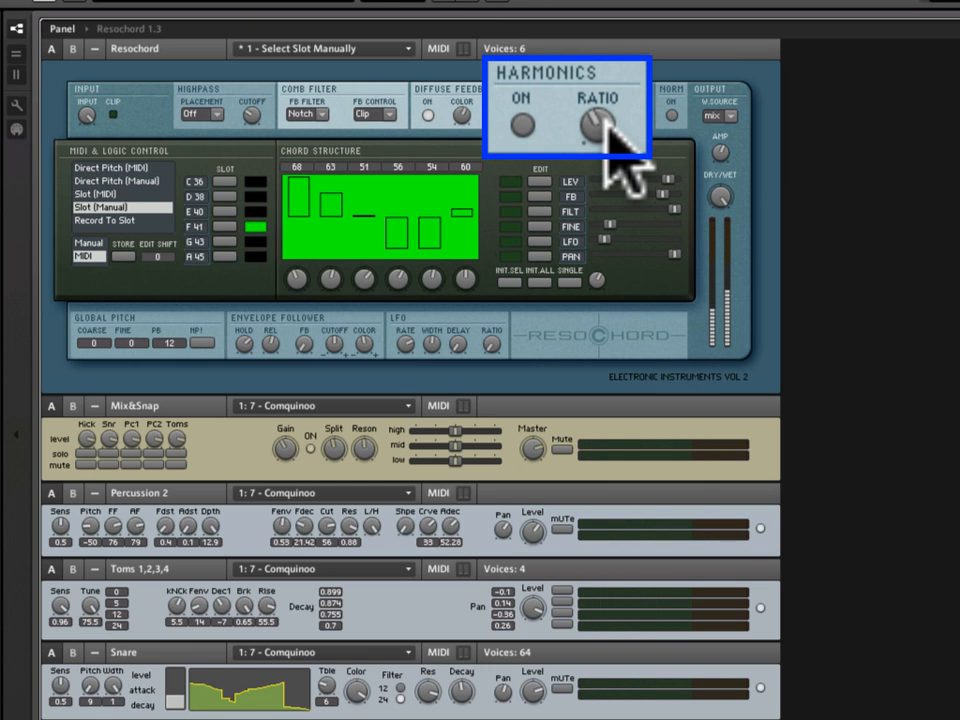
mouse_move(532, 180)
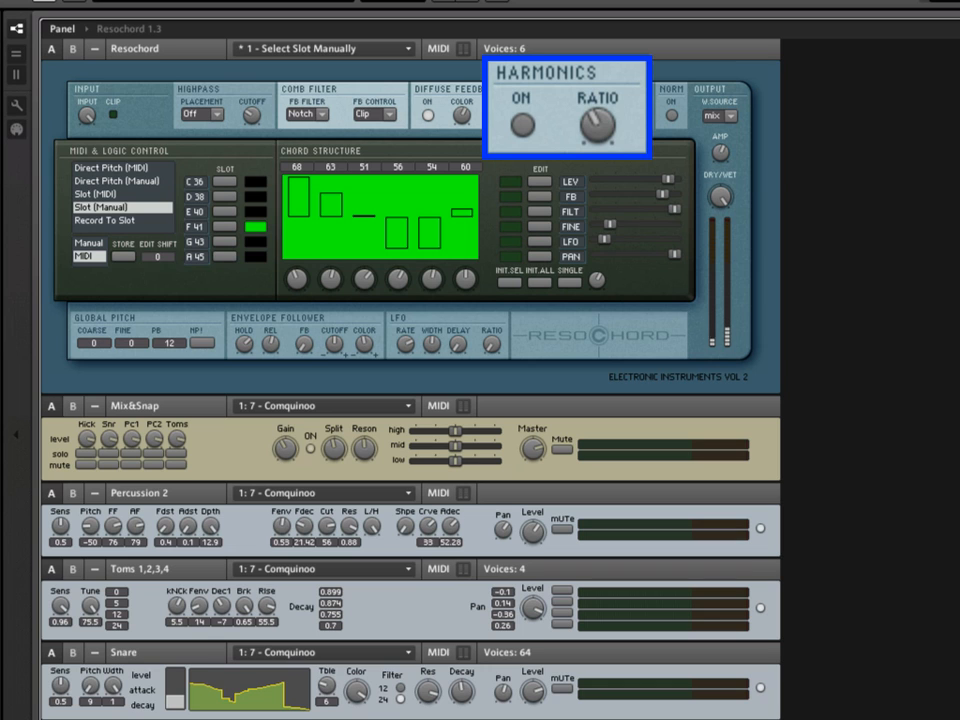
mouse_move(530, 150)
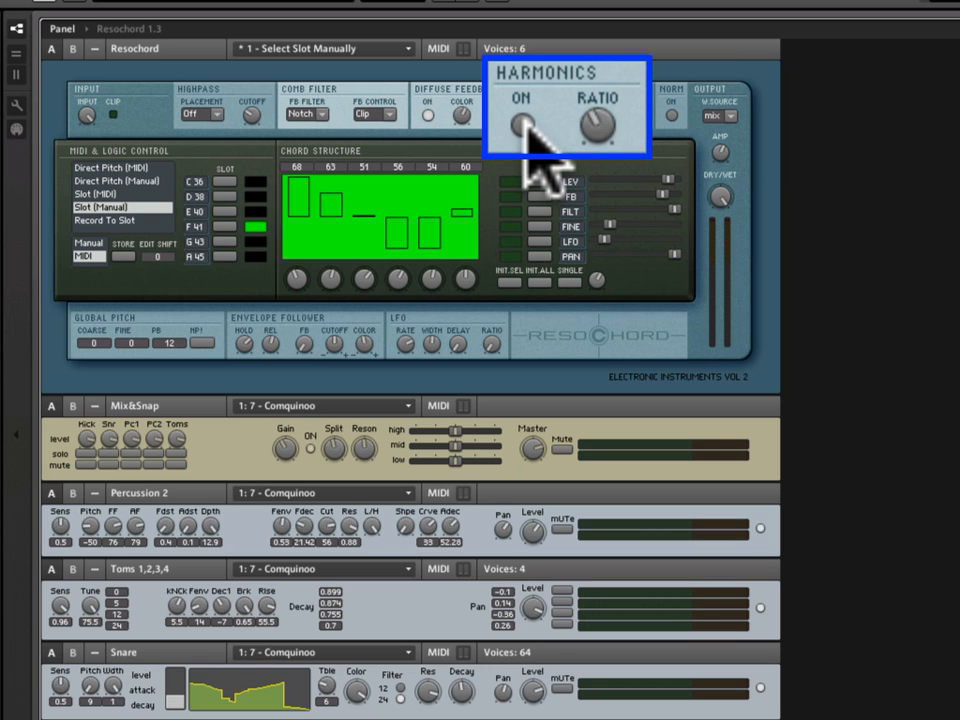
mouse_move(524, 136)
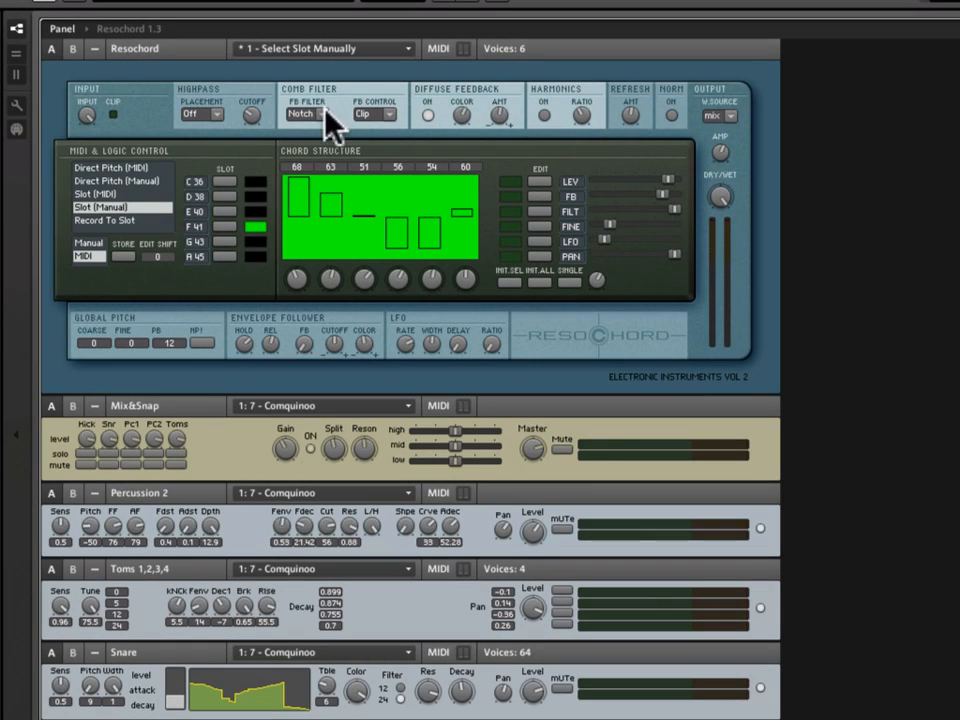
mouse_move(230, 110)
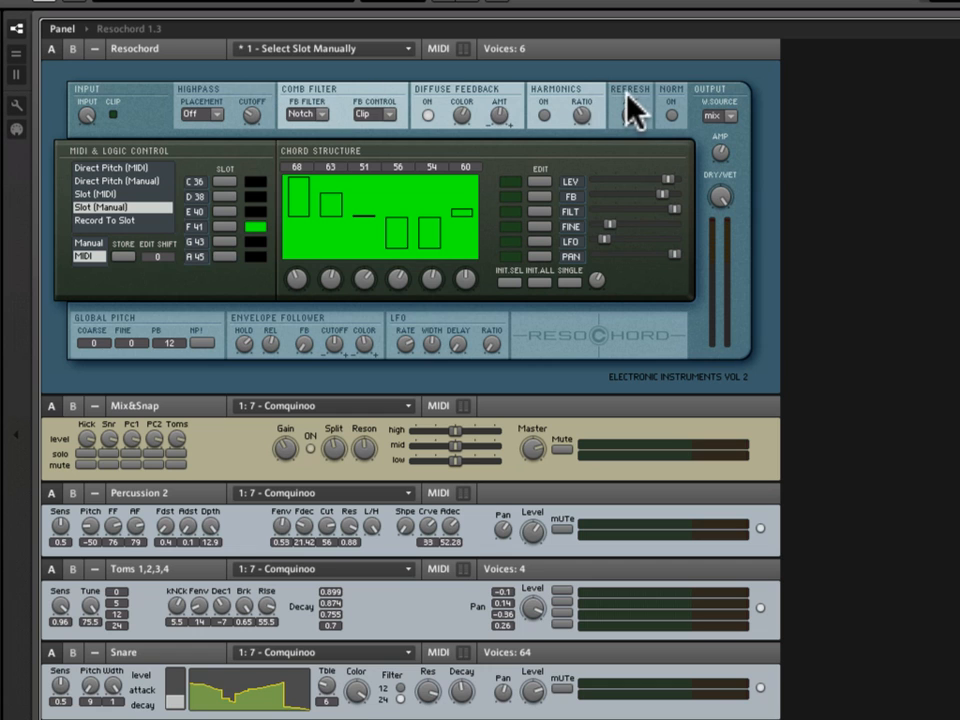
mouse_move(636, 110)
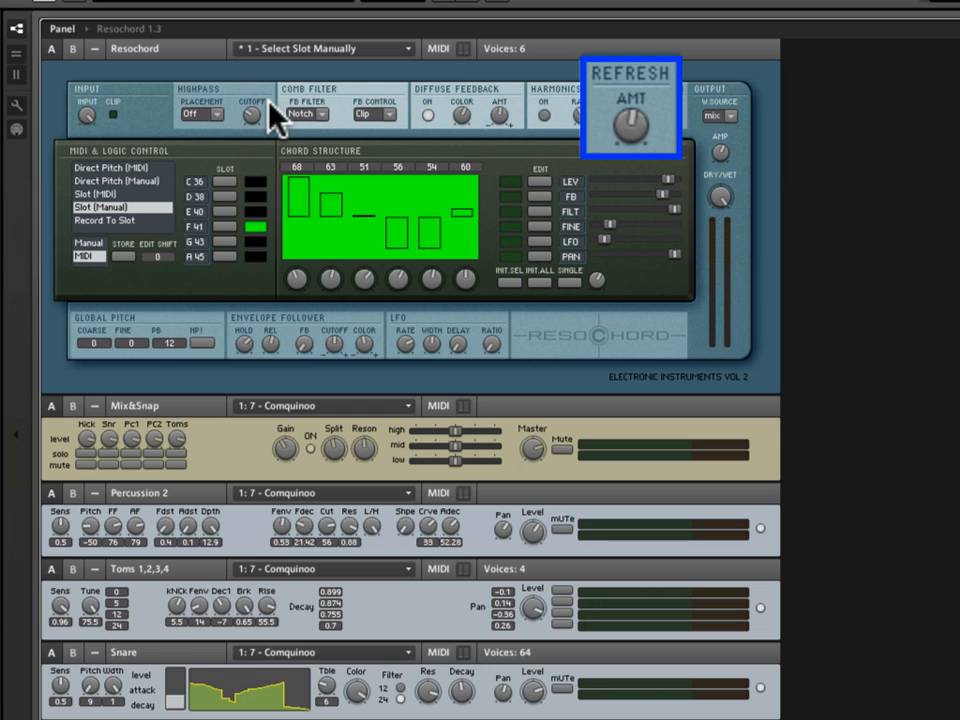
mouse_move(276, 120)
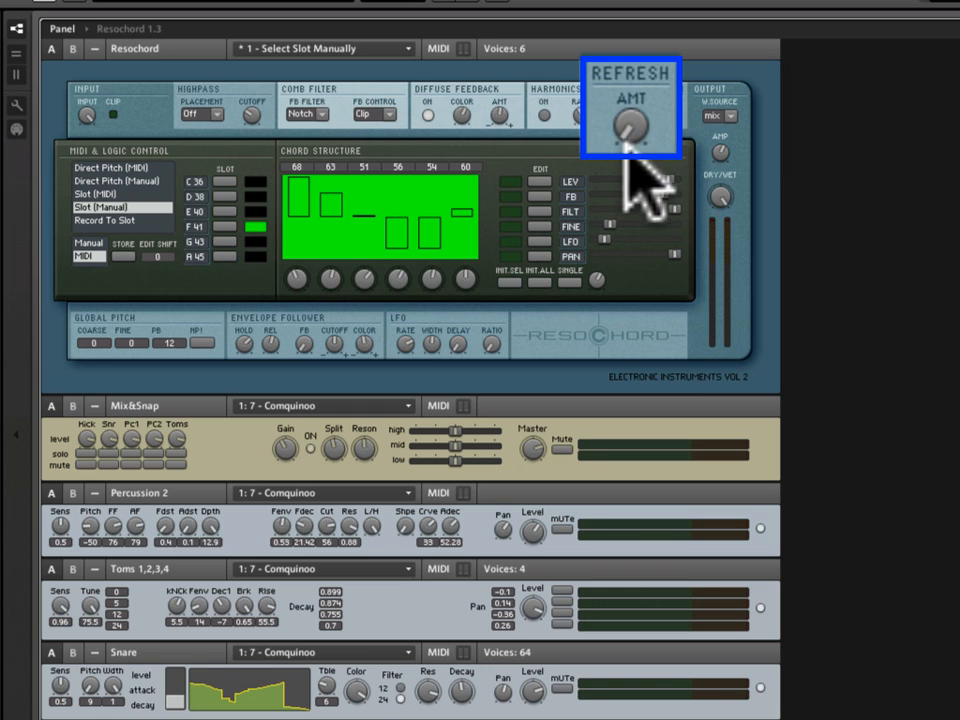
mouse_move(630, 130)
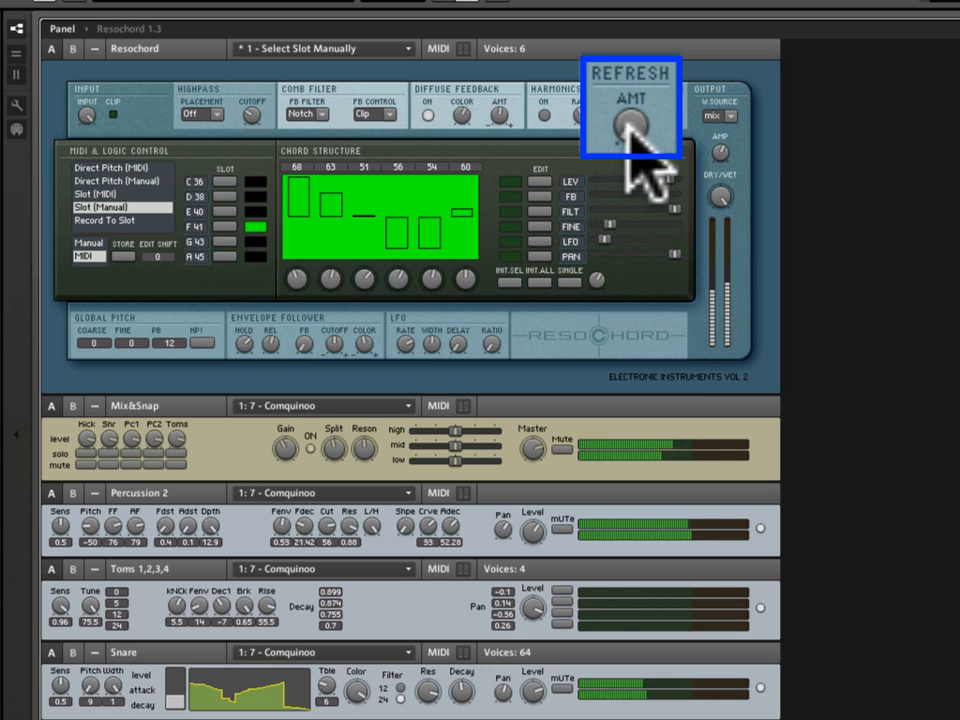
Turn the Refresh AMT knob to change the refresh amount
click(632, 120)
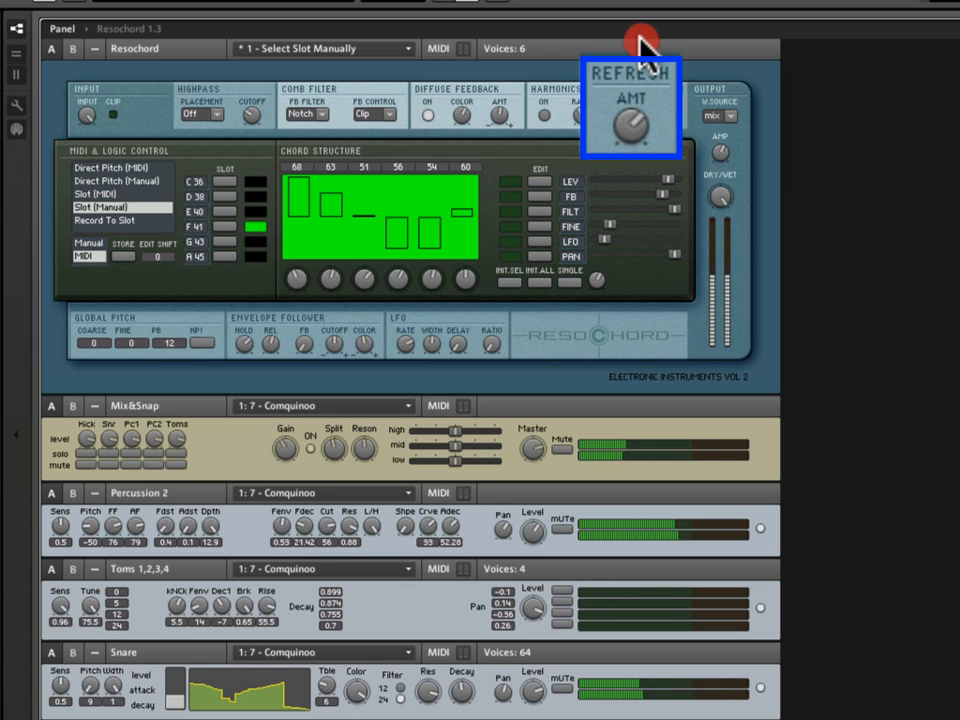
click(628, 120)
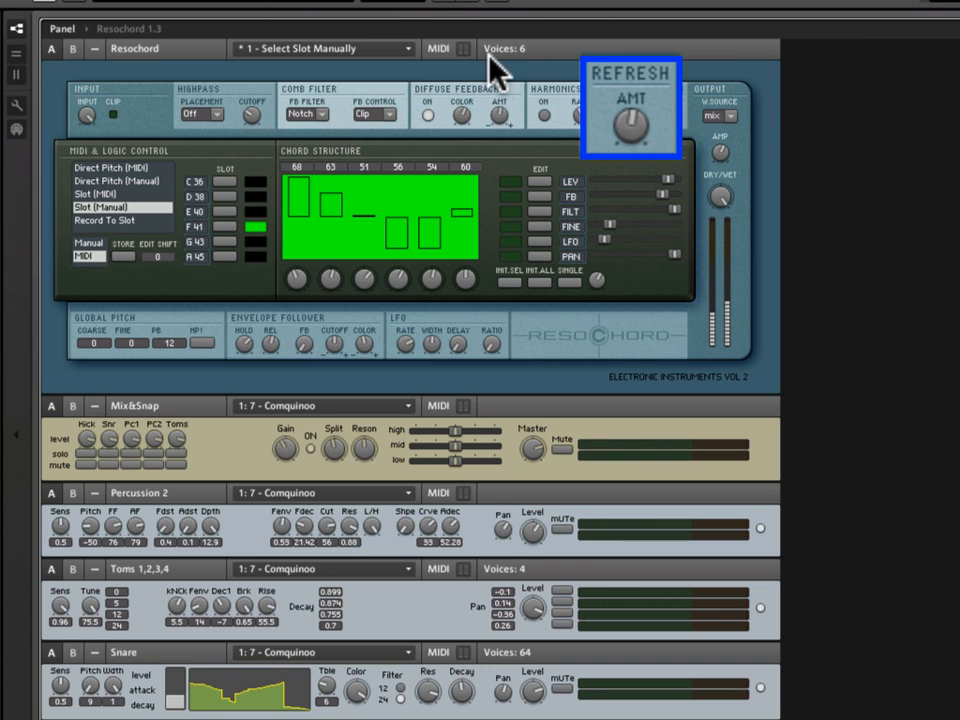
mouse_move(220, 104)
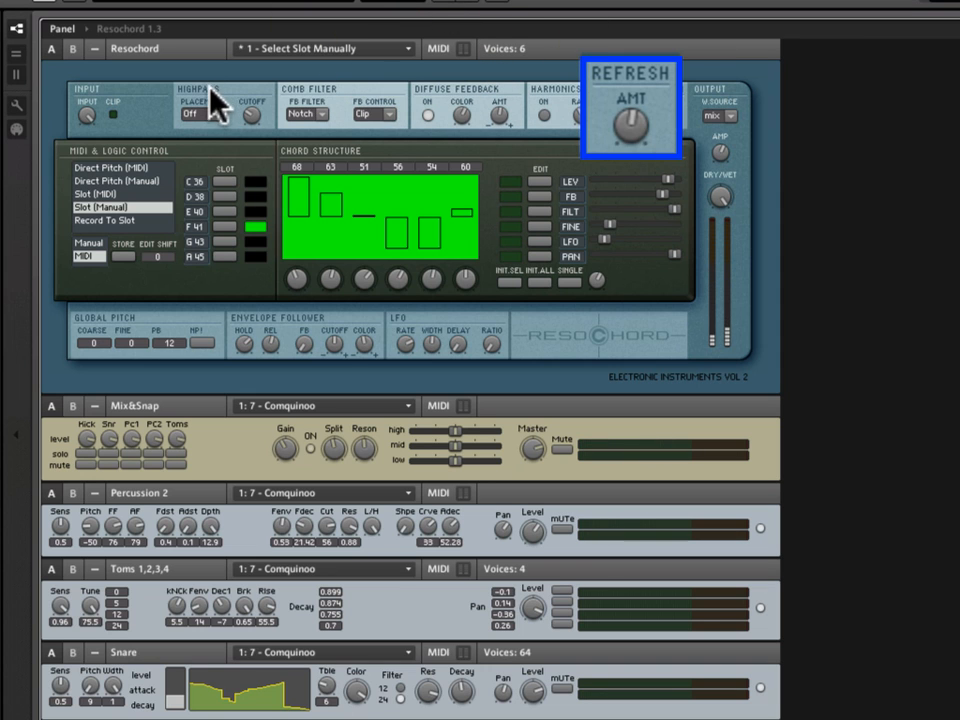
mouse_move(218, 118)
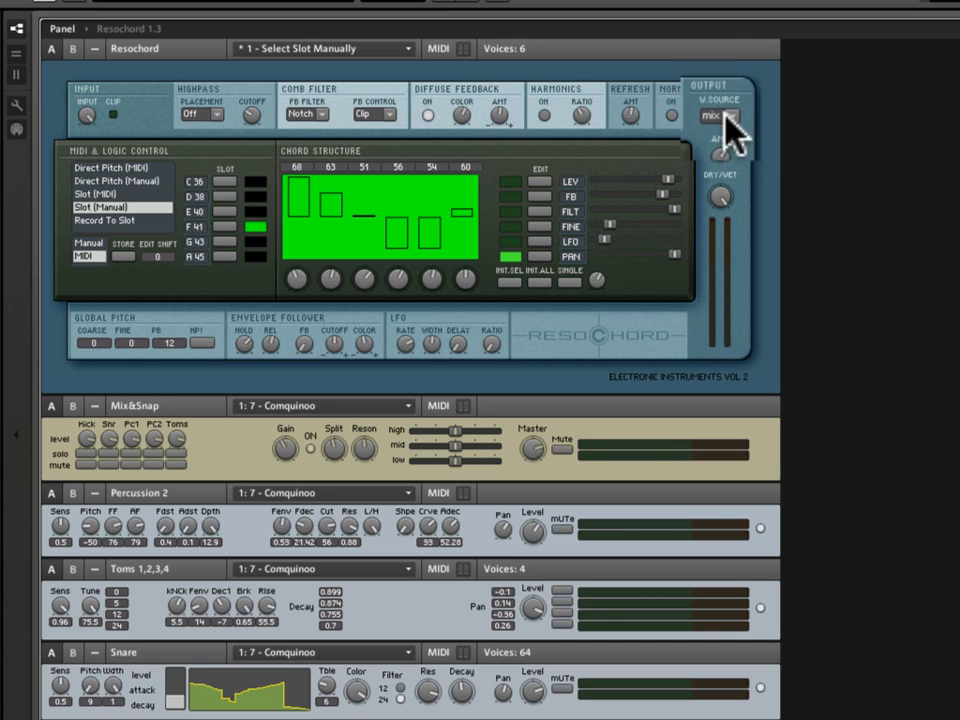
click(712, 114)
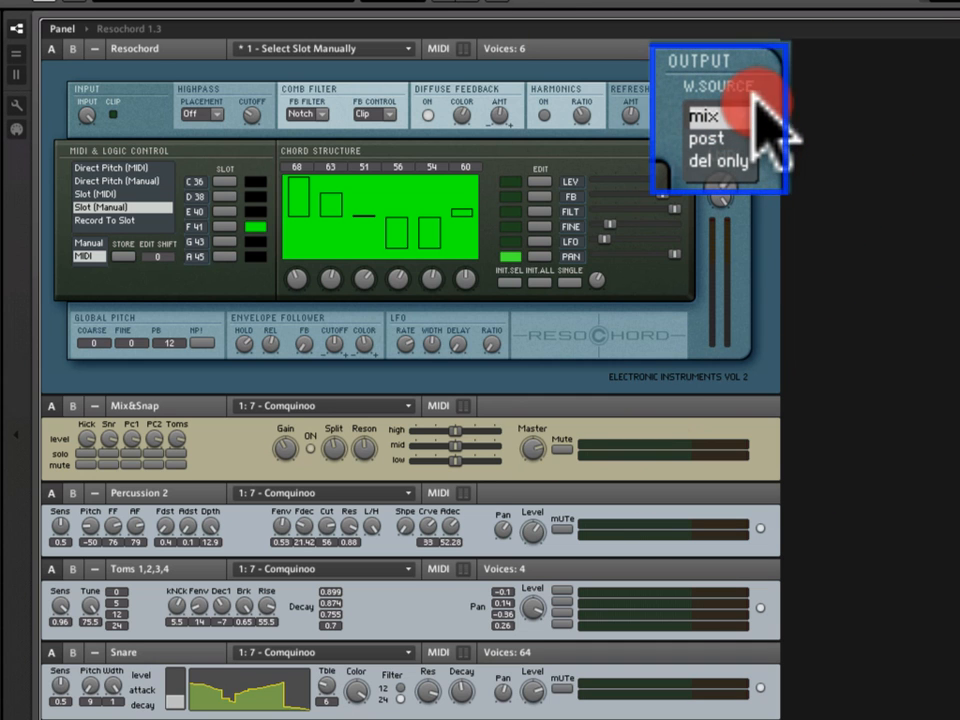
click(704, 116)
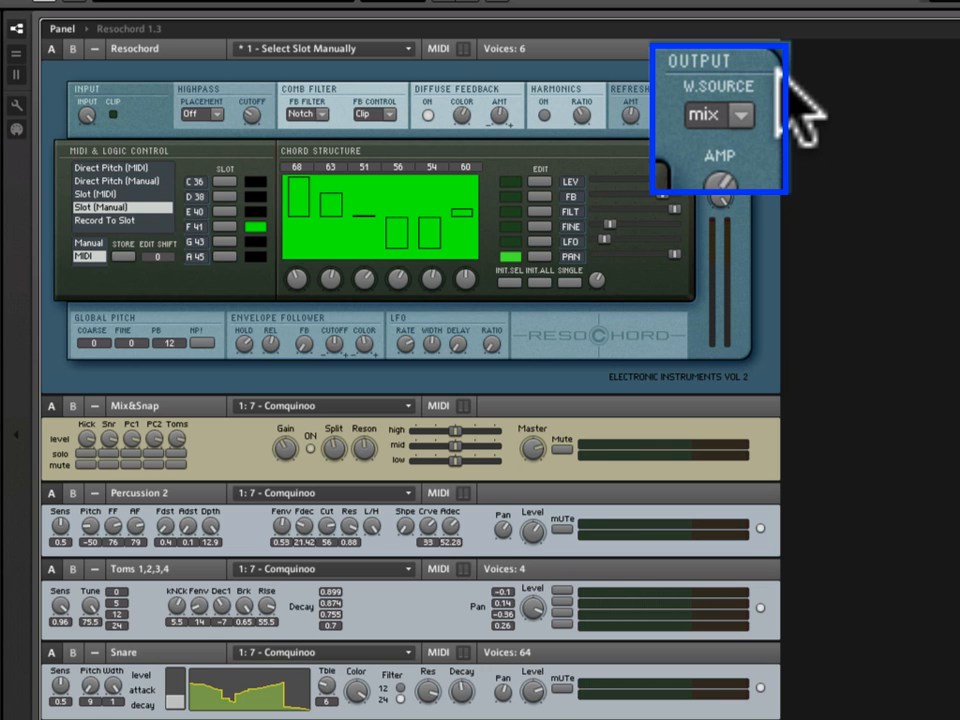
click(704, 114)
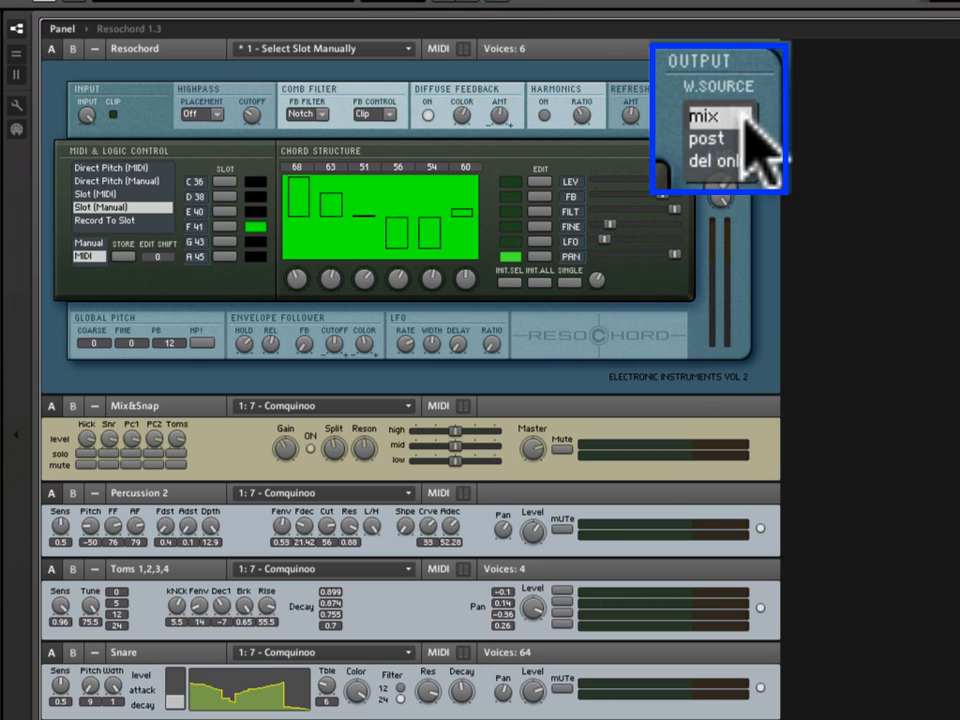
click(704, 116)
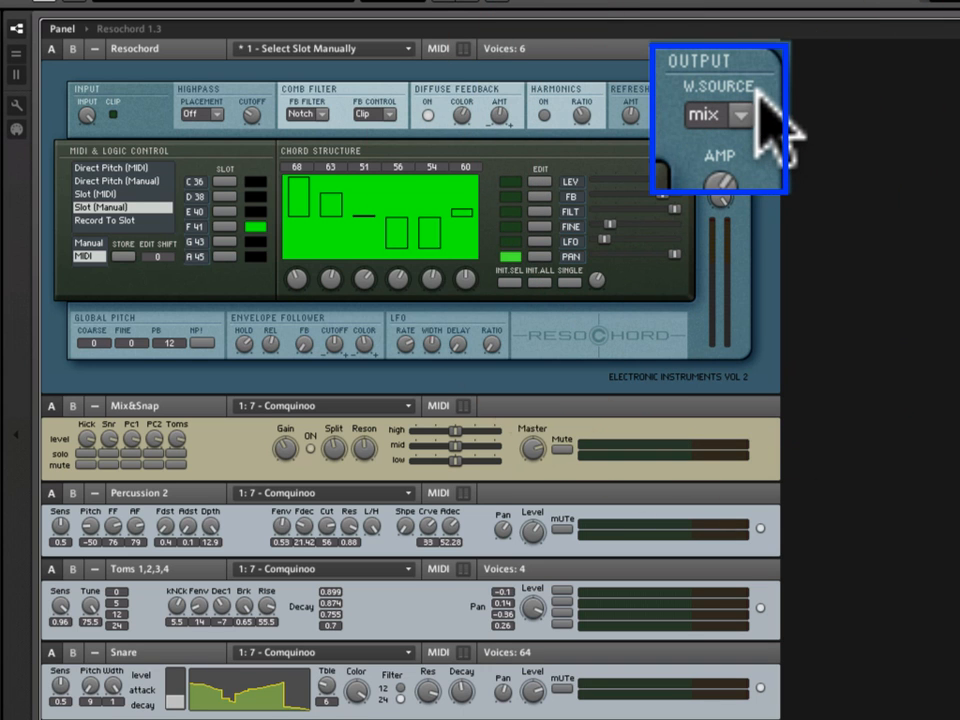
mouse_move(776, 140)
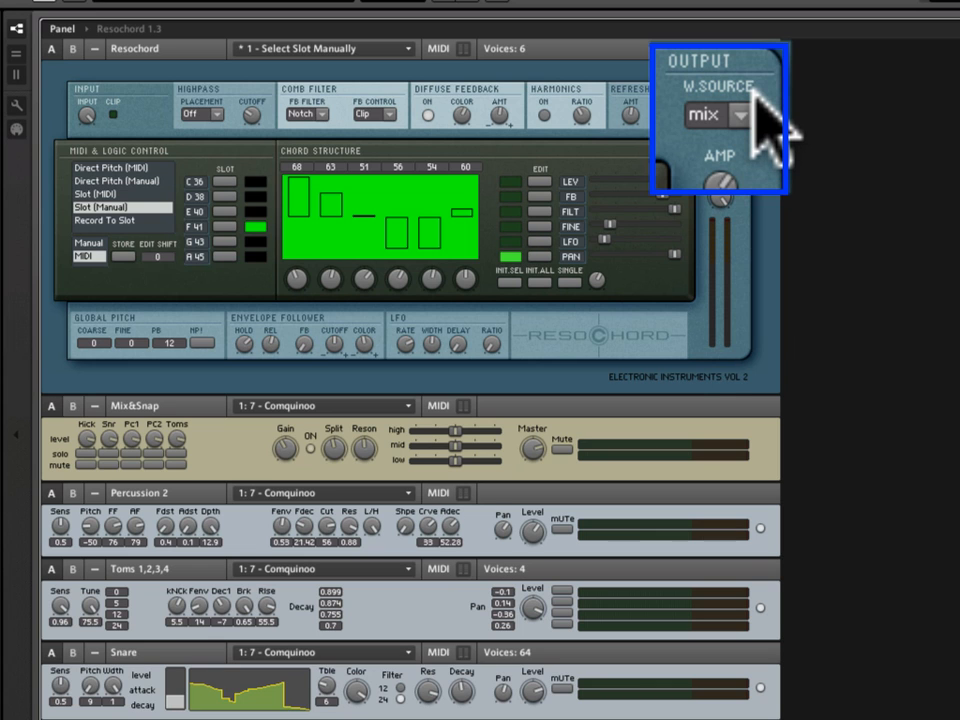
mouse_move(760, 130)
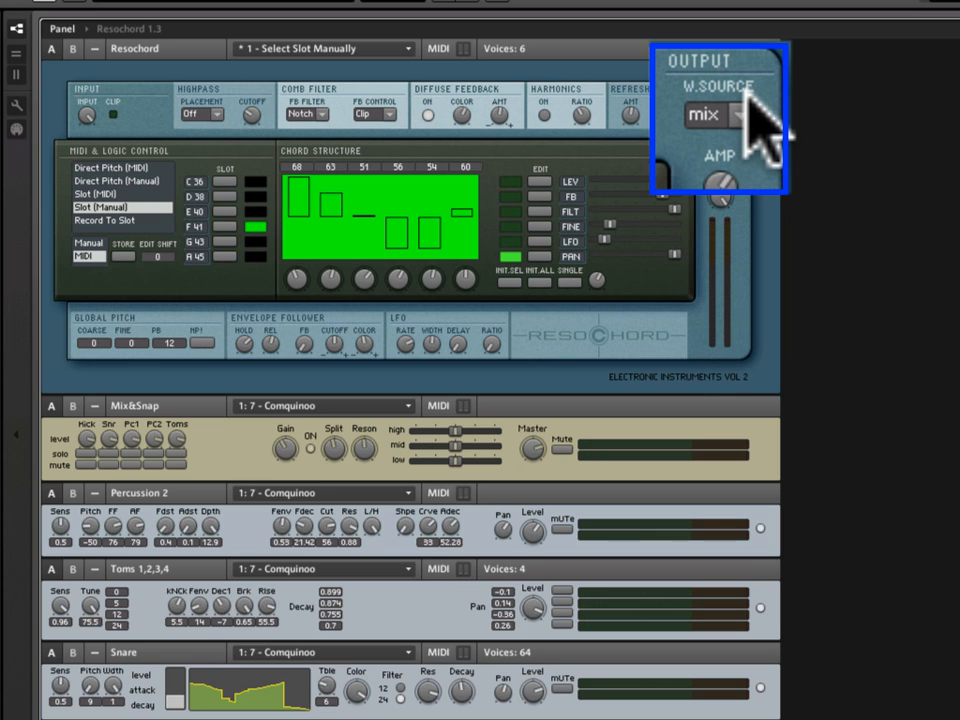
mouse_move(790, 190)
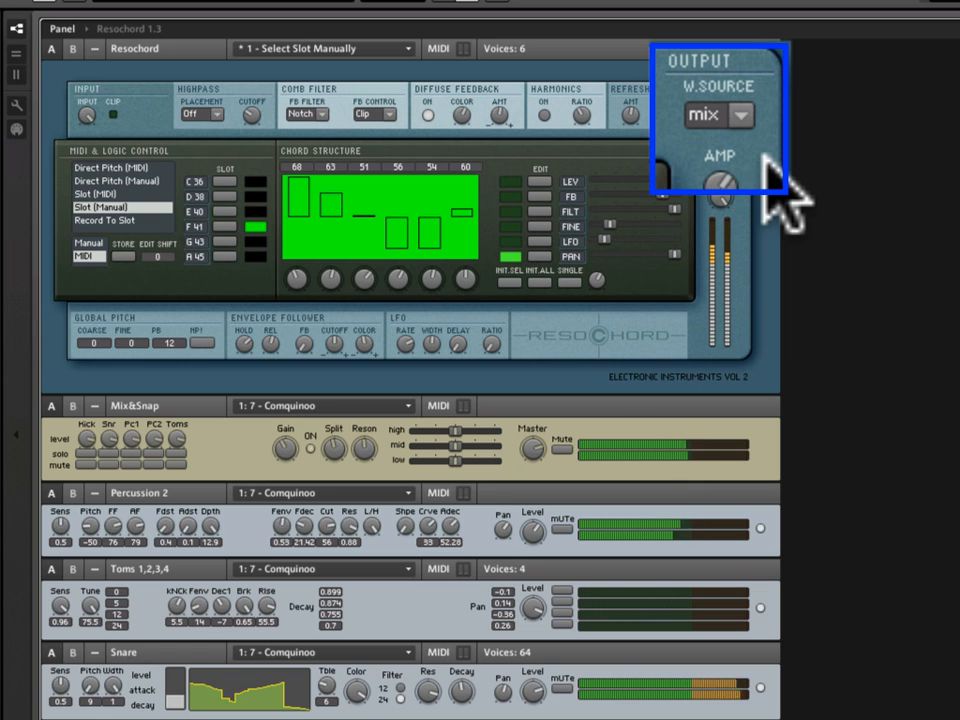
click(740, 114)
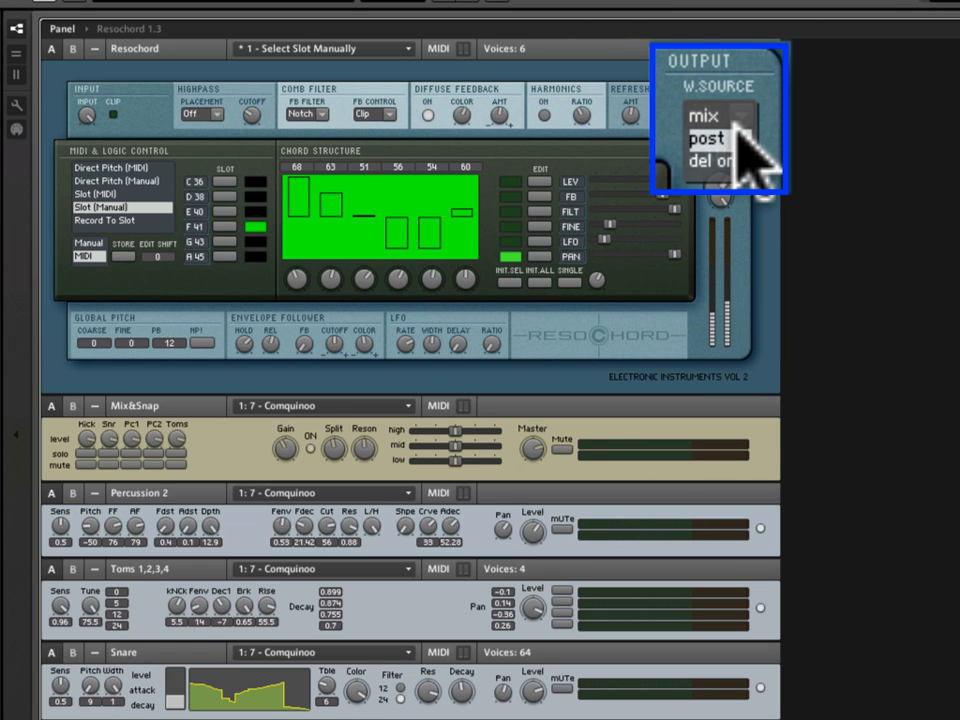
click(708, 138)
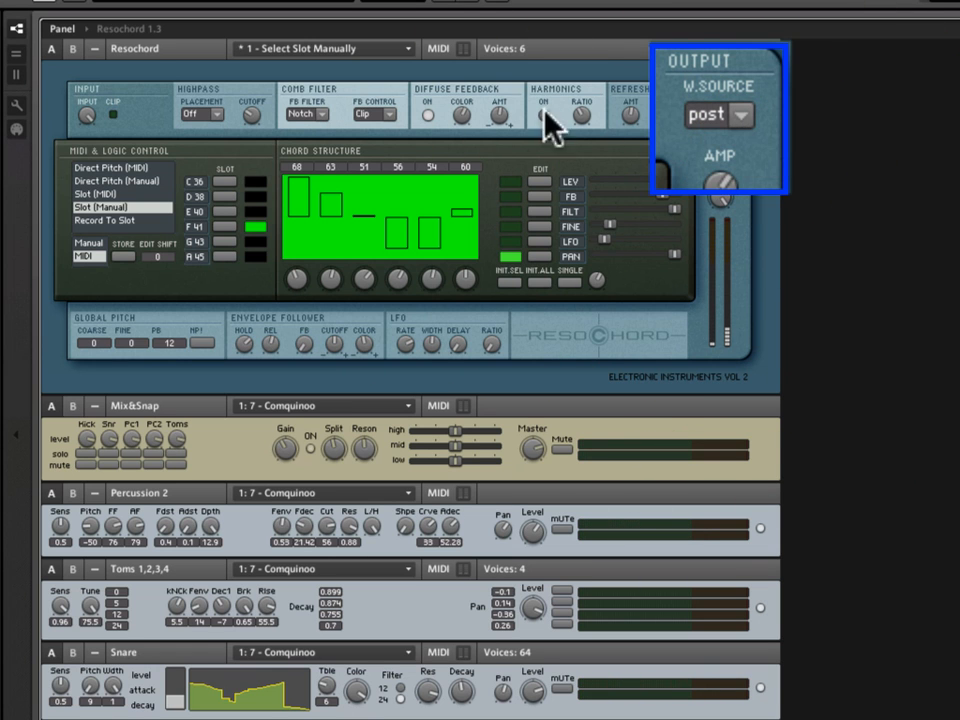
mouse_move(344, 114)
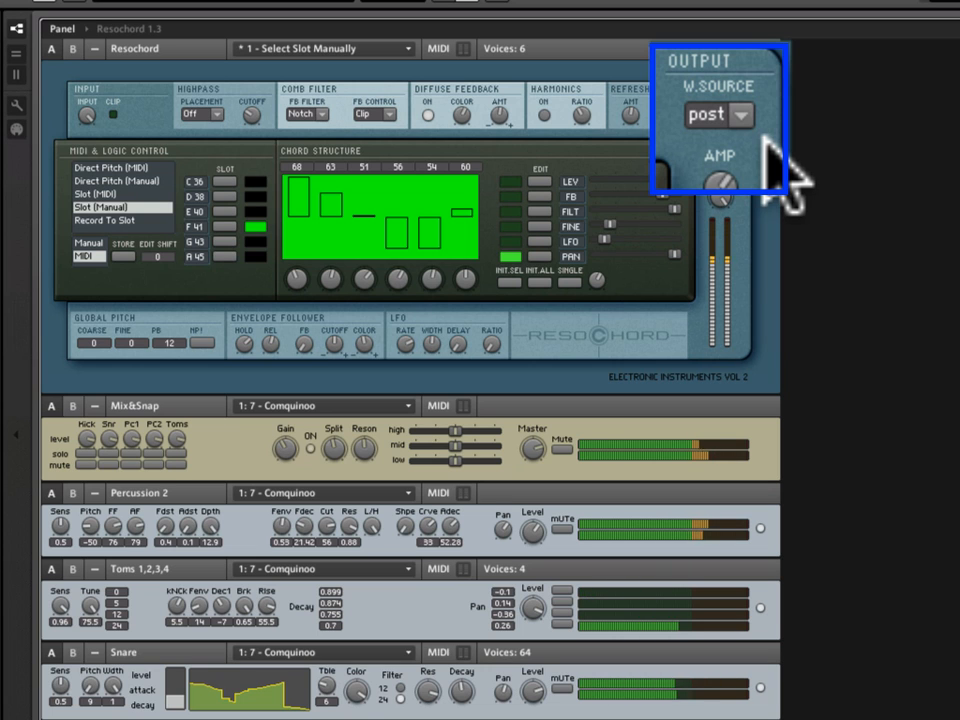
click(710, 114)
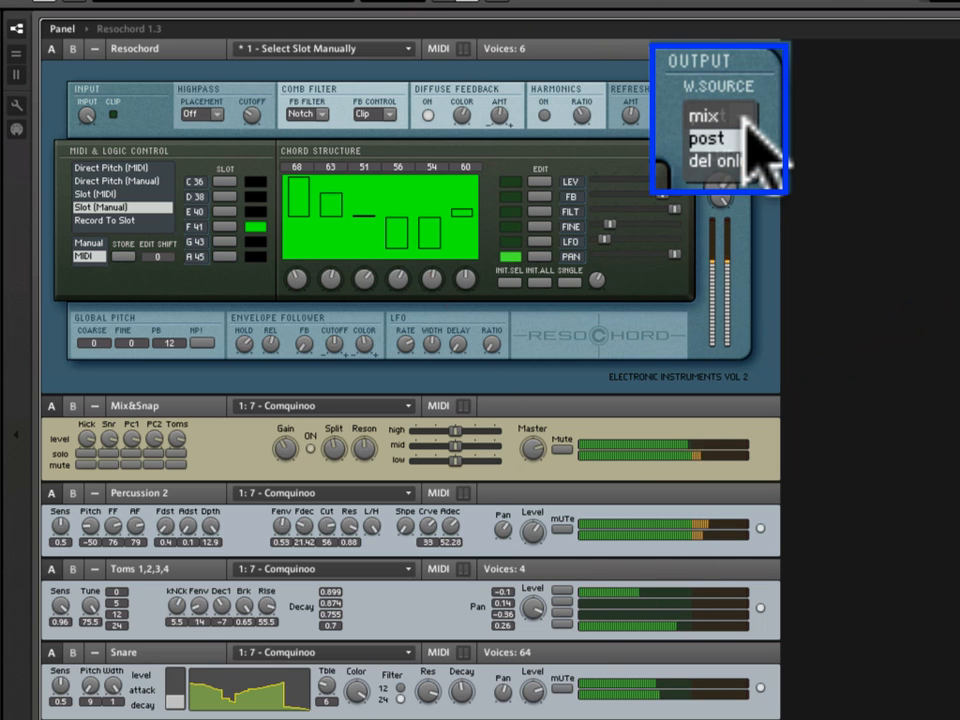
click(704, 114)
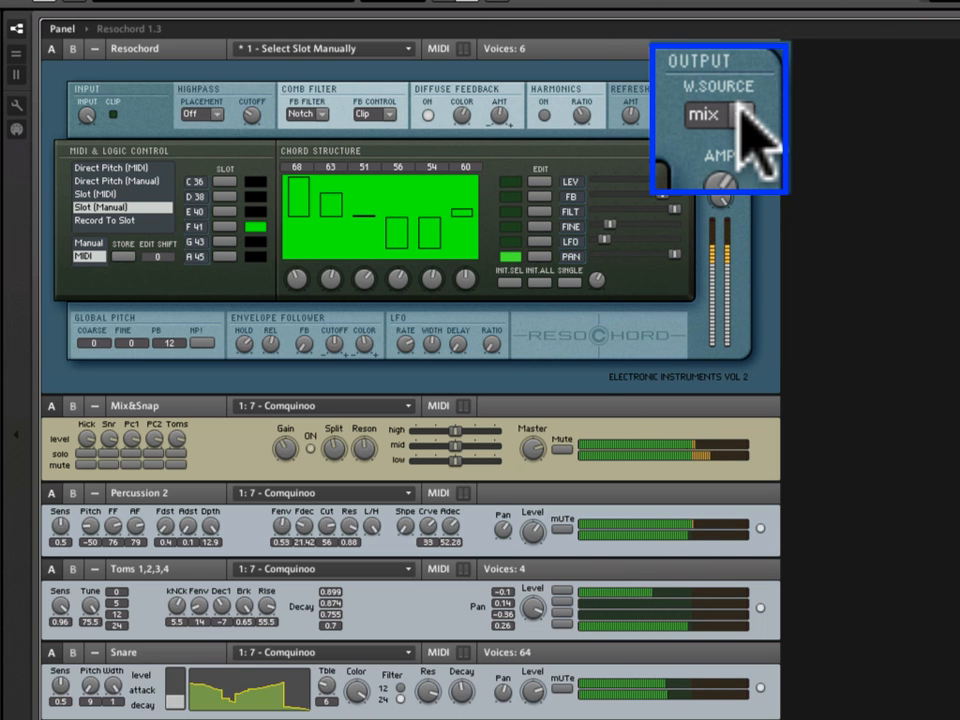
click(704, 114)
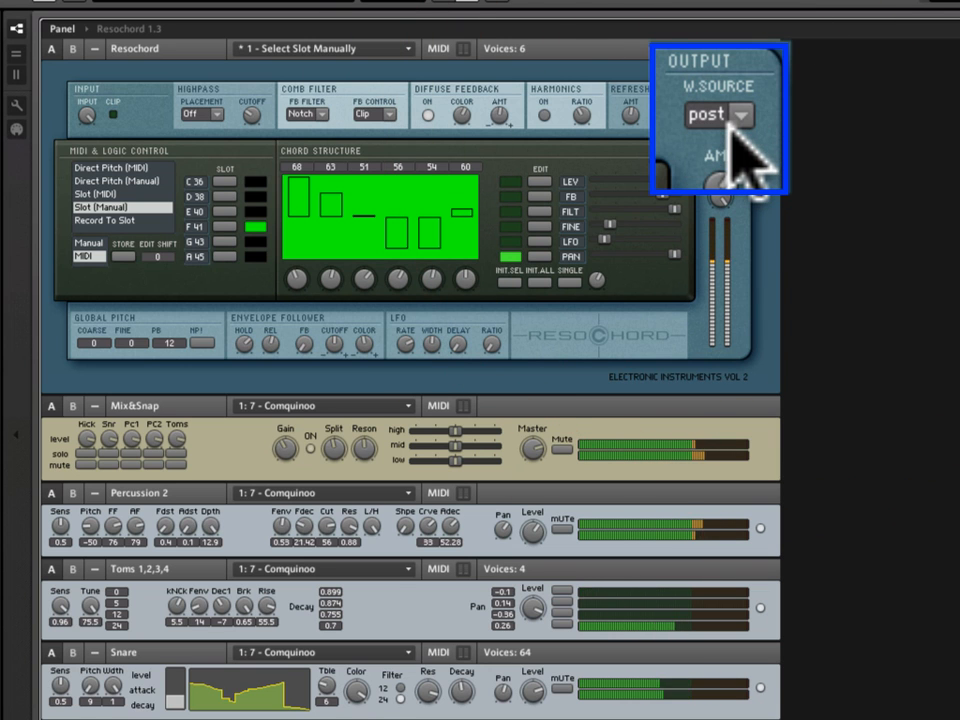
click(740, 114)
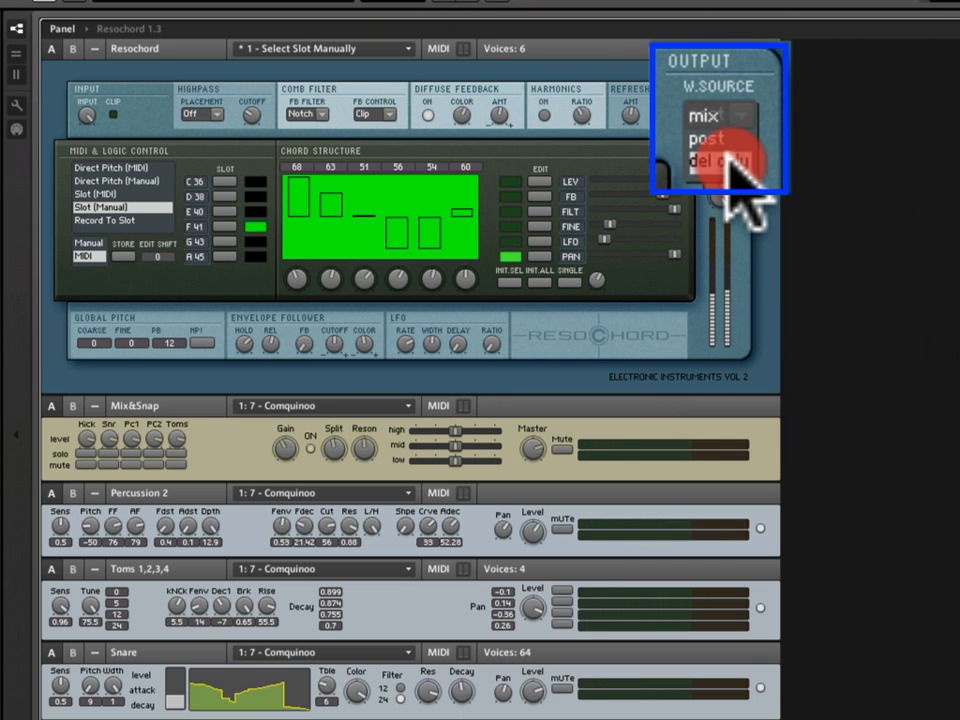
click(718, 164)
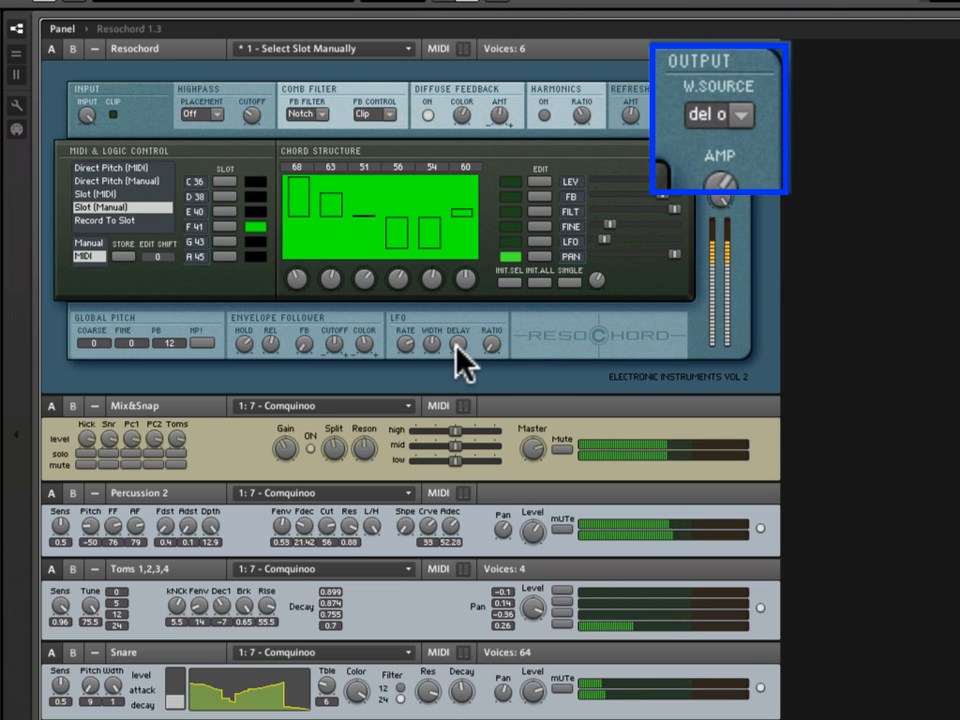
click(456, 344)
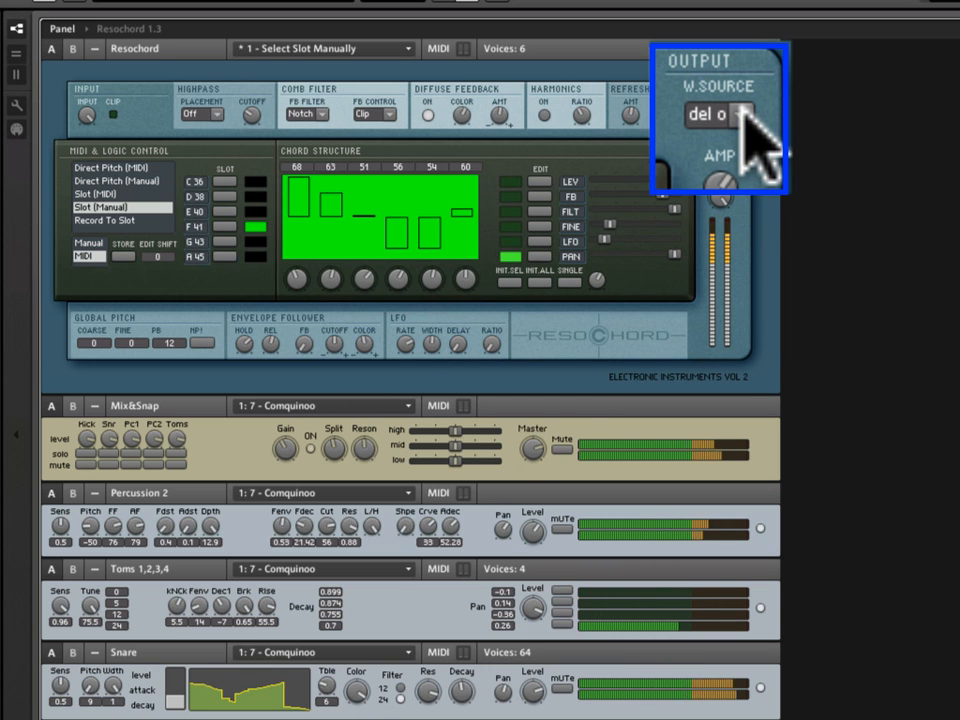
mouse_move(776, 196)
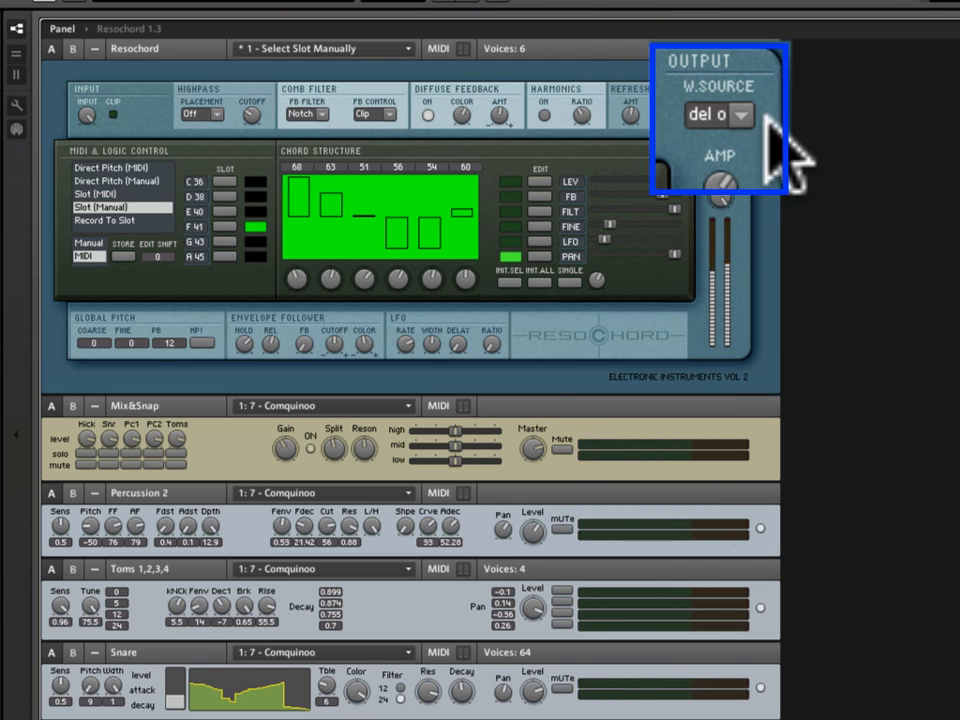
click(710, 114)
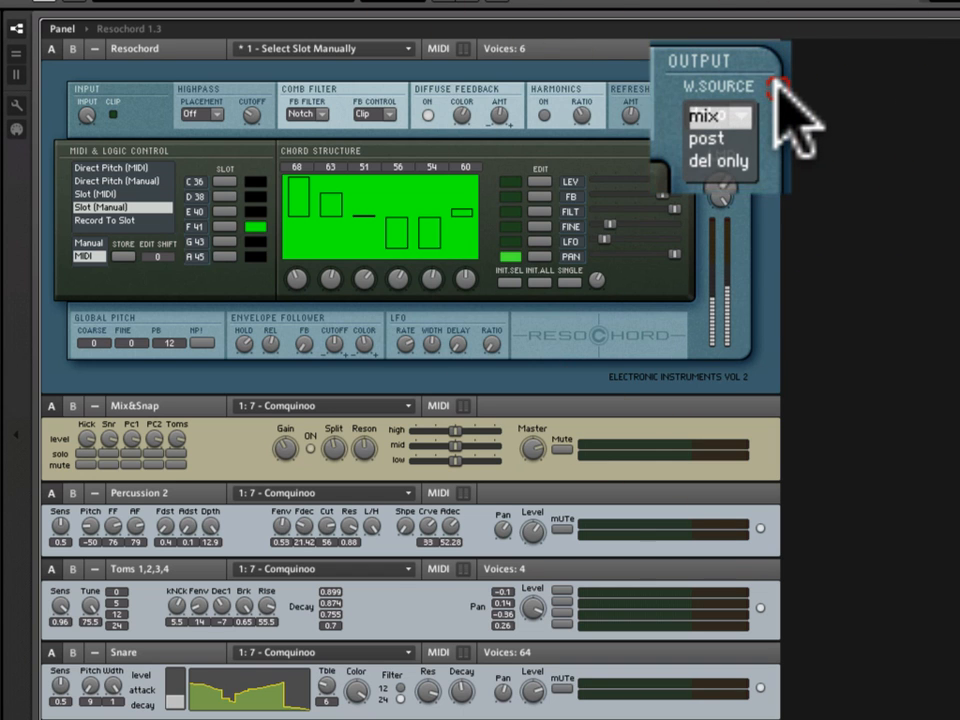
click(710, 120)
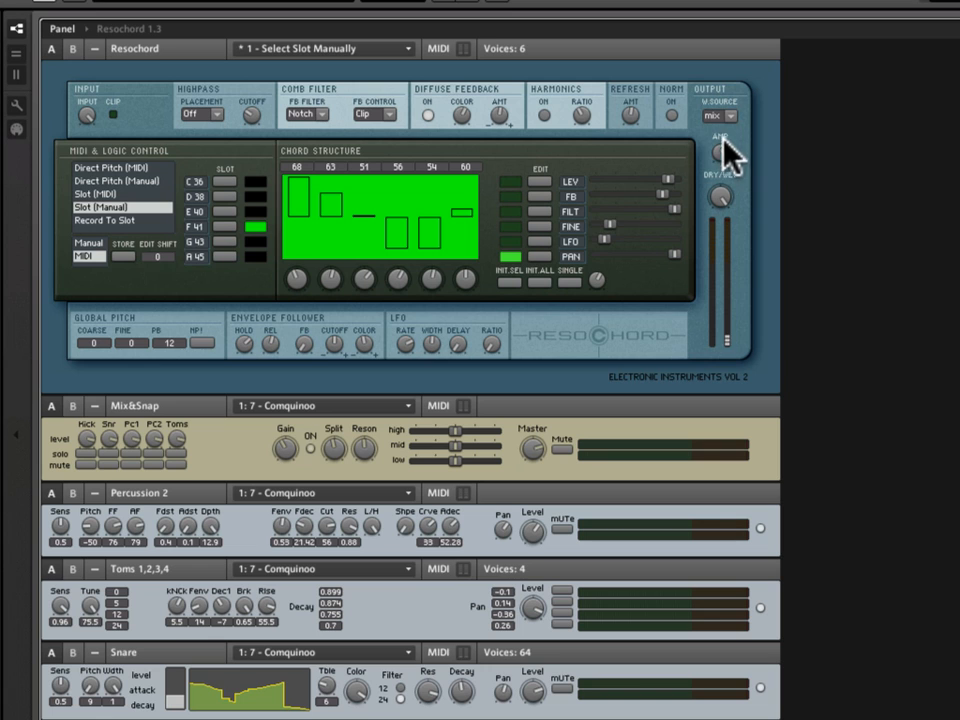
mouse_move(730, 164)
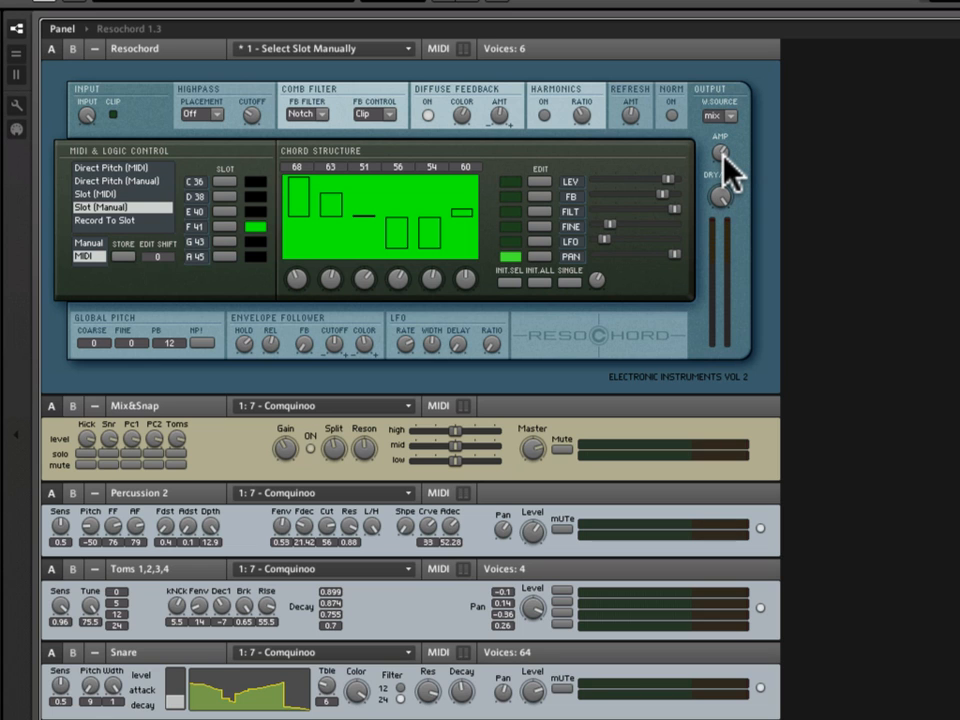
click(722, 152)
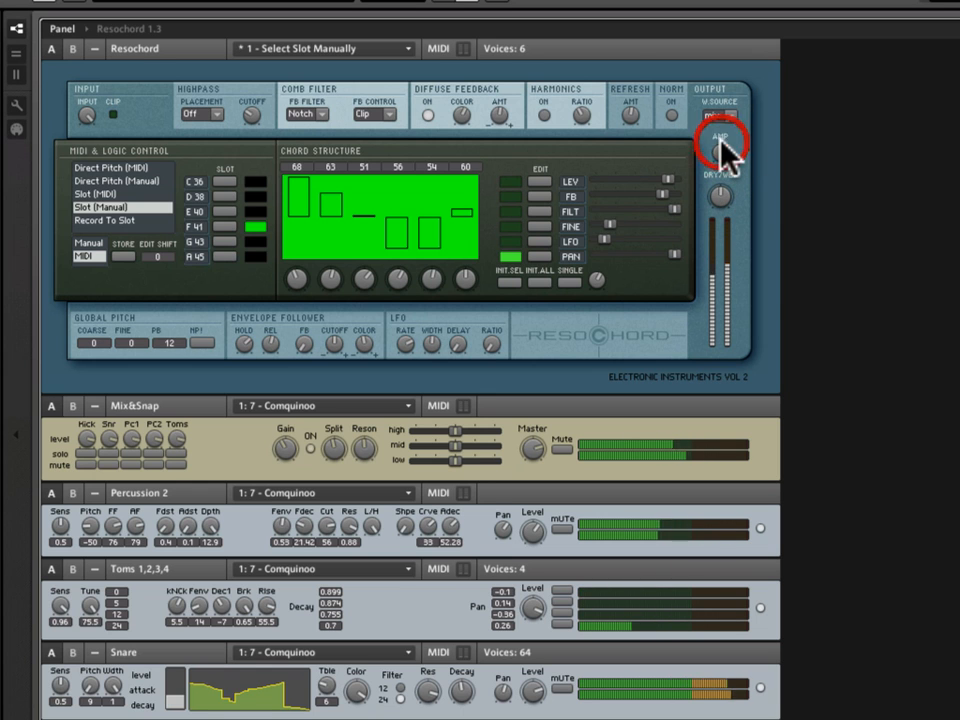
click(720, 116)
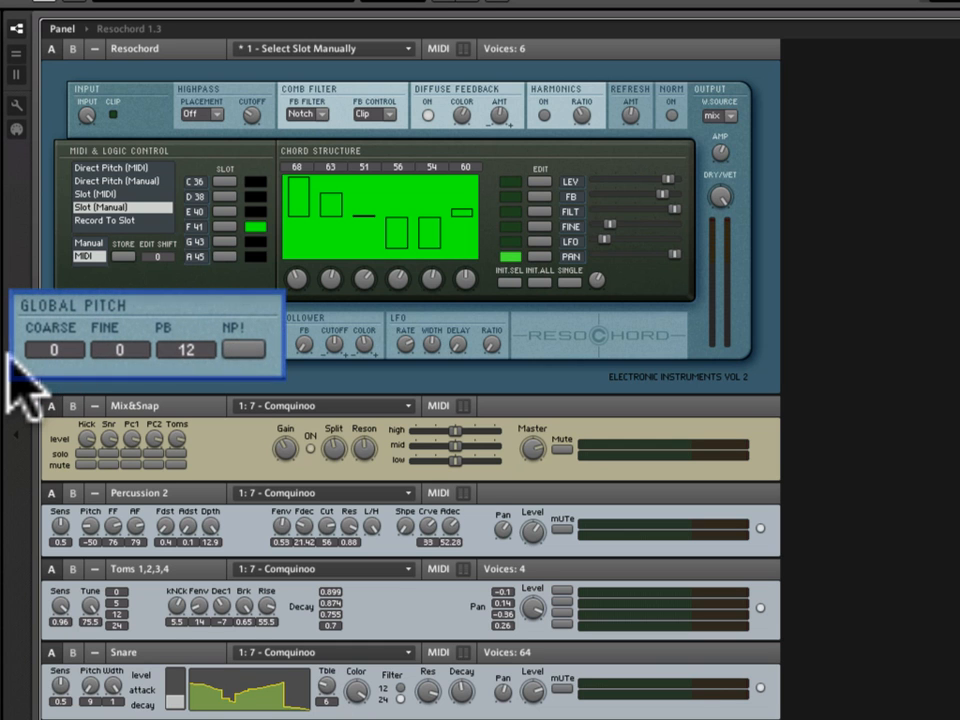
mouse_move(144, 320)
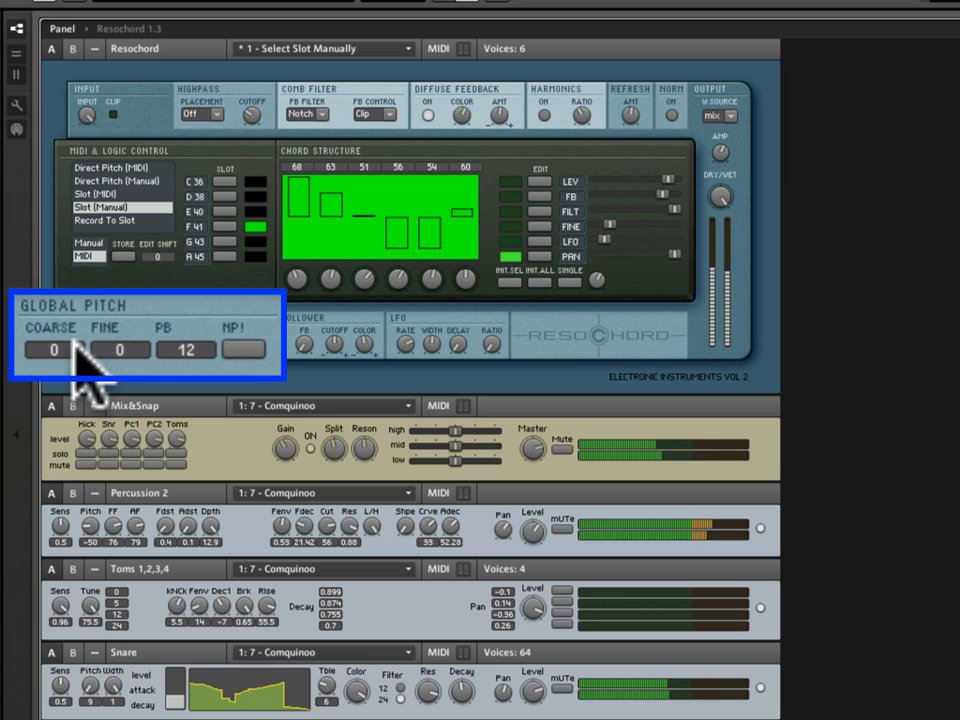
drag(54, 348, 54, 320)
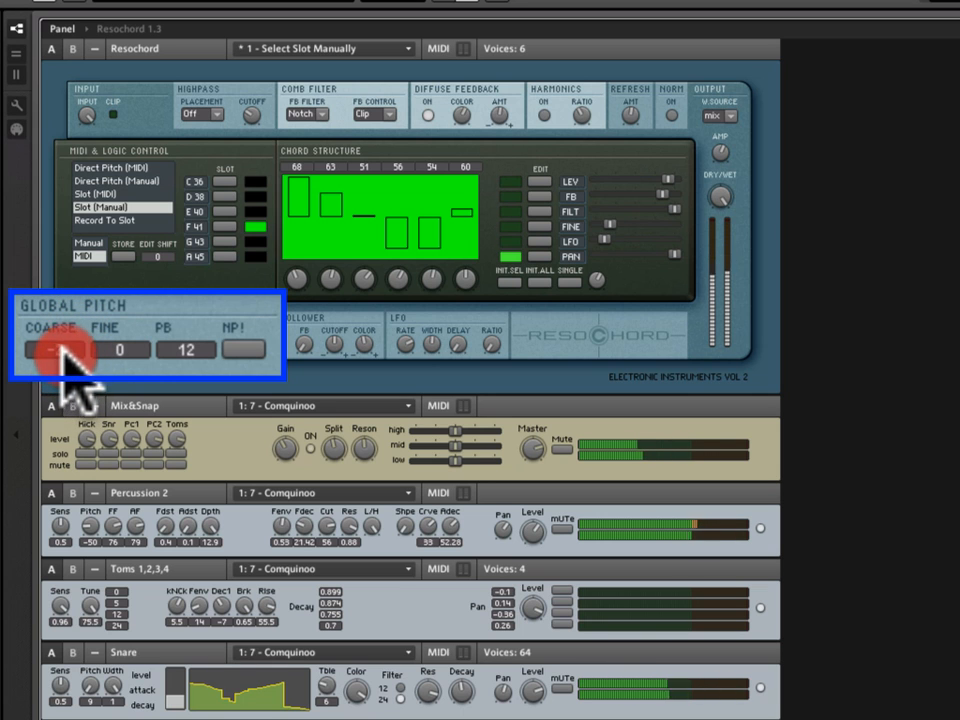
click(52, 348)
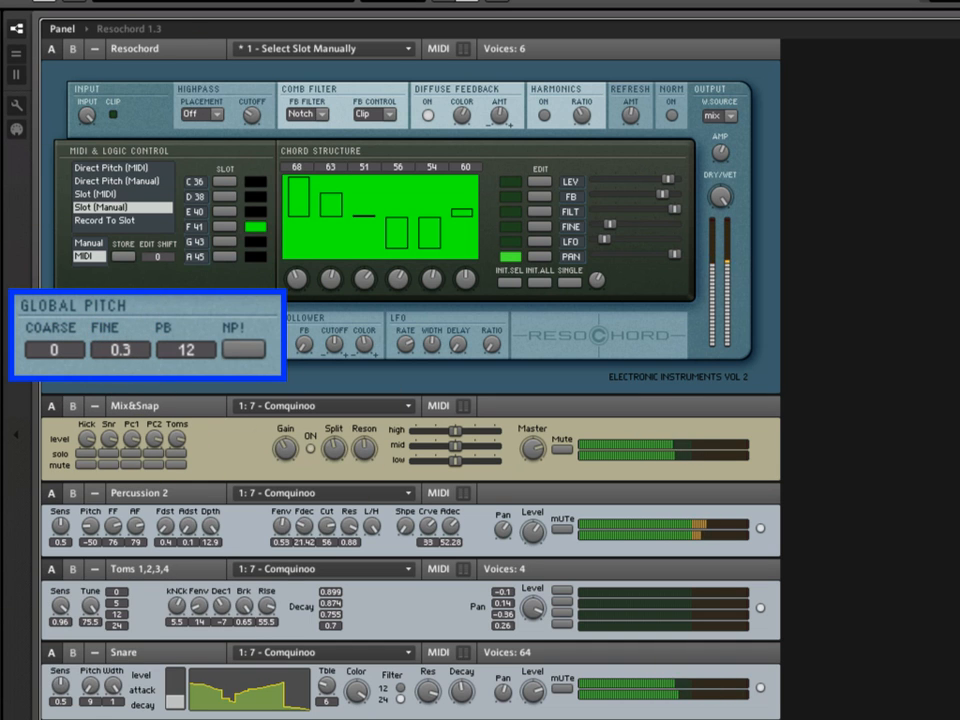
drag(120, 350, 126, 404)
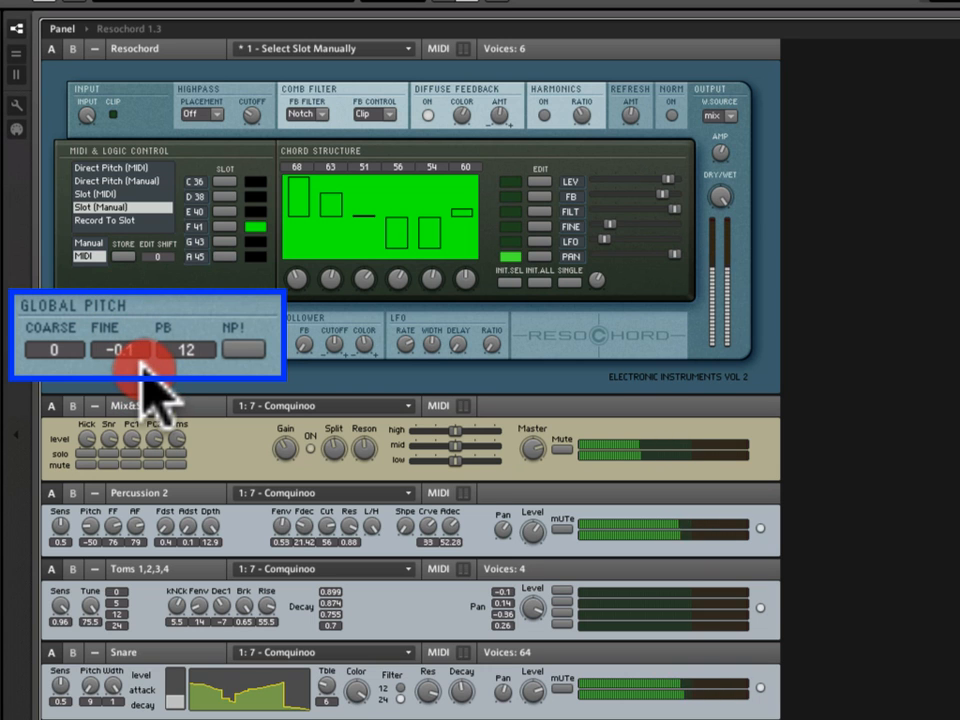
drag(130, 360, 136, 350)
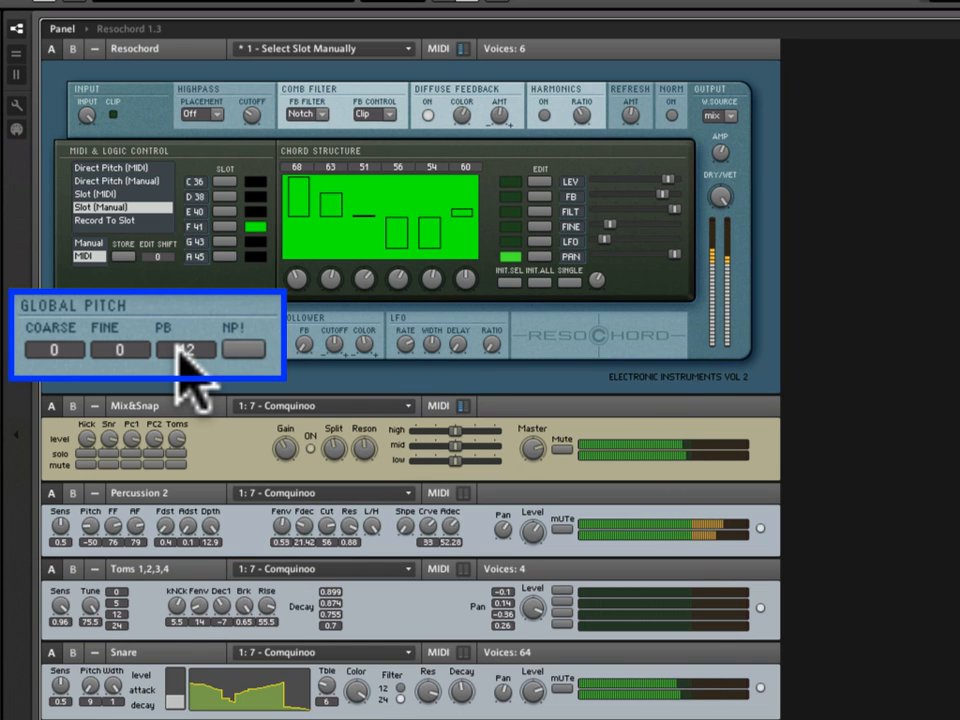
click(184, 348)
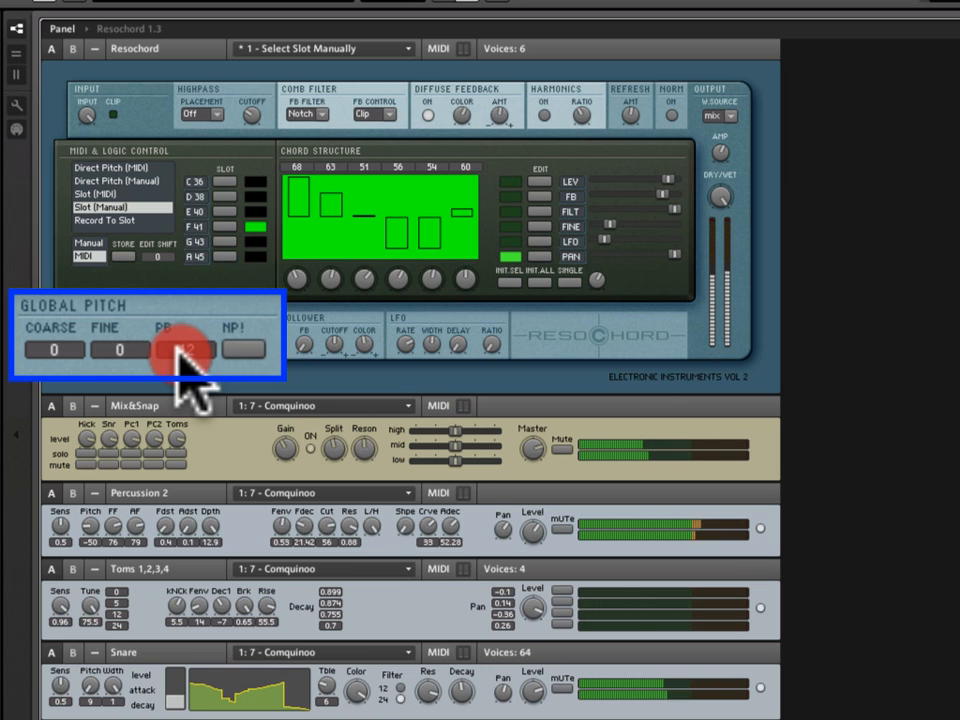
drag(184, 348, 184, 320)
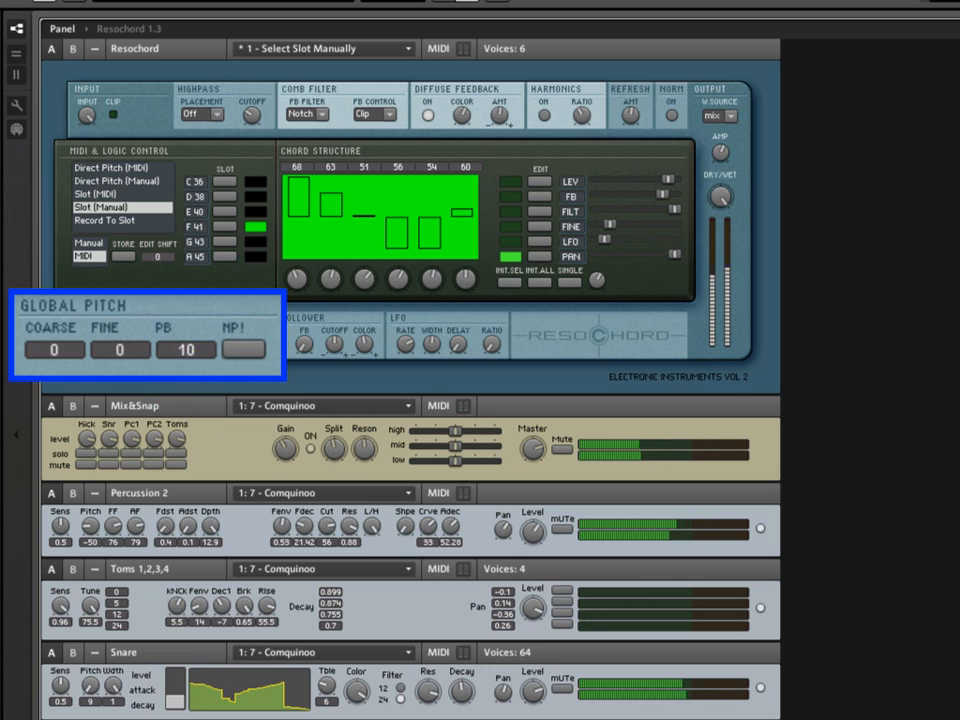
drag(186, 348, 204, 370)
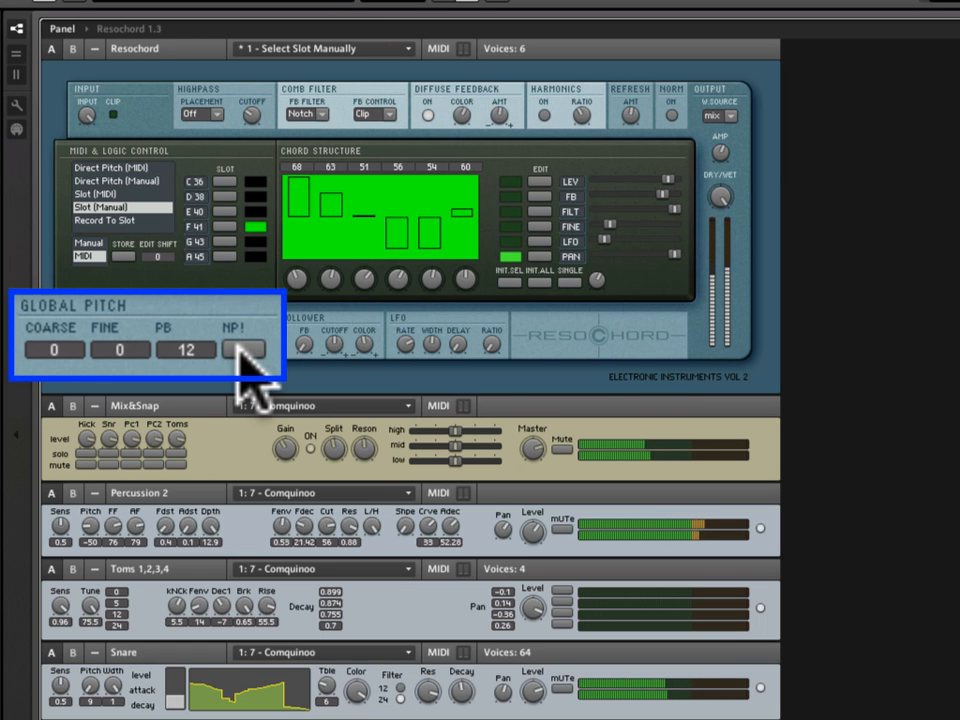
click(242, 350)
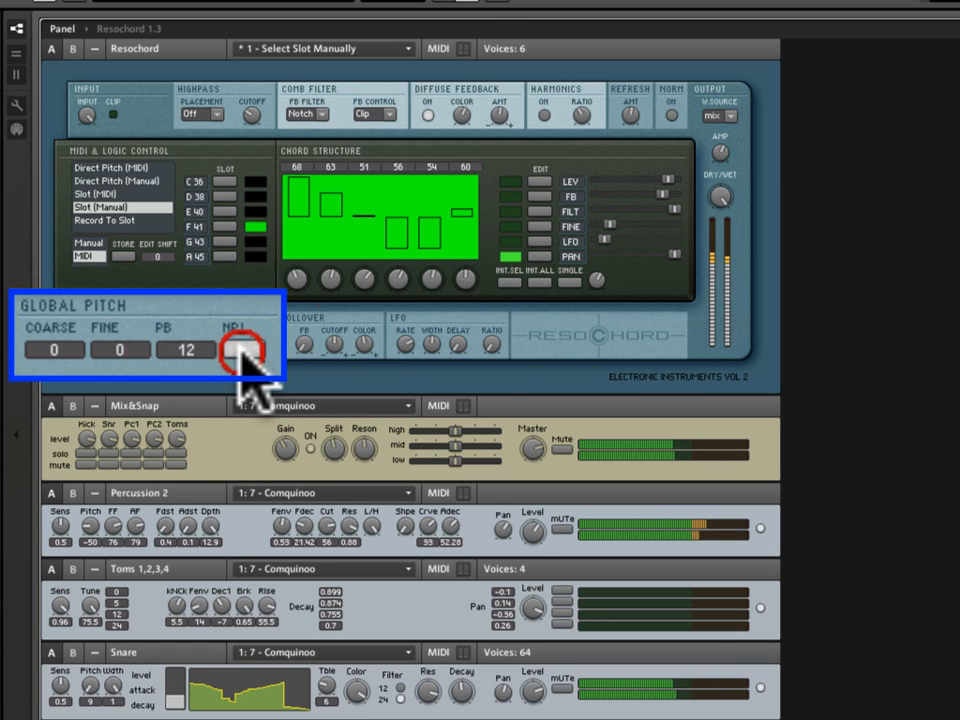
click(244, 350)
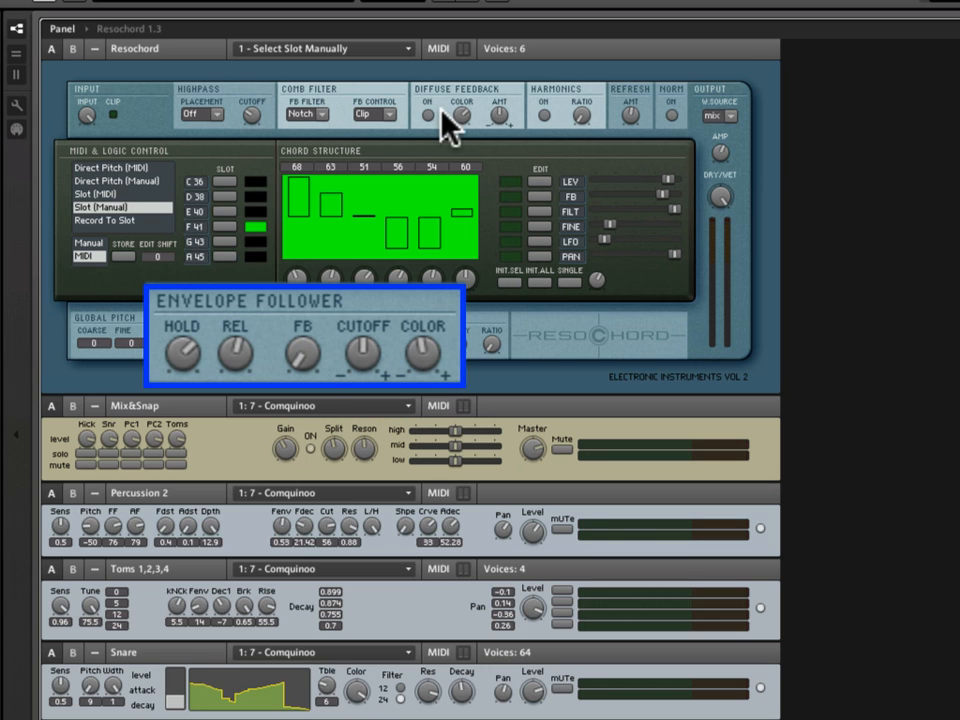
mouse_move(344, 424)
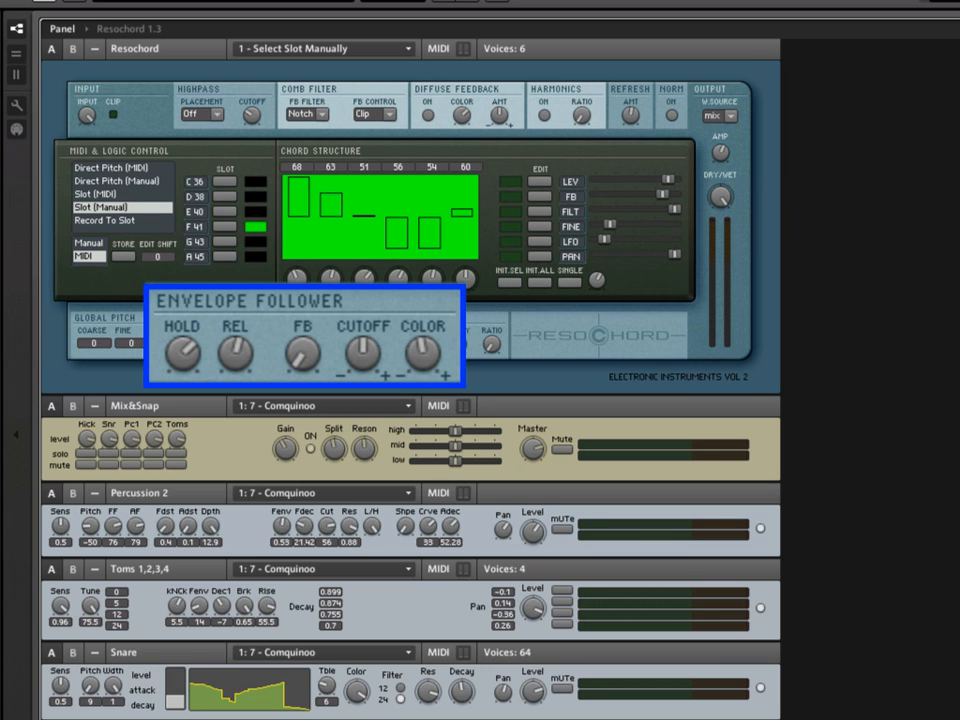
click(182, 352)
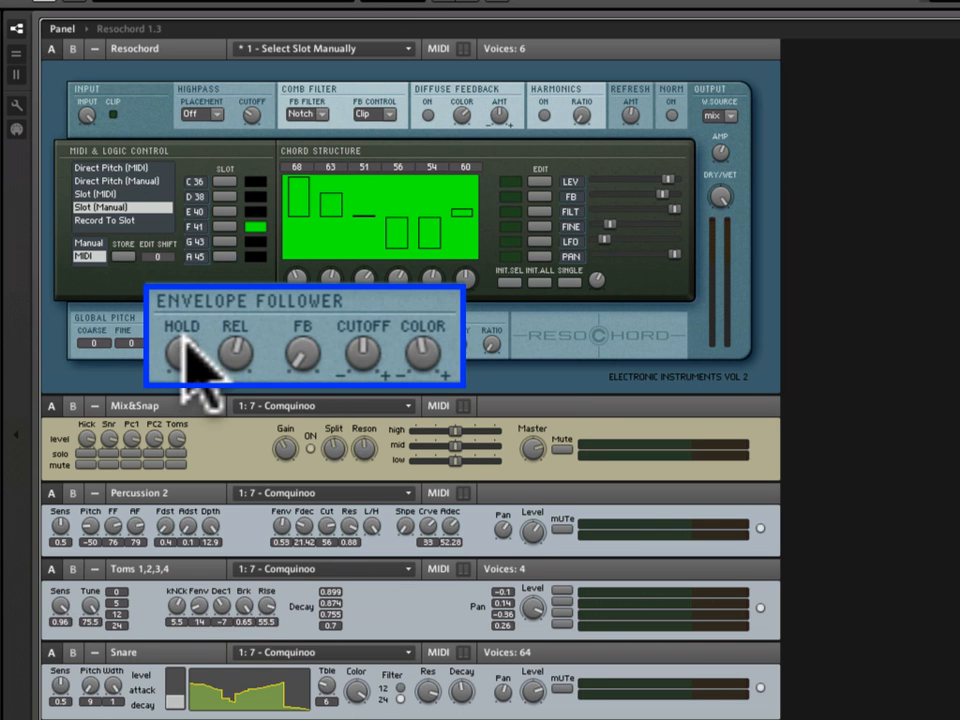
click(184, 350)
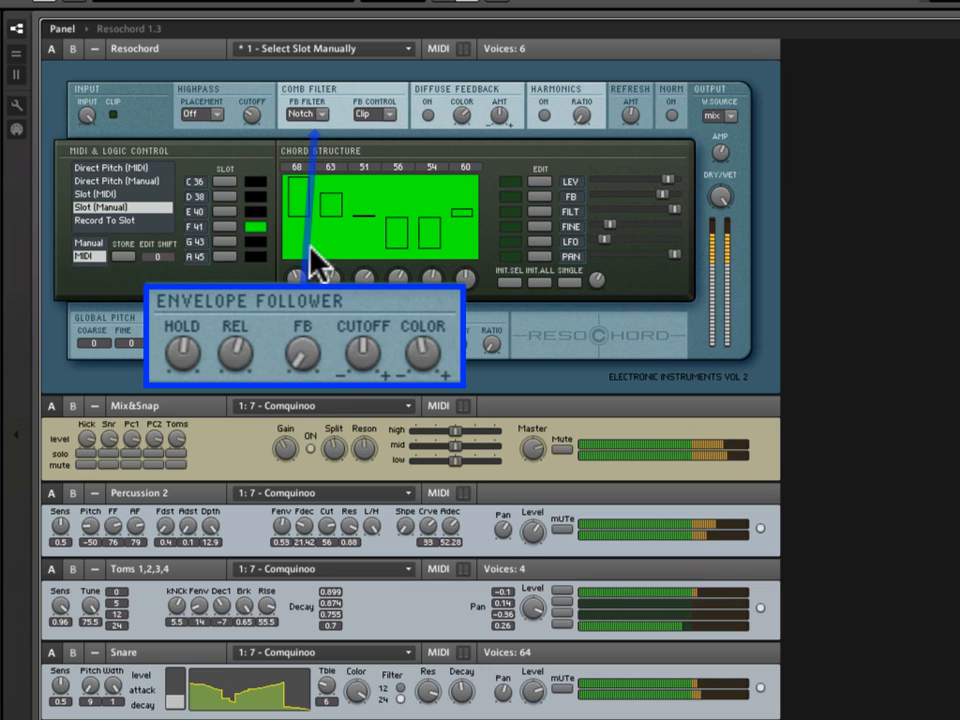
click(302, 356)
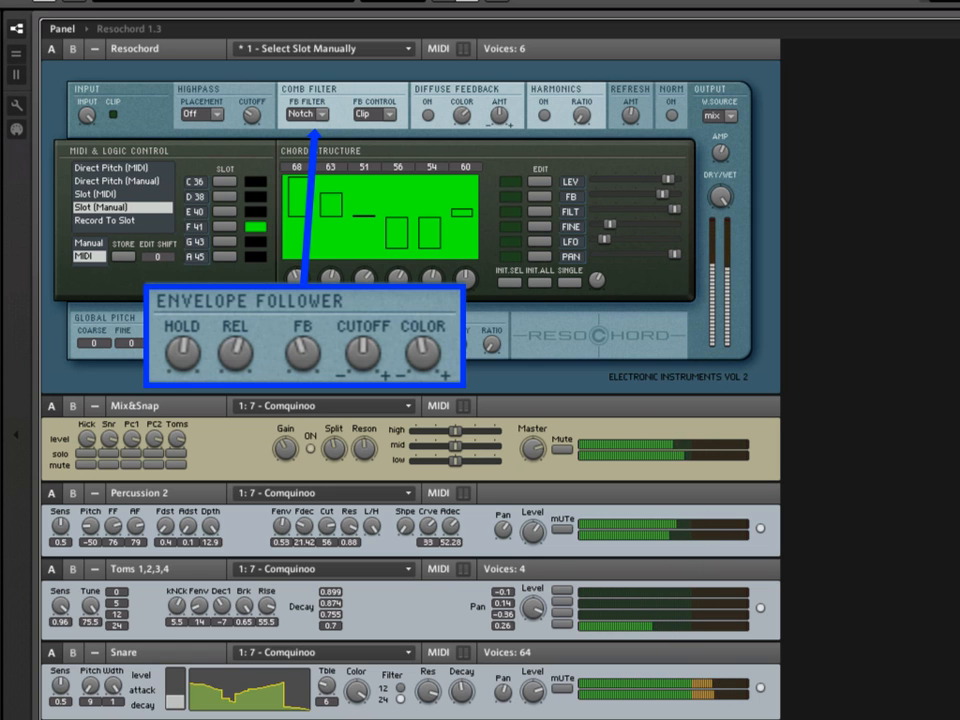
click(302, 350)
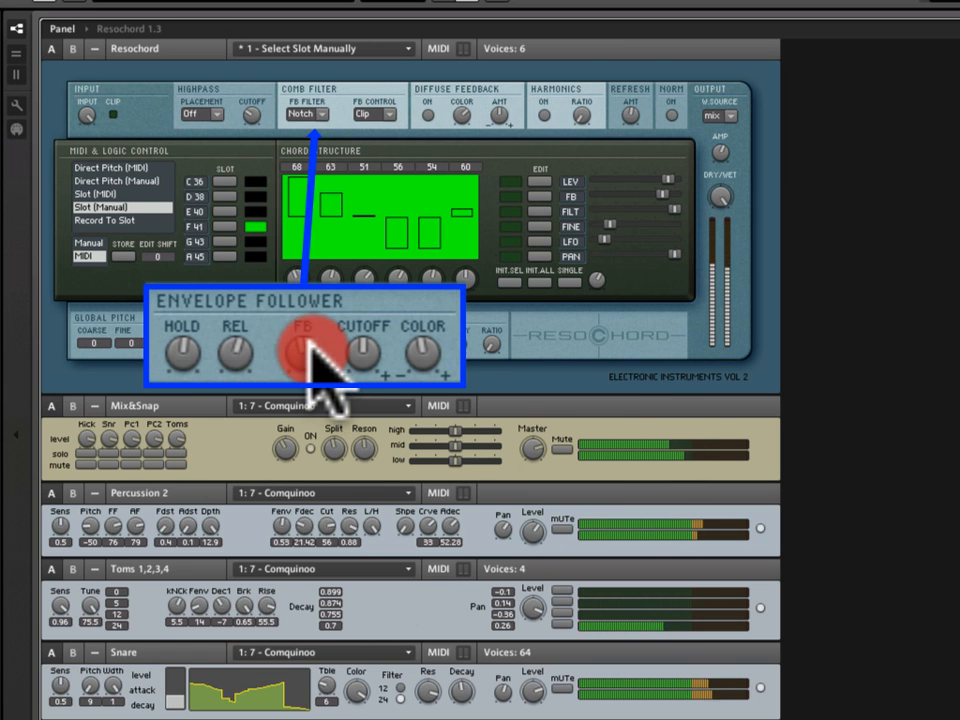
mouse_move(324, 190)
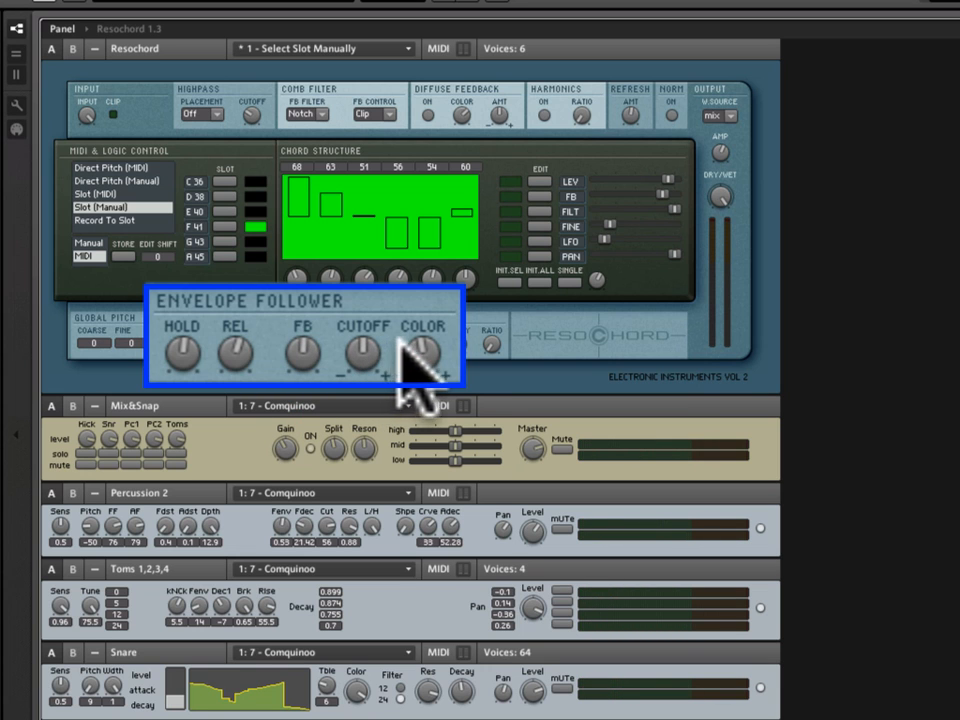
mouse_move(376, 340)
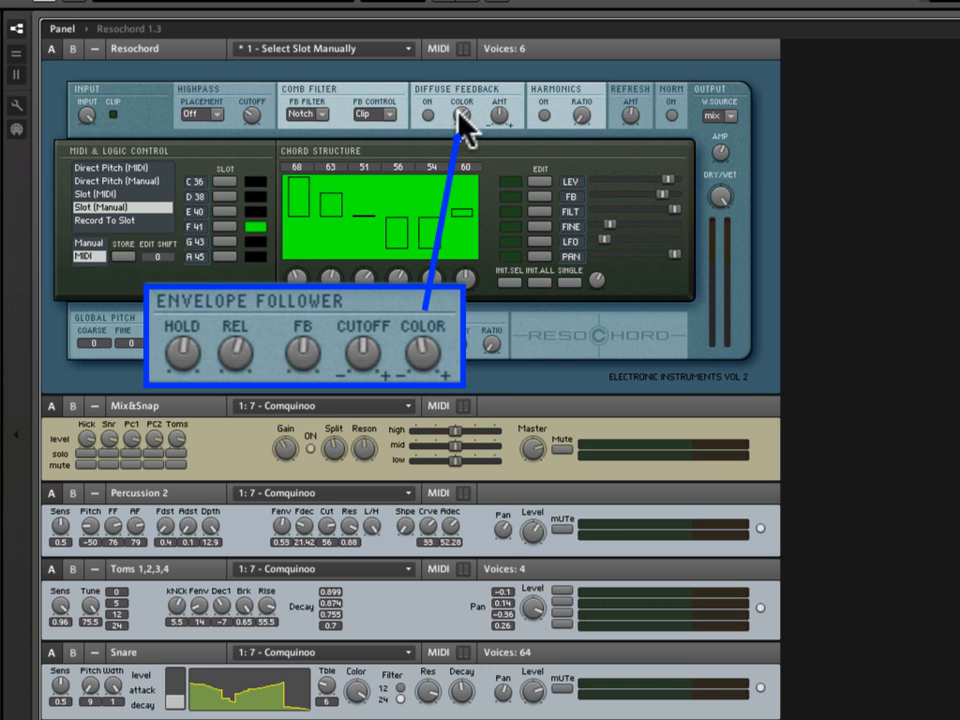
mouse_move(340, 410)
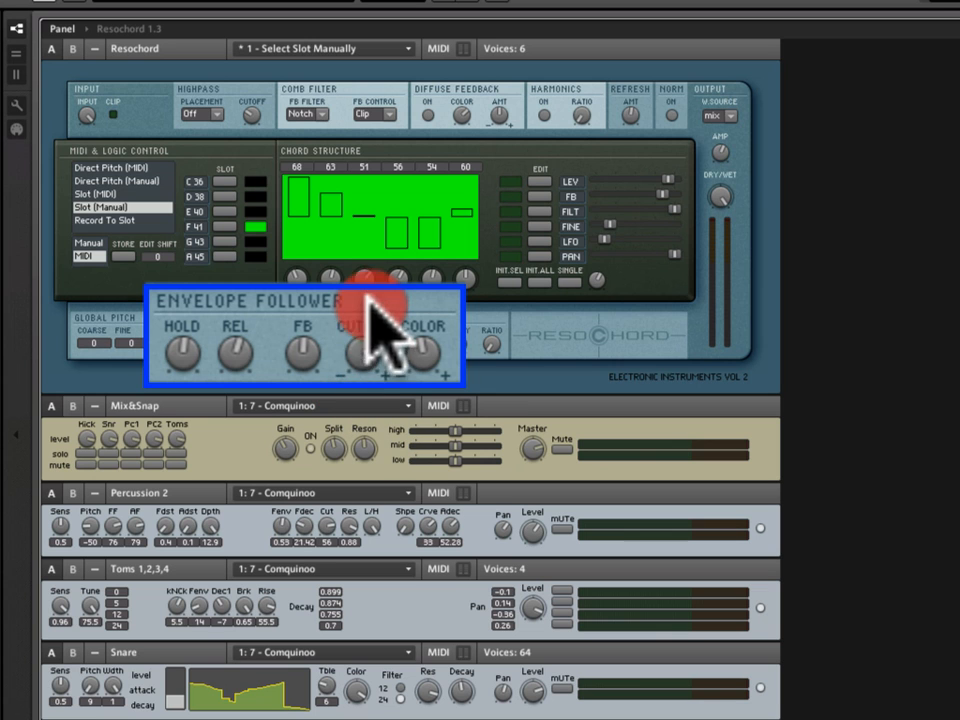
mouse_move(300, 216)
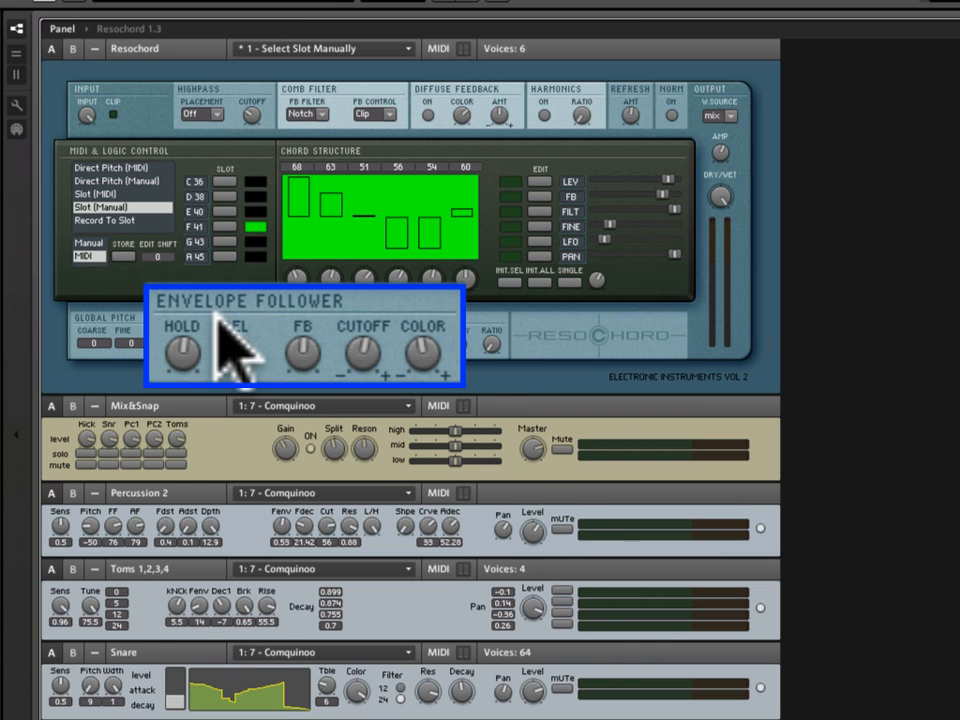
mouse_move(262, 336)
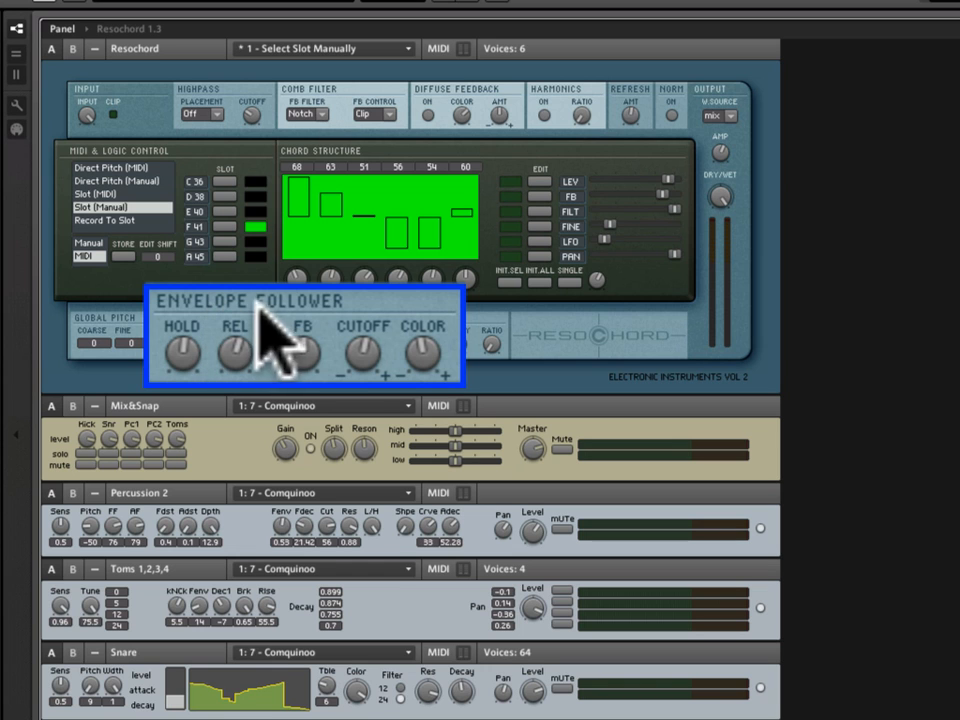
mouse_move(360, 370)
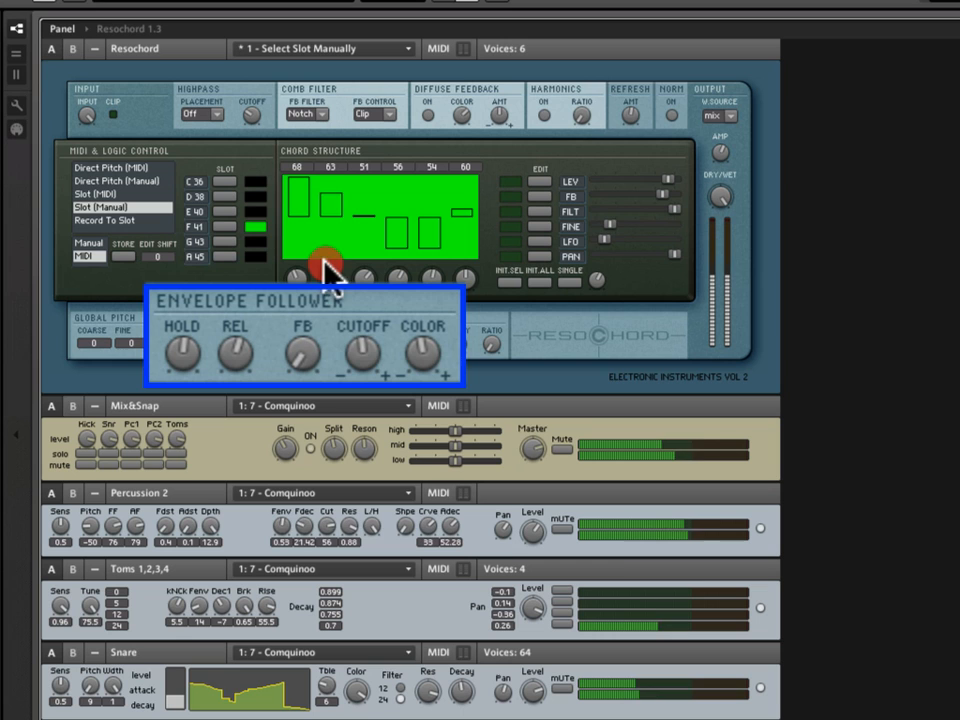
mouse_move(376, 376)
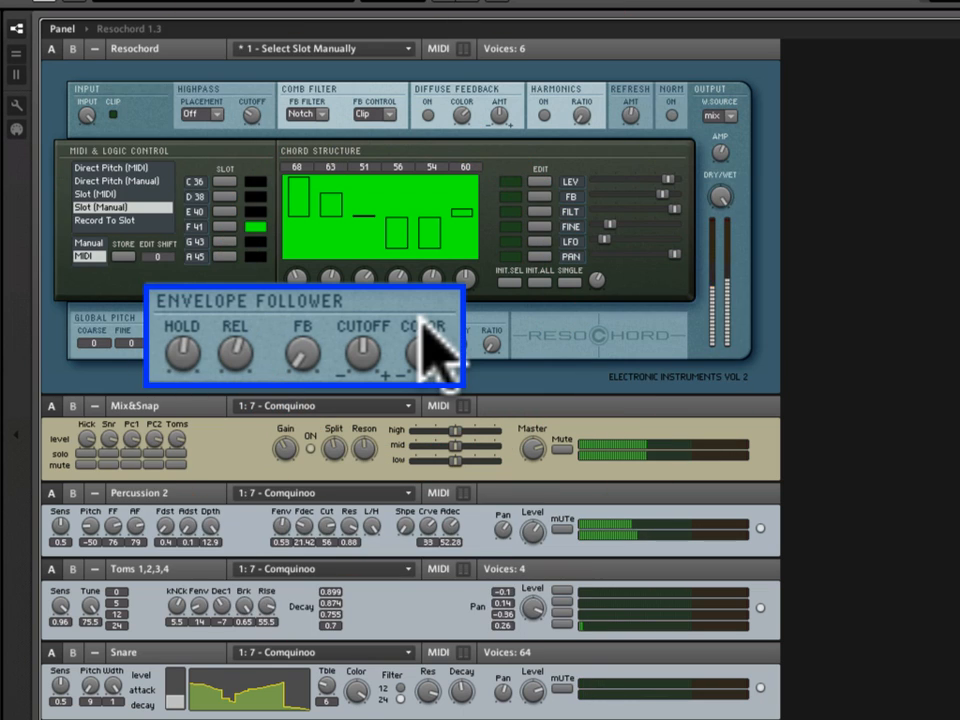
mouse_move(472, 118)
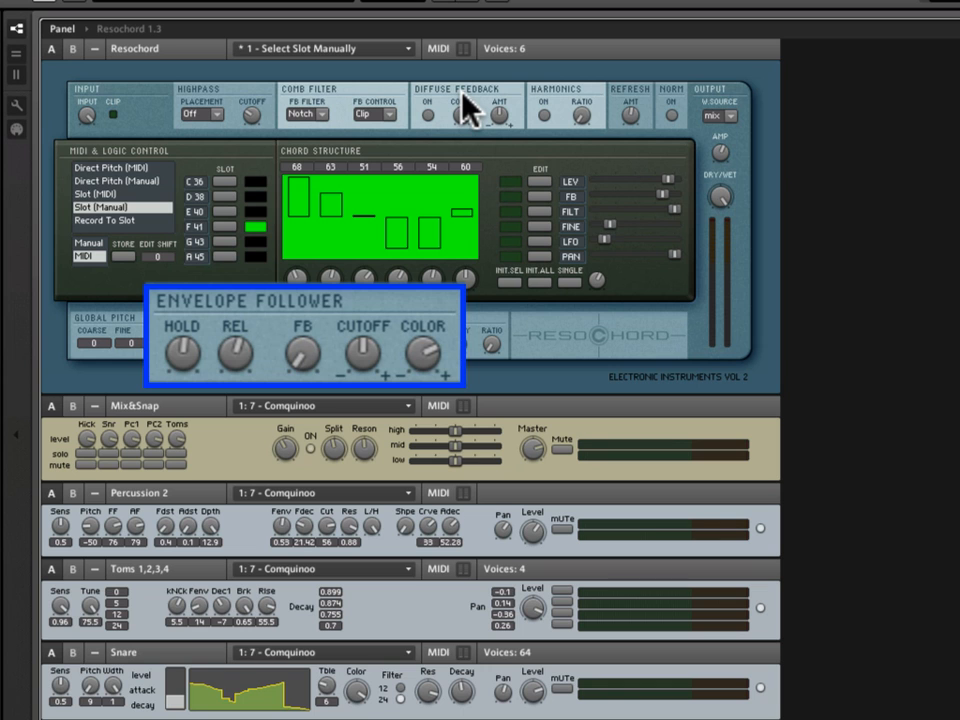
mouse_move(398, 276)
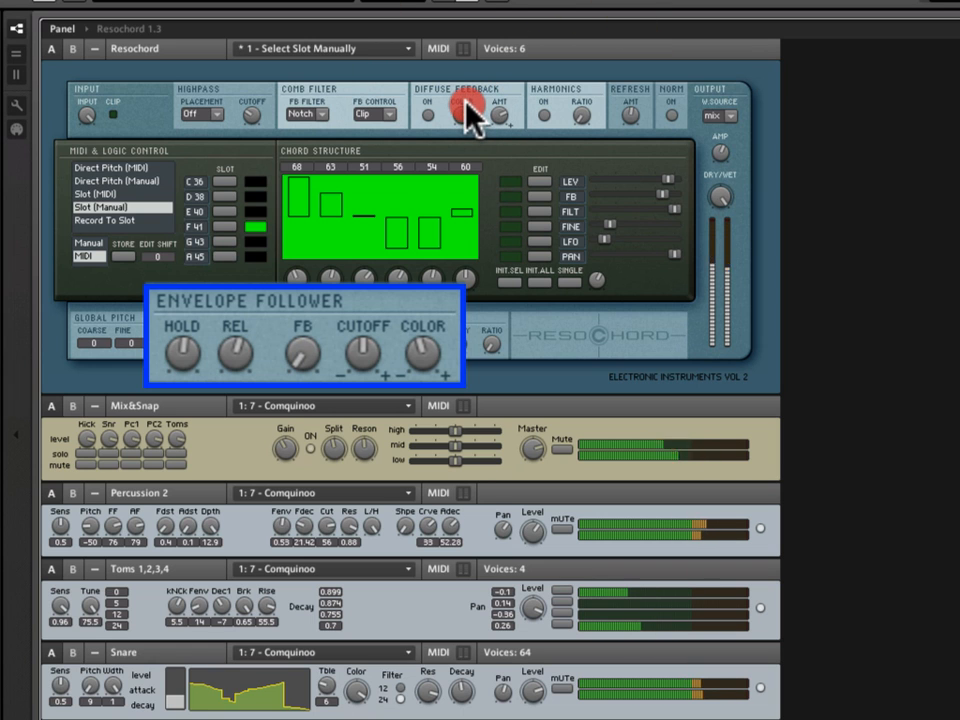
click(462, 112)
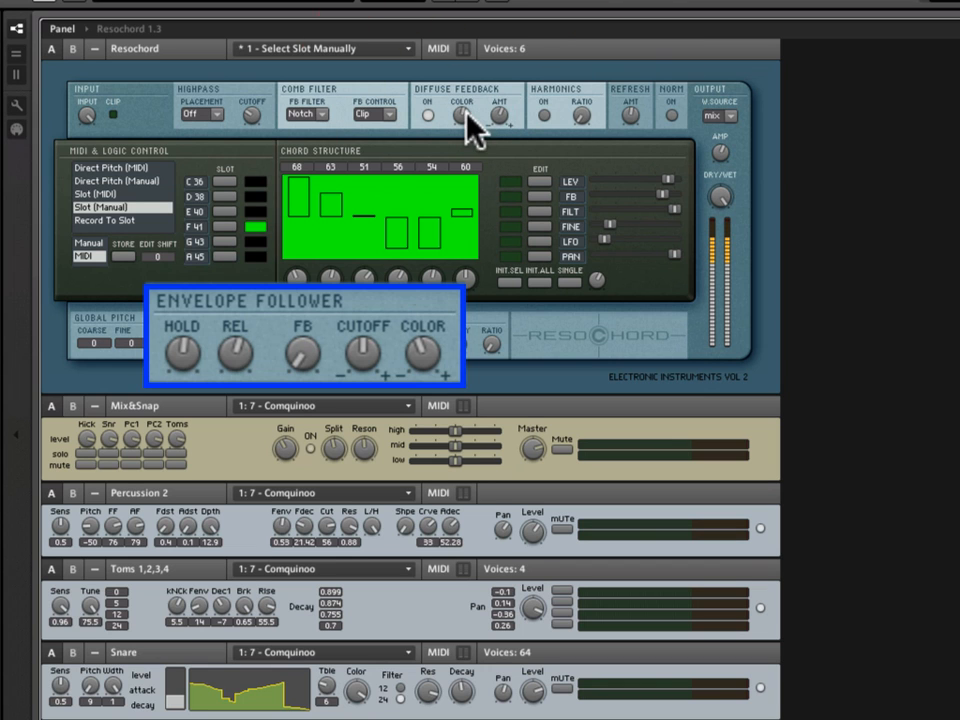
mouse_move(496, 124)
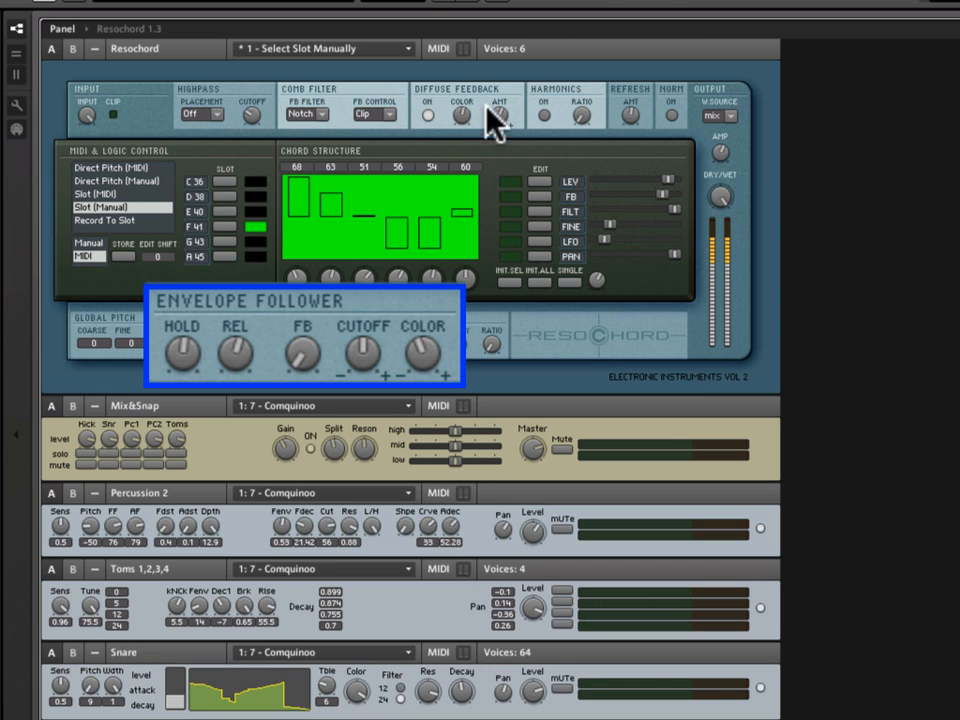
mouse_move(460, 350)
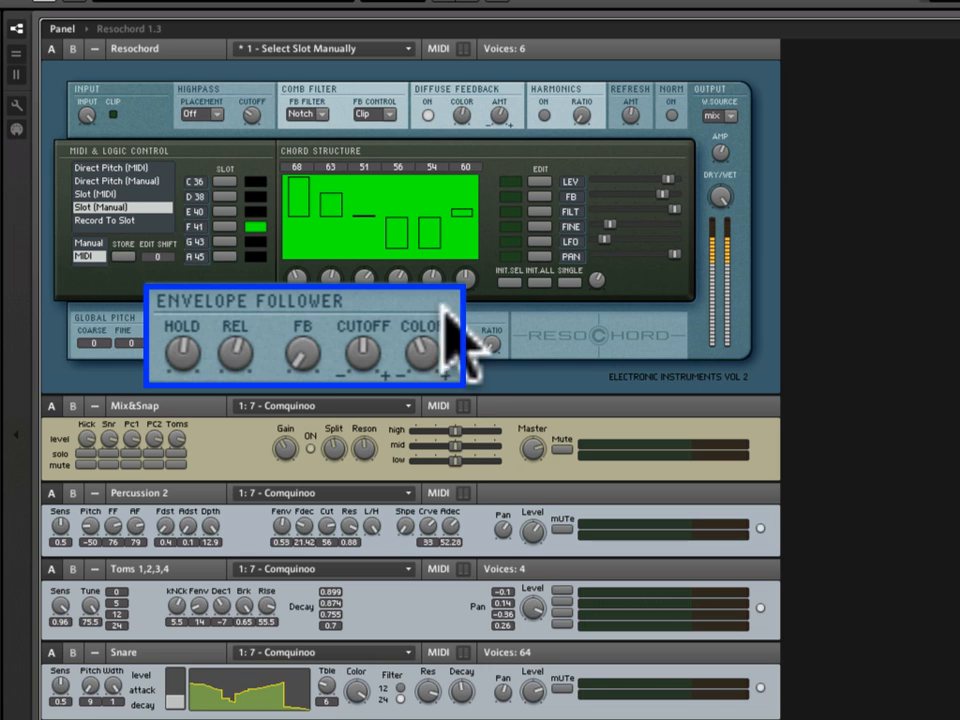
mouse_move(340, 414)
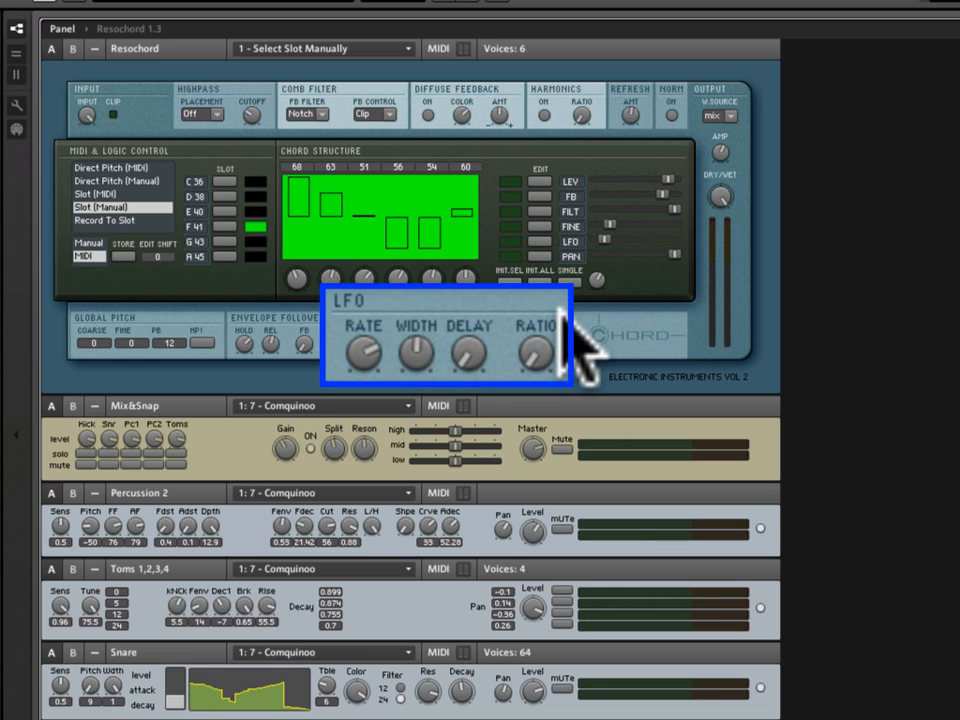
mouse_move(370, 400)
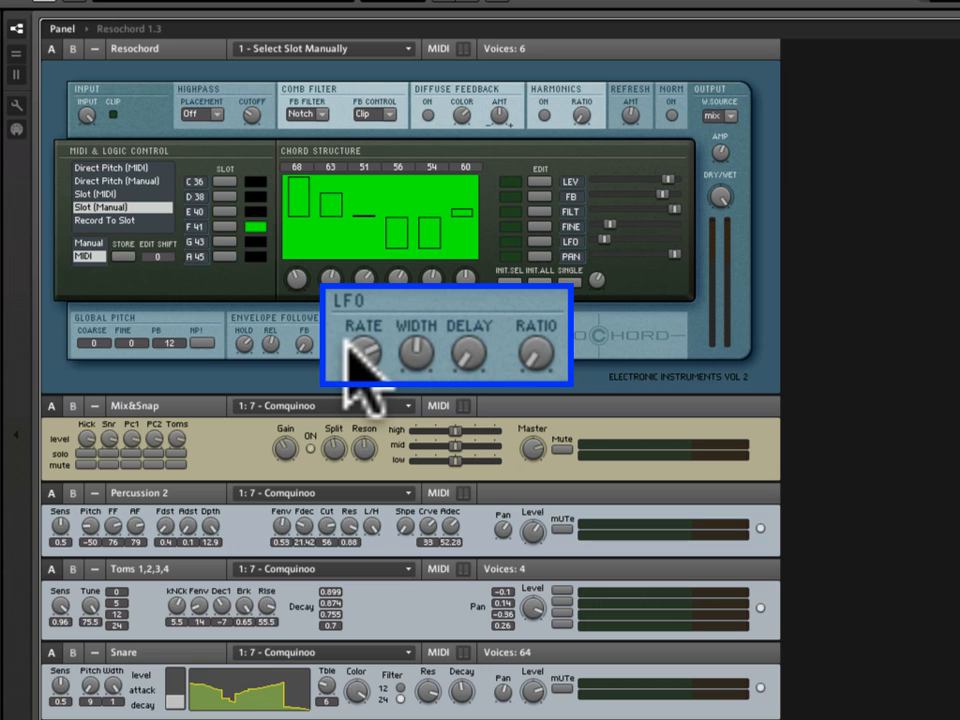
mouse_move(510, 340)
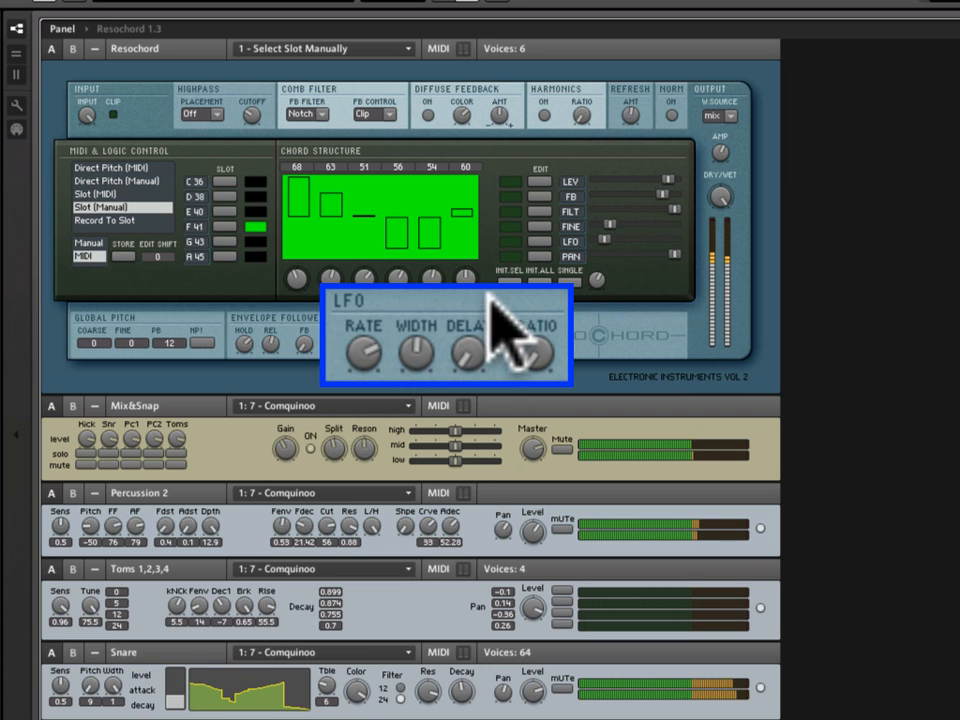
mouse_move(610, 258)
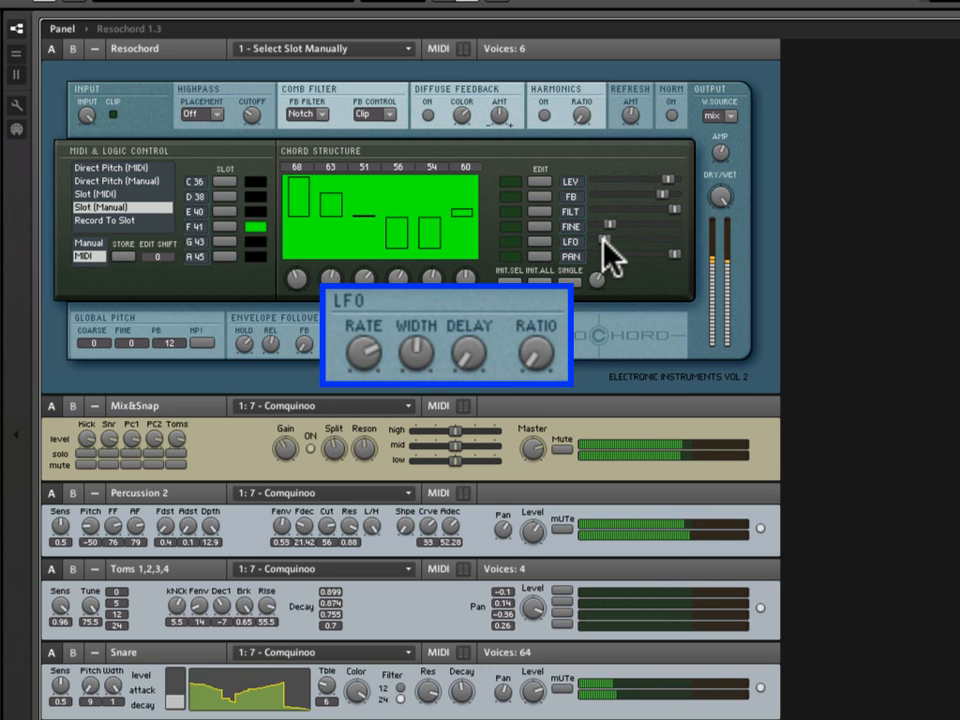
click(600, 244)
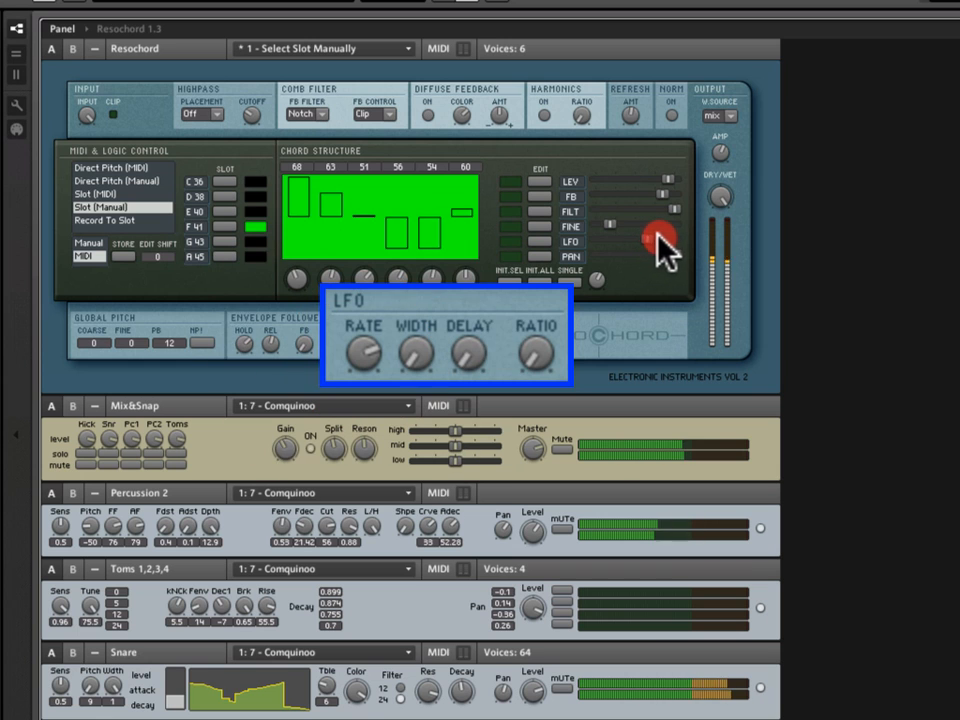
mouse_move(420, 360)
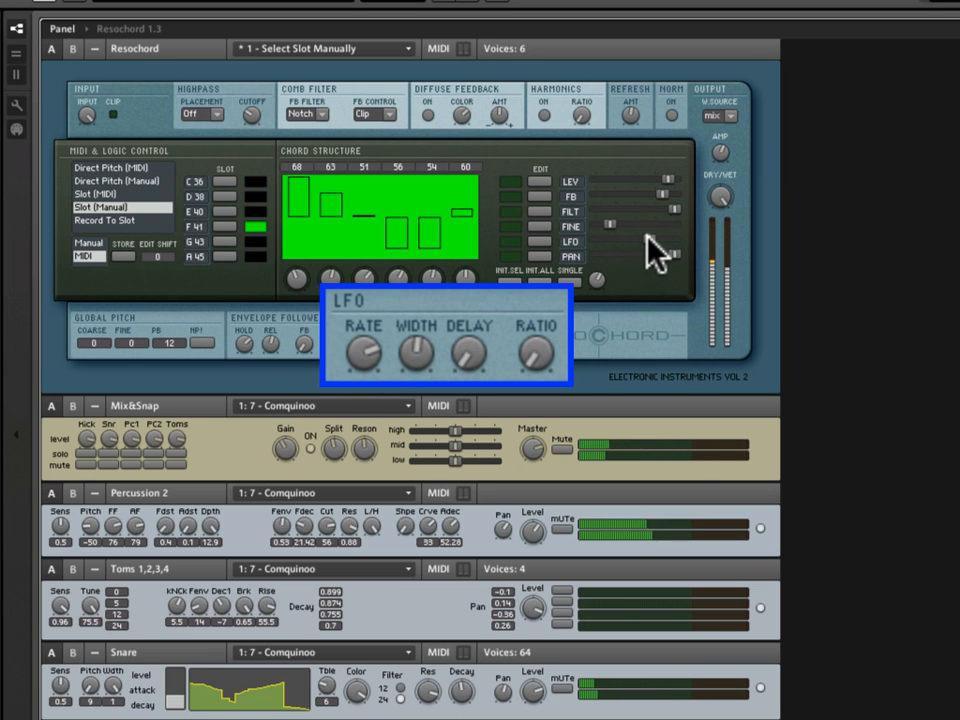
mouse_move(486, 396)
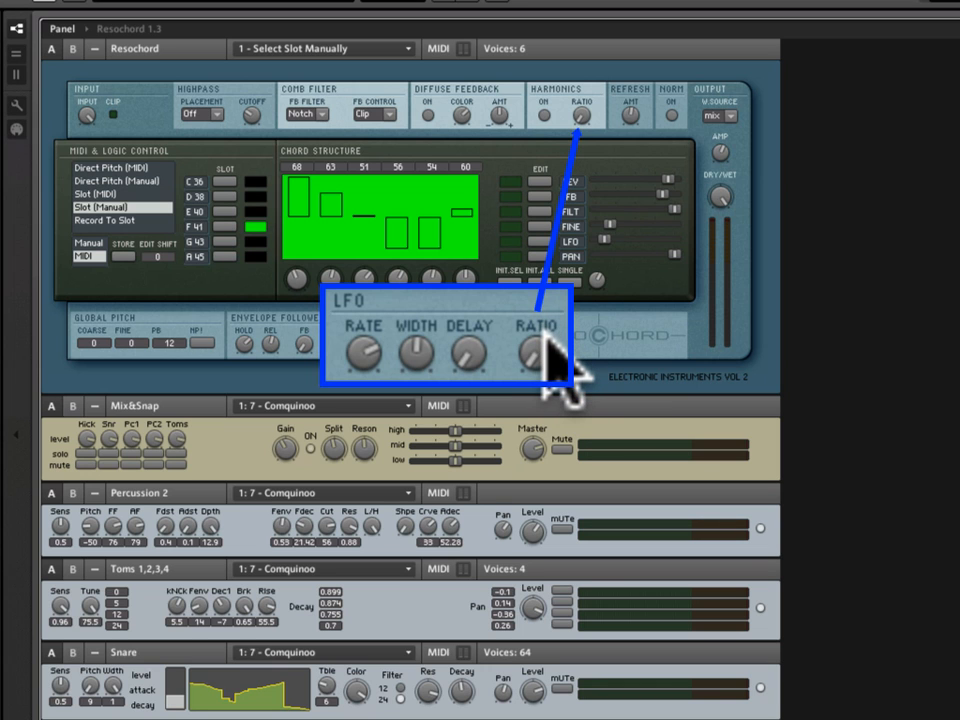
mouse_move(544, 136)
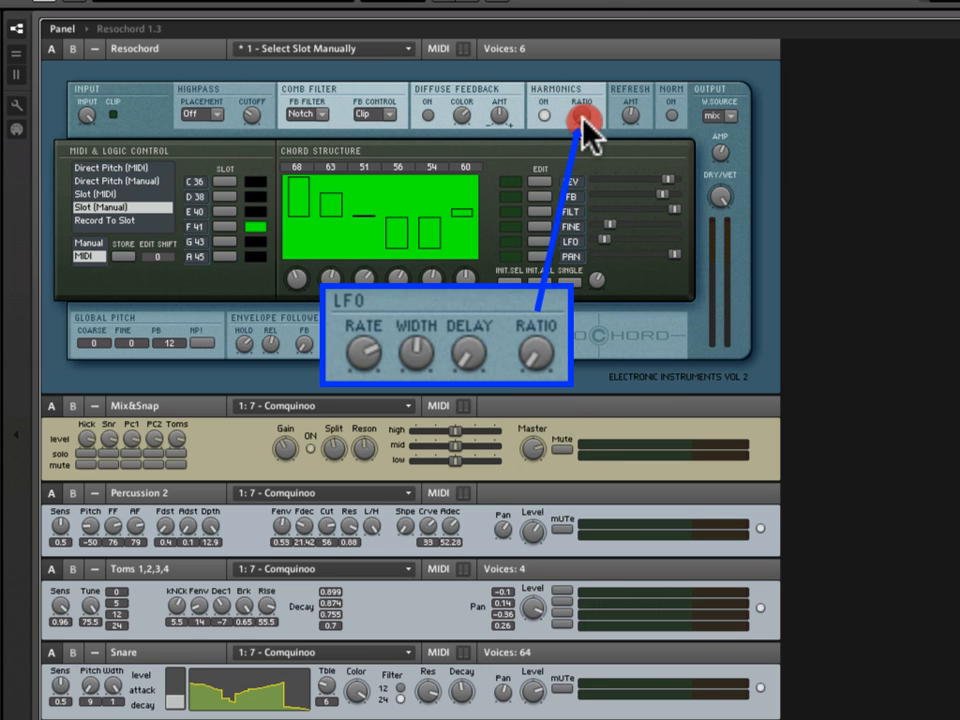
mouse_move(592, 88)
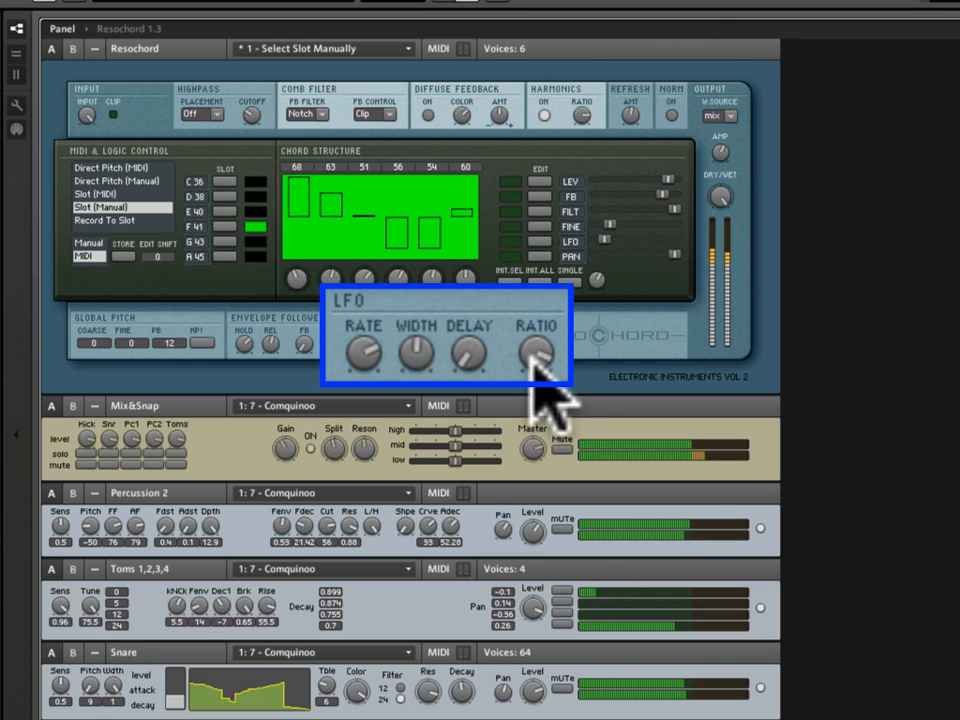
click(584, 114)
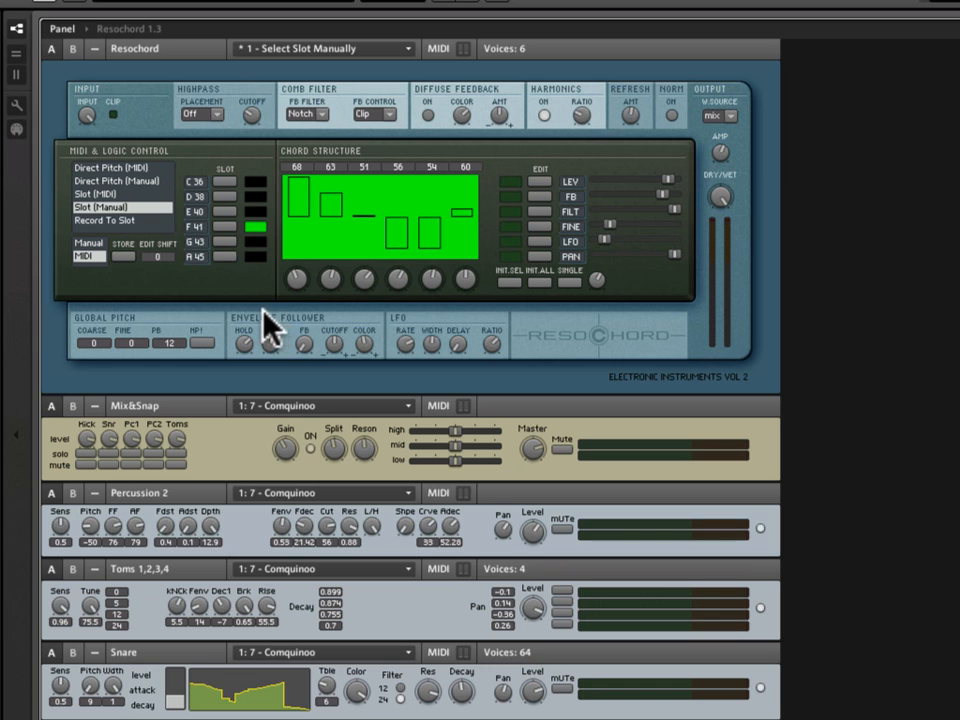
mouse_move(236, 256)
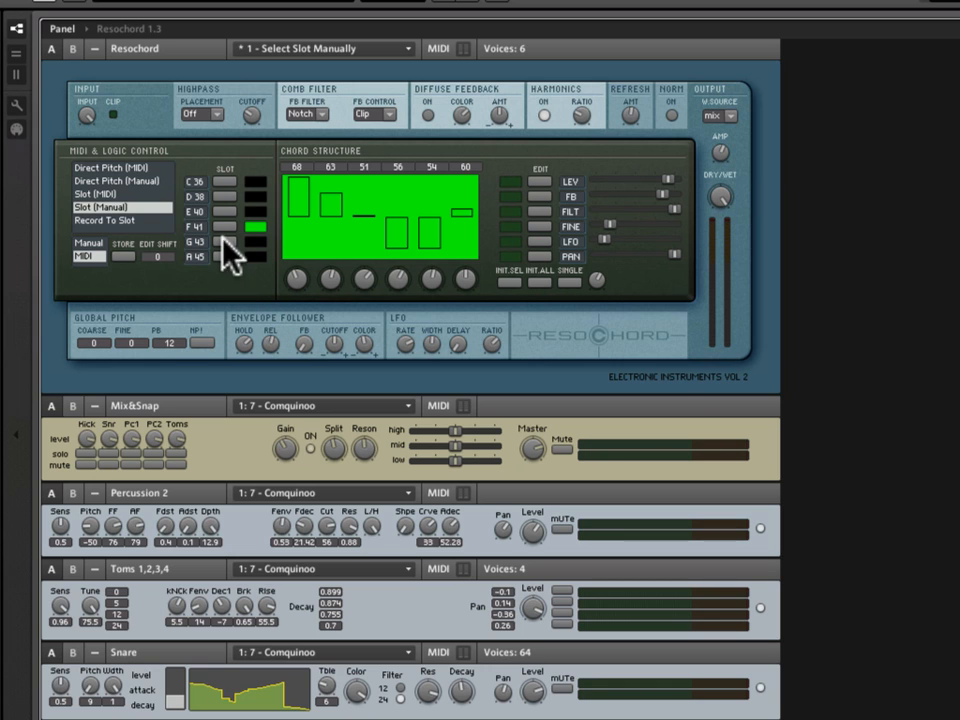
mouse_move(694, 390)
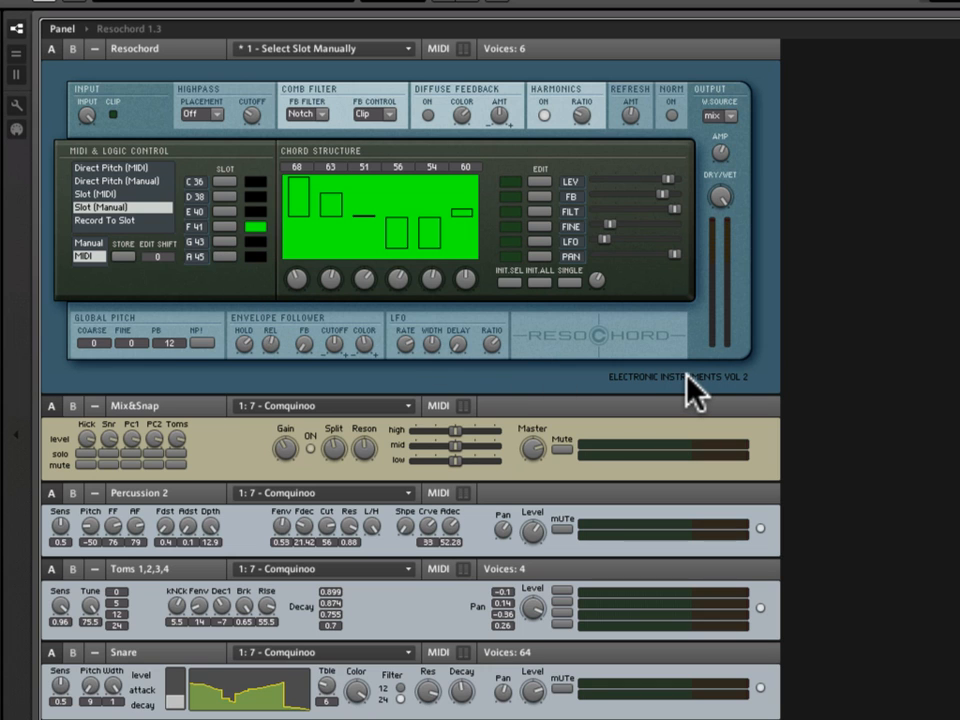